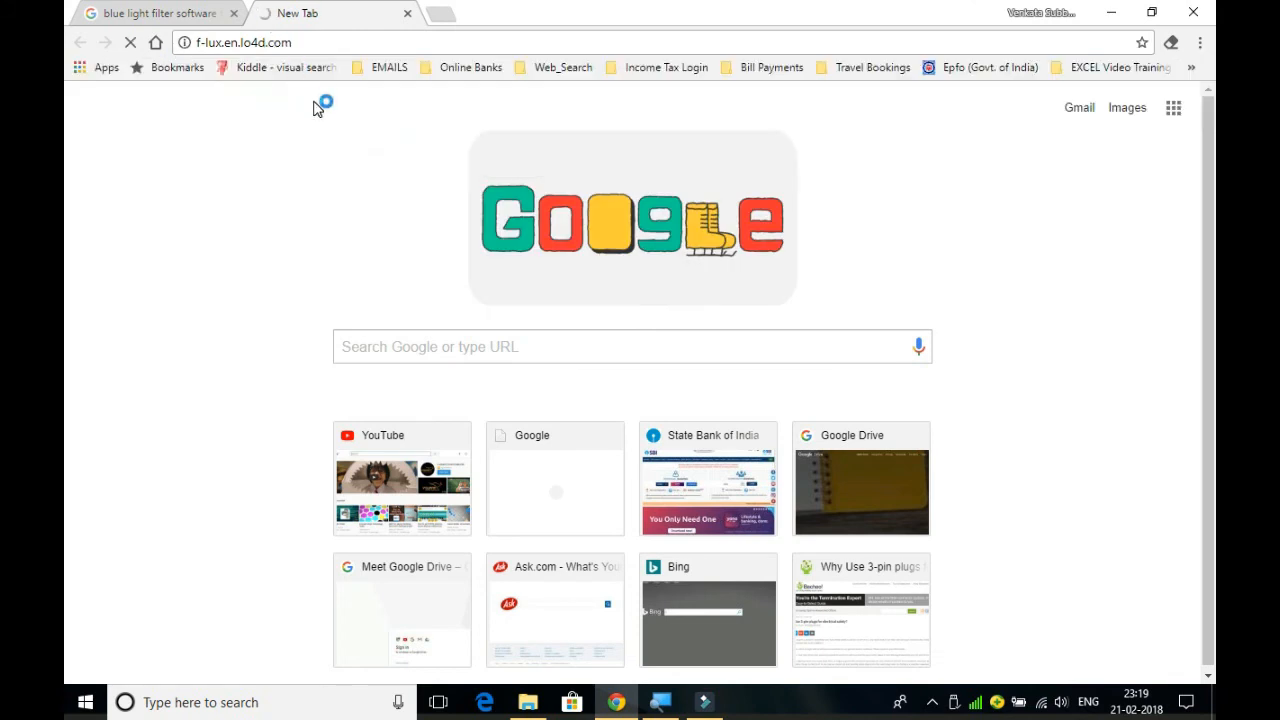
{"action": "mouse_move", "coordinate": [325, 122]}
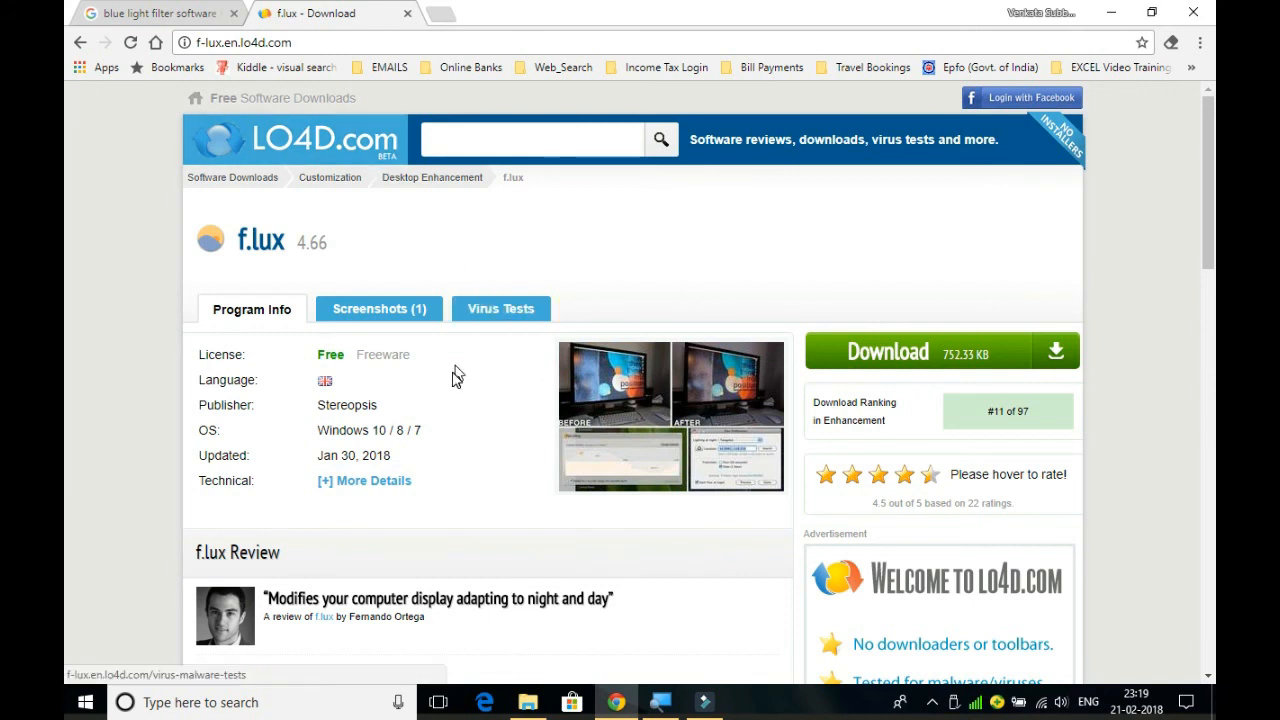
{"action": "mouse_move", "coordinate": [452, 388]}
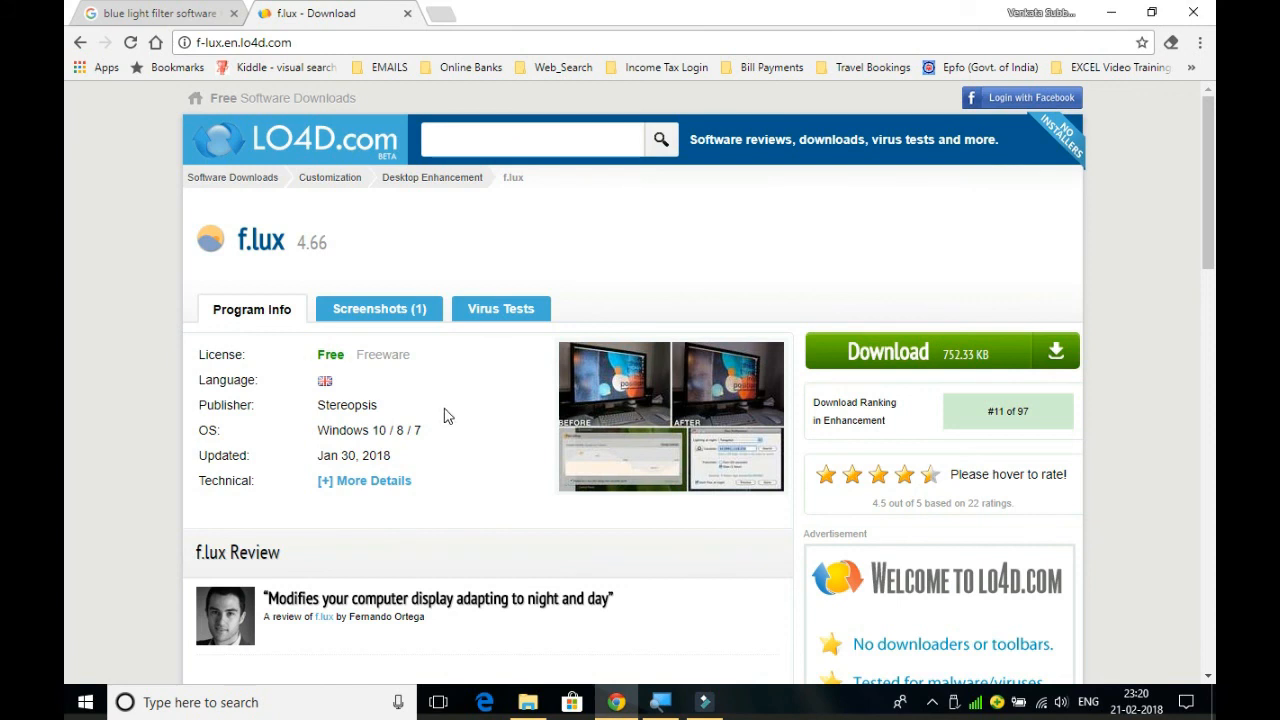
{"action": "mouse_move", "coordinate": [443, 430]}
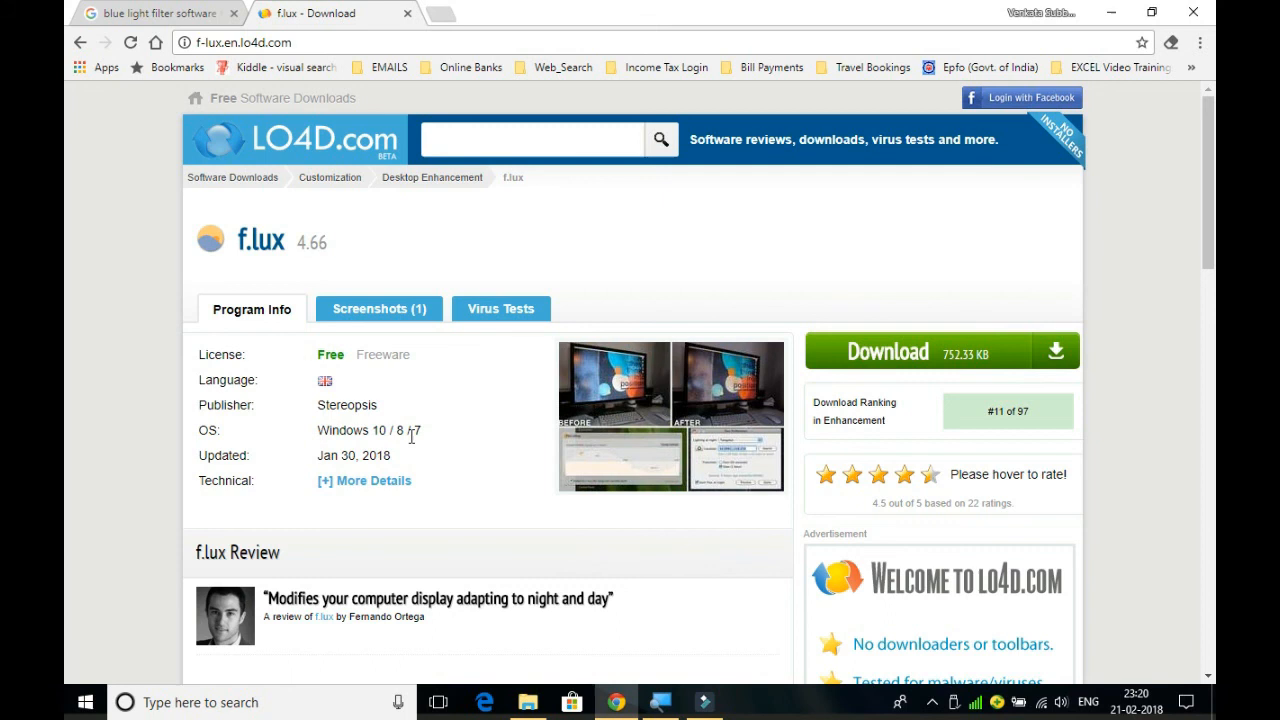
{"action": "mouse_move", "coordinate": [416, 436]}
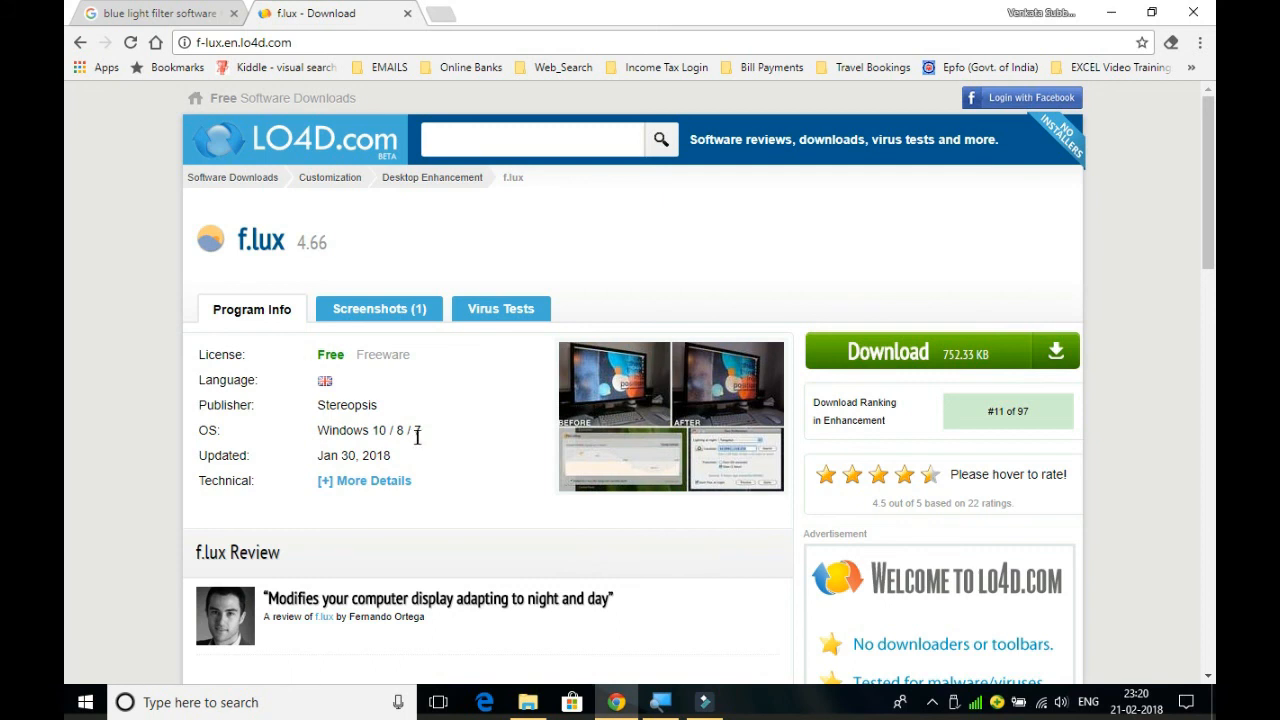
{"action": "mouse_move", "coordinate": [423, 452]}
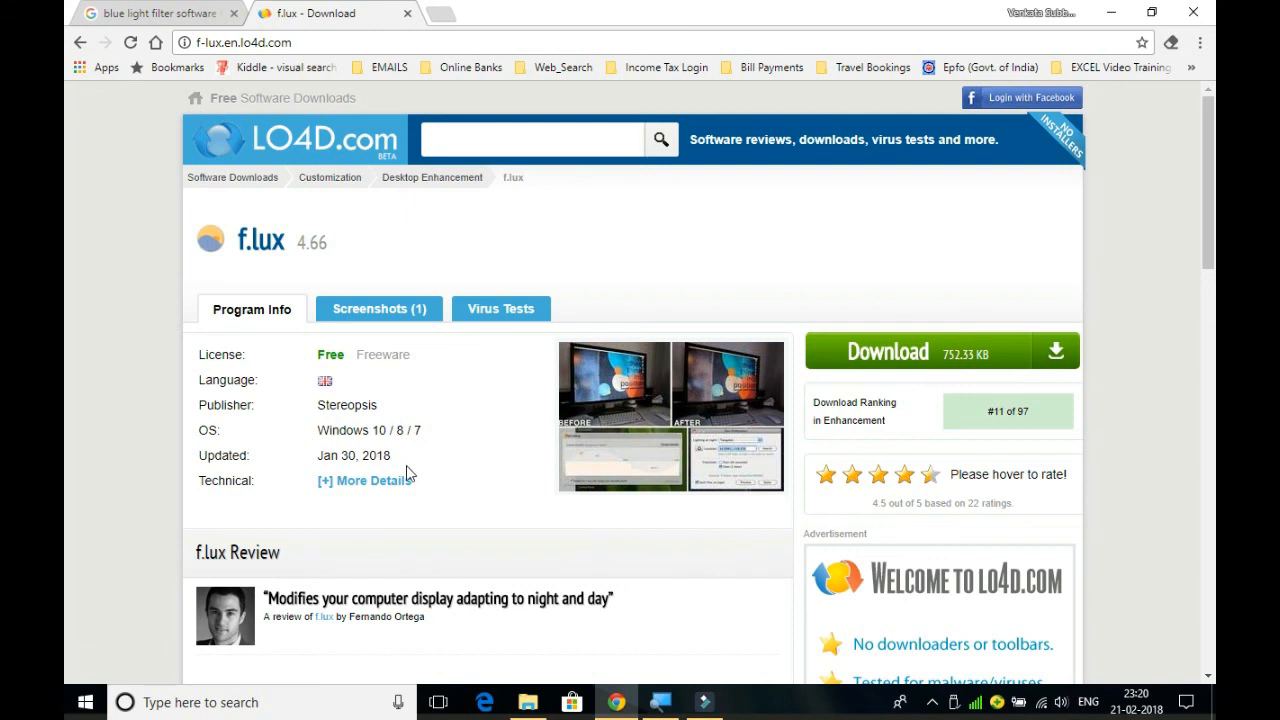
Open f.lux's More Details page and scroll through Main Details and Trust Ratings
{"action": "left_click", "coordinate": [372, 481]}
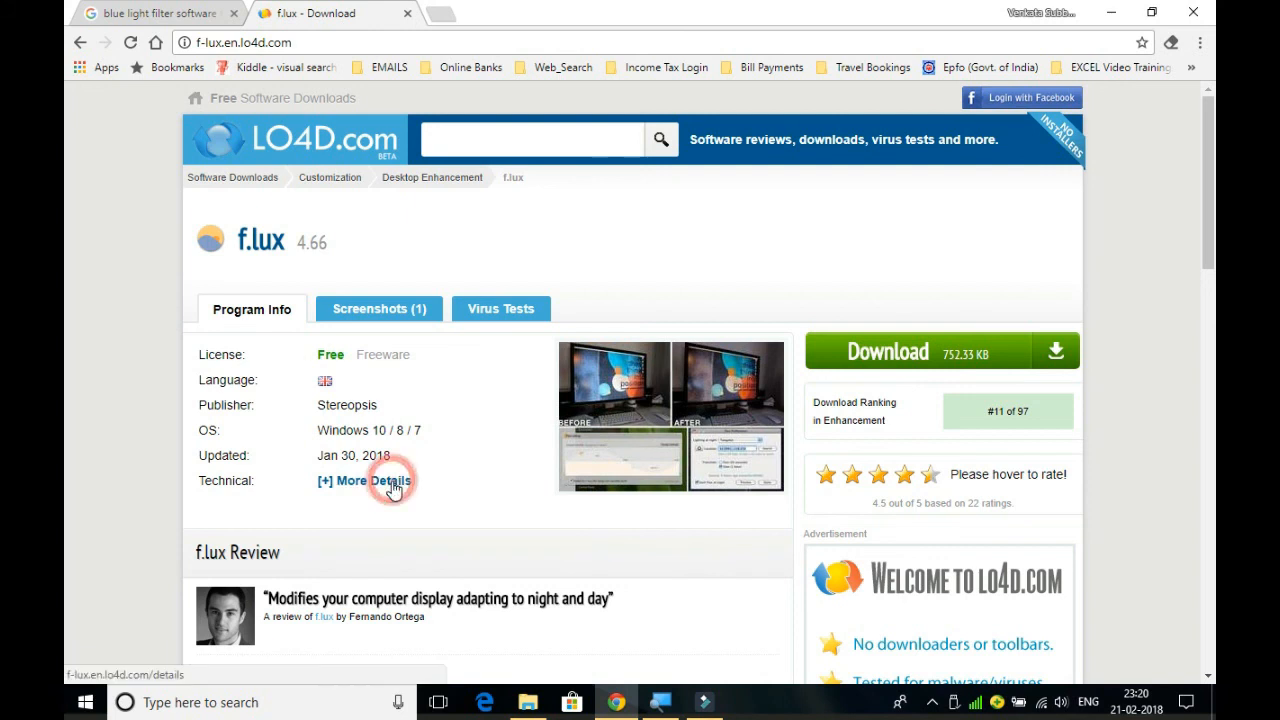
{"action": "left_click", "coordinate": [365, 481]}
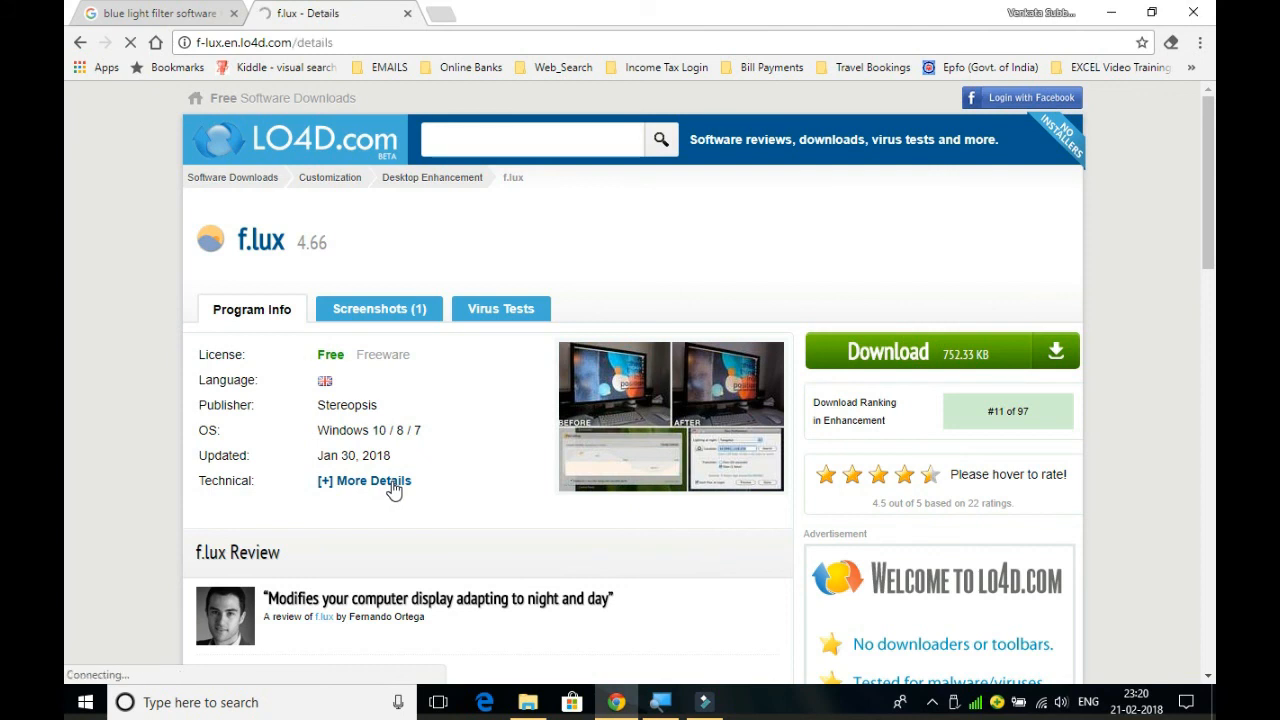
{"action": "left_click", "coordinate": [363, 481]}
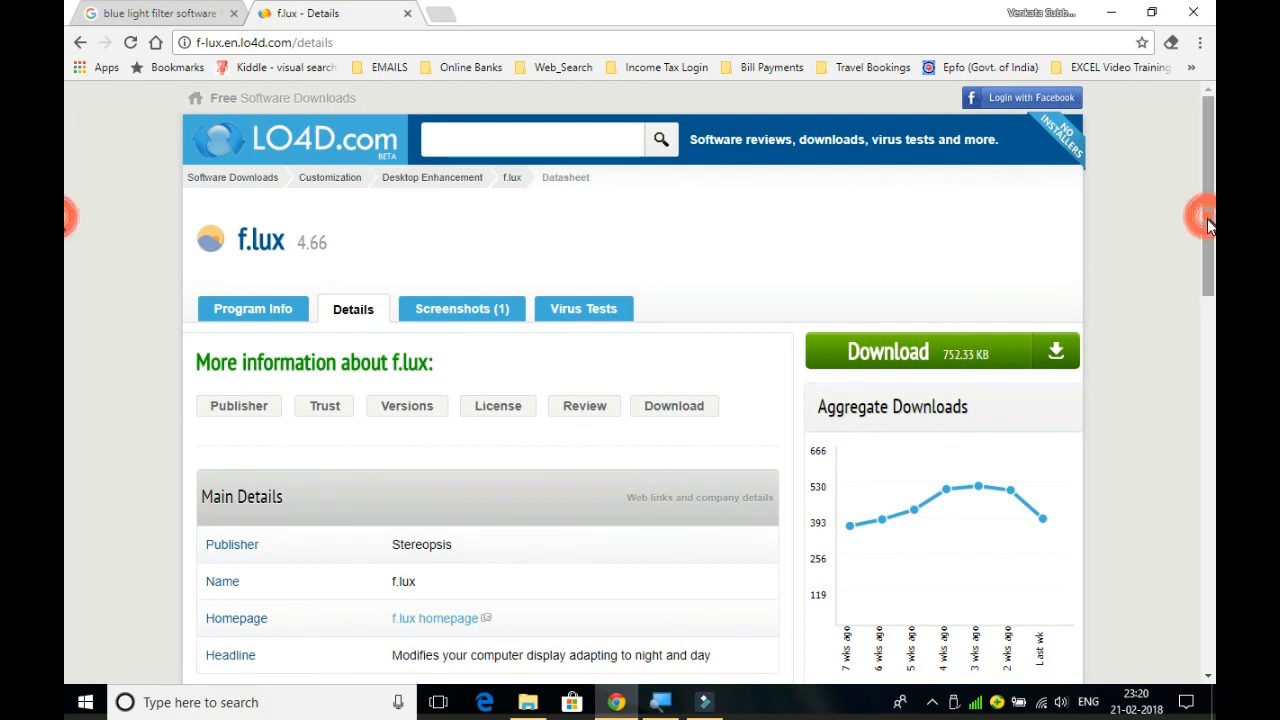
{"action": "scroll", "scroll_direction": "down", "scroll_amount": 3}
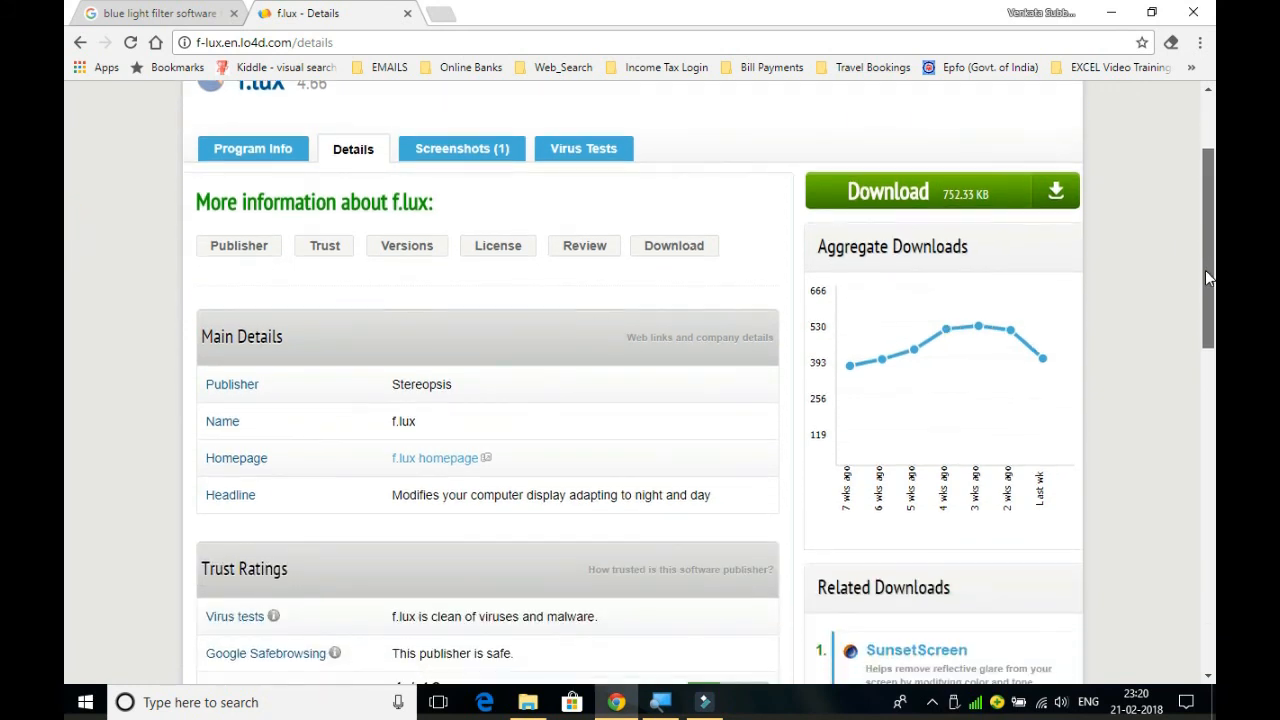
{"action": "scroll", "scroll_direction": "down", "scroll_amount": 3}
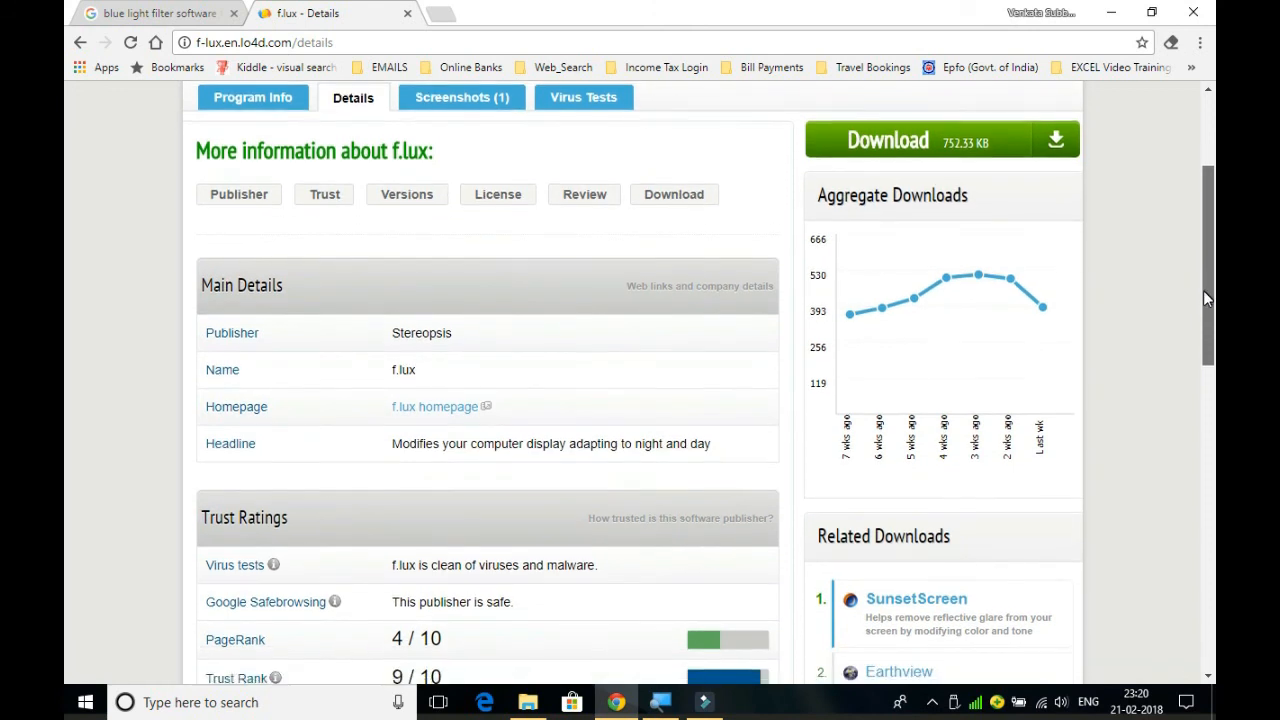
{"action": "scroll", "scroll_direction": "down", "scroll_amount": 3}
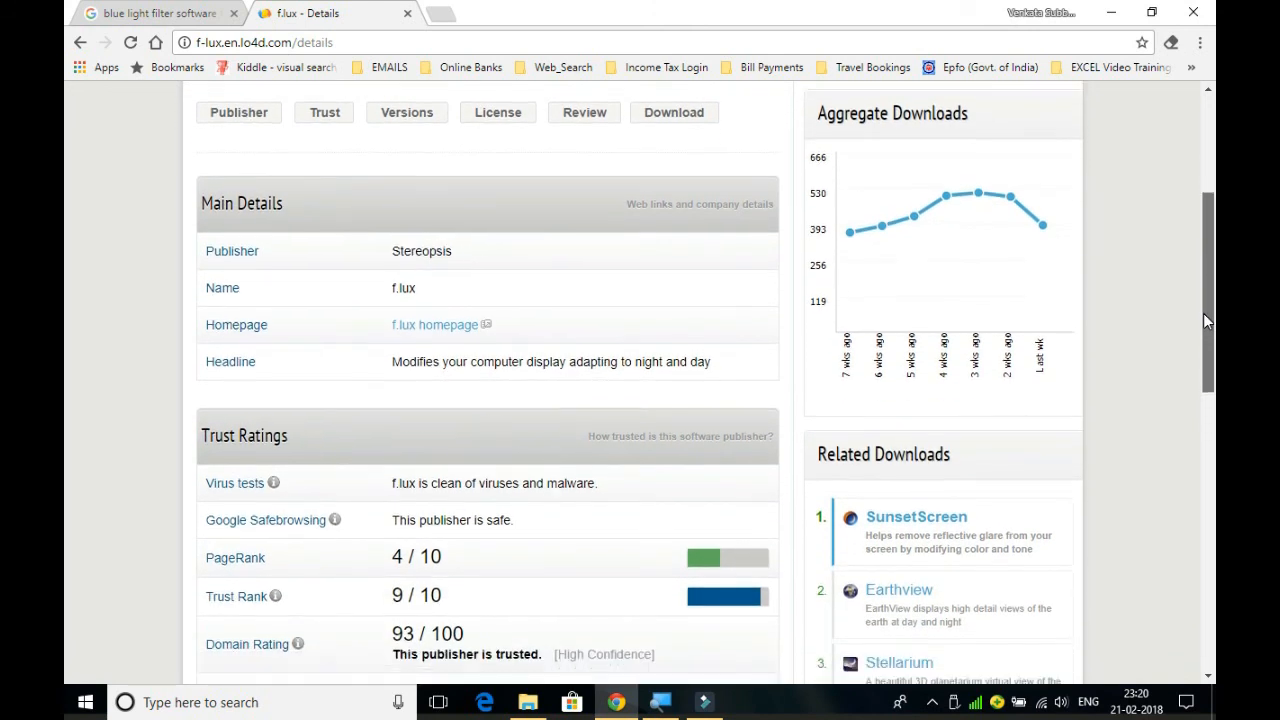
{"action": "scroll", "scroll_direction": "down", "scroll_amount": 3}
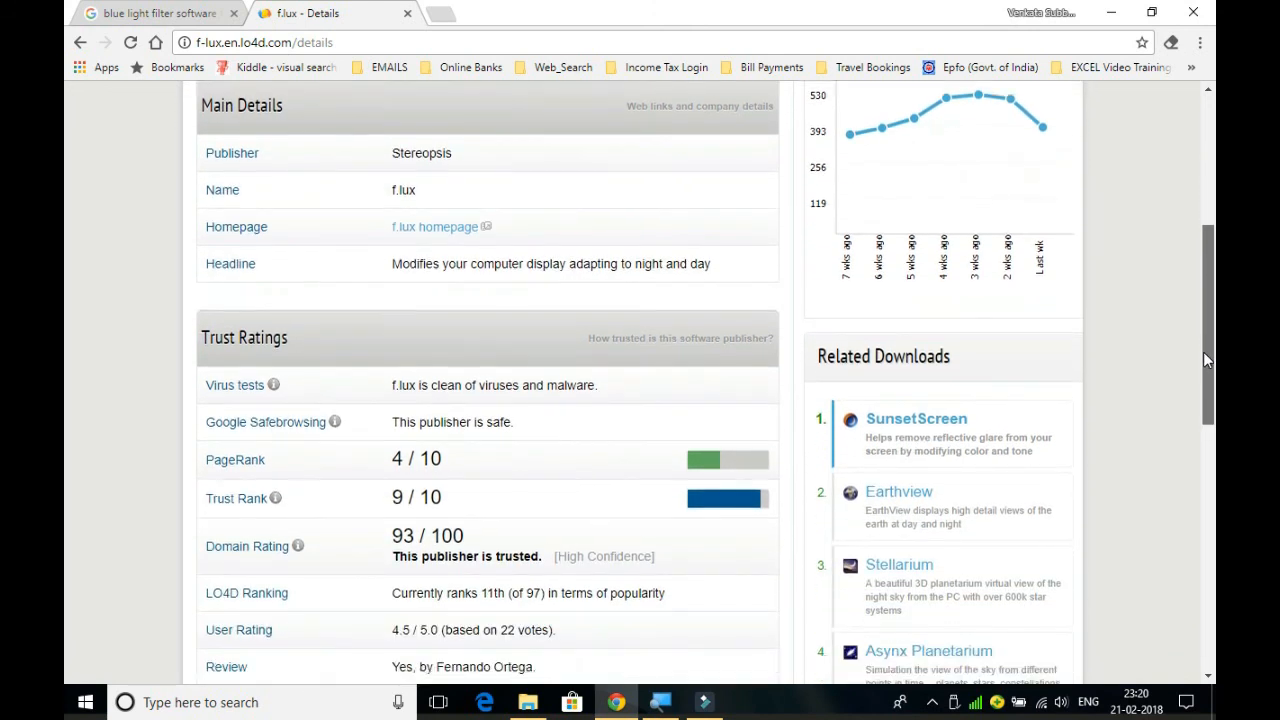
{"action": "scroll", "scroll_direction": "down", "scroll_amount": 3}
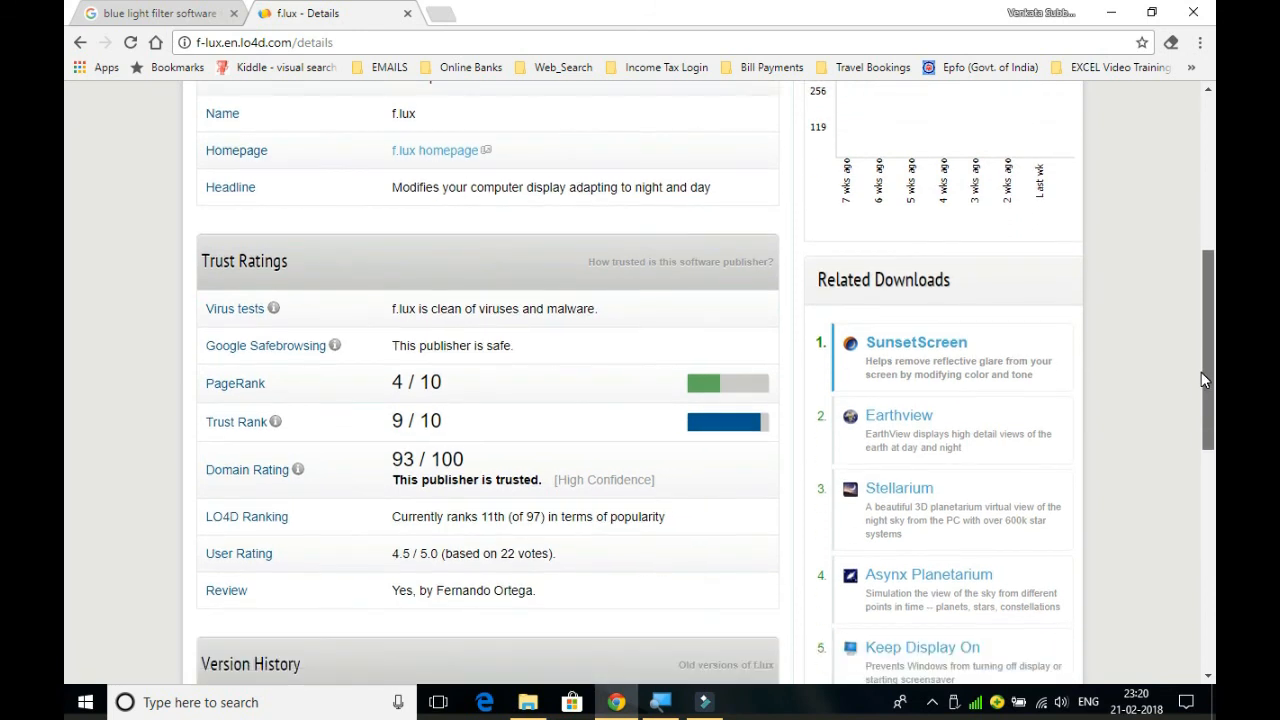
Scroll on through the version 4.66 history and the freeware License and Usage terms
{"action": "scroll", "scroll_direction": "down", "scroll_amount": 3}
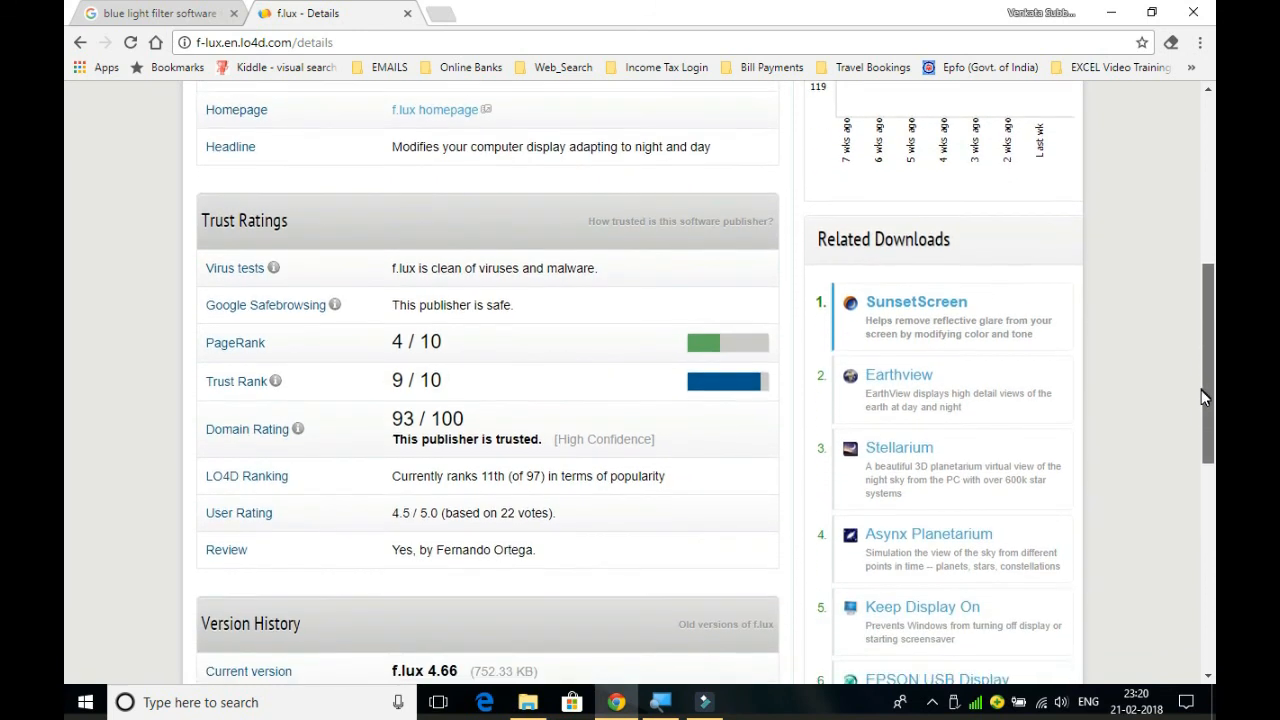
{"action": "scroll", "scroll_direction": "down", "scroll_amount": 3}
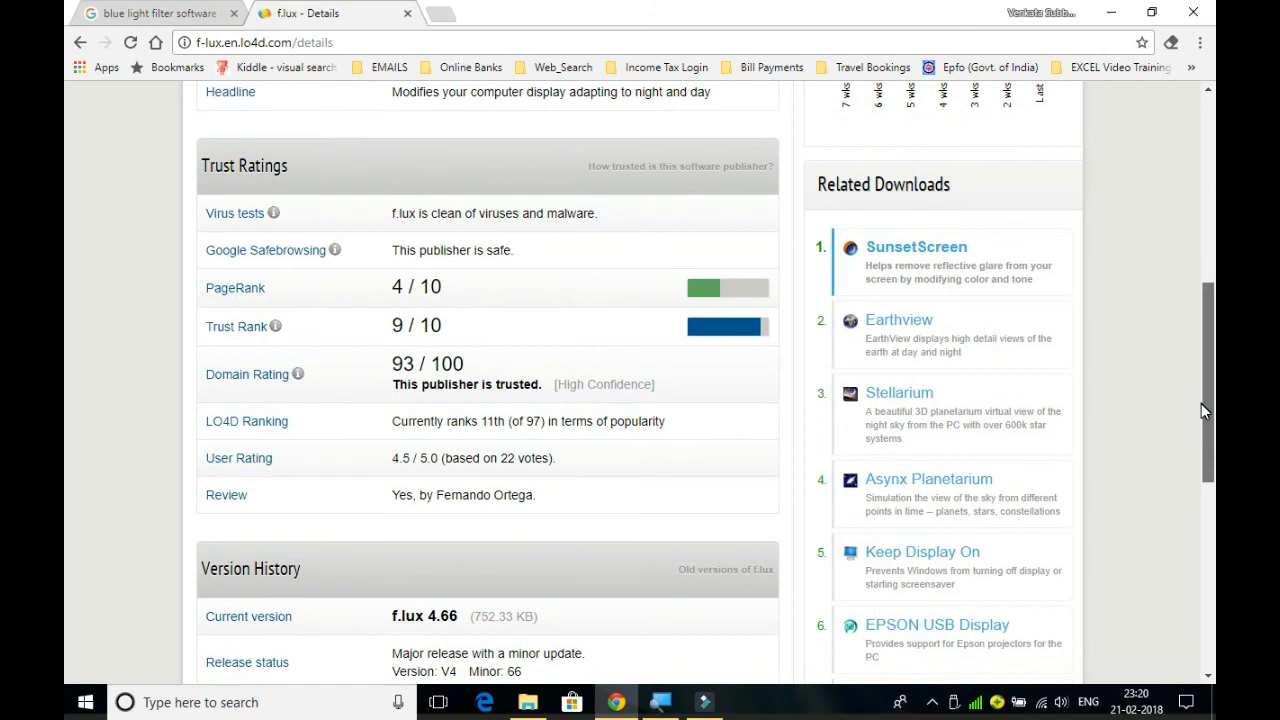
{"action": "scroll", "scroll_direction": "down", "scroll_amount": 3}
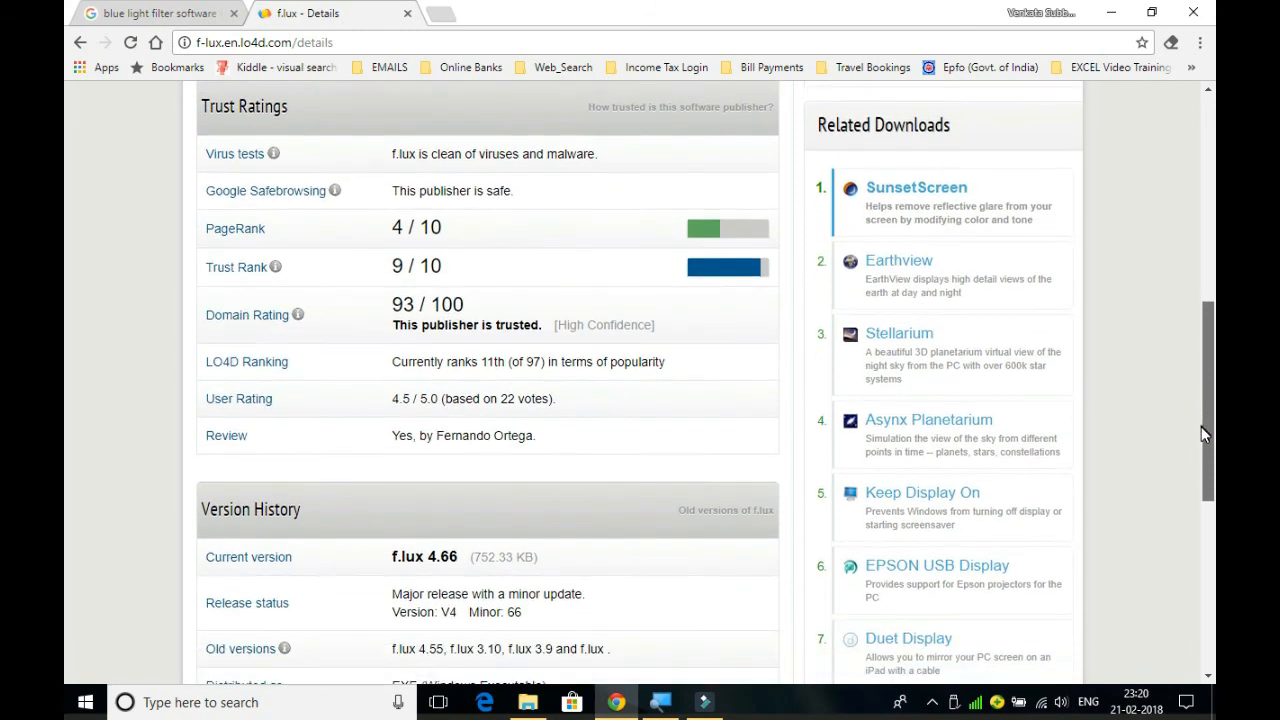
{"action": "scroll", "scroll_direction": "down", "scroll_amount": 3}
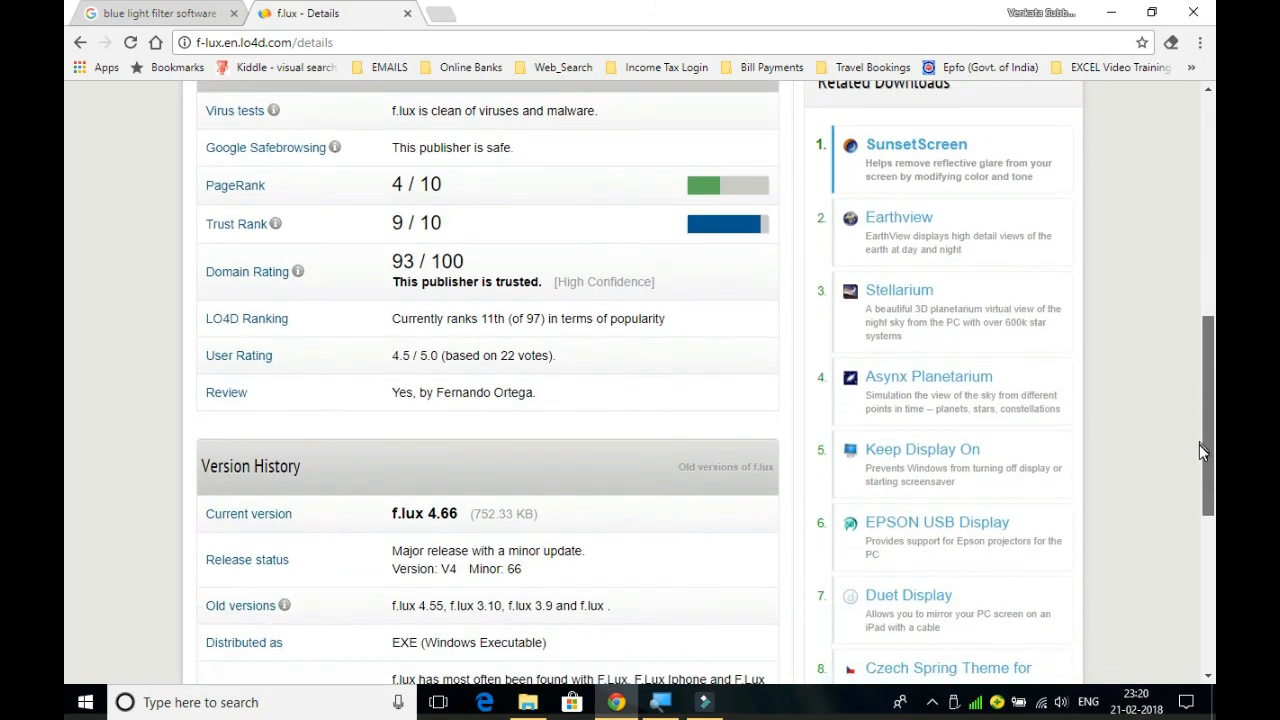
{"action": "scroll", "scroll_direction": "down", "scroll_amount": 3}
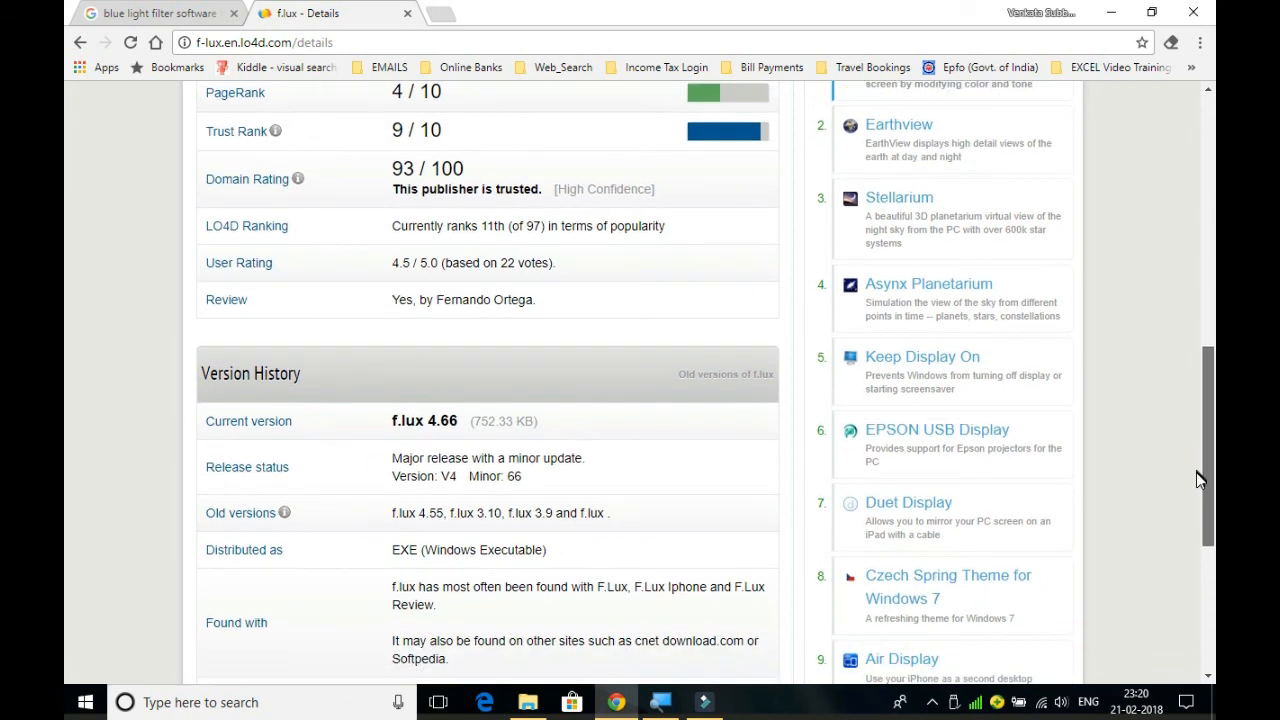
{"action": "scroll", "scroll_direction": "down", "scroll_amount": 3}
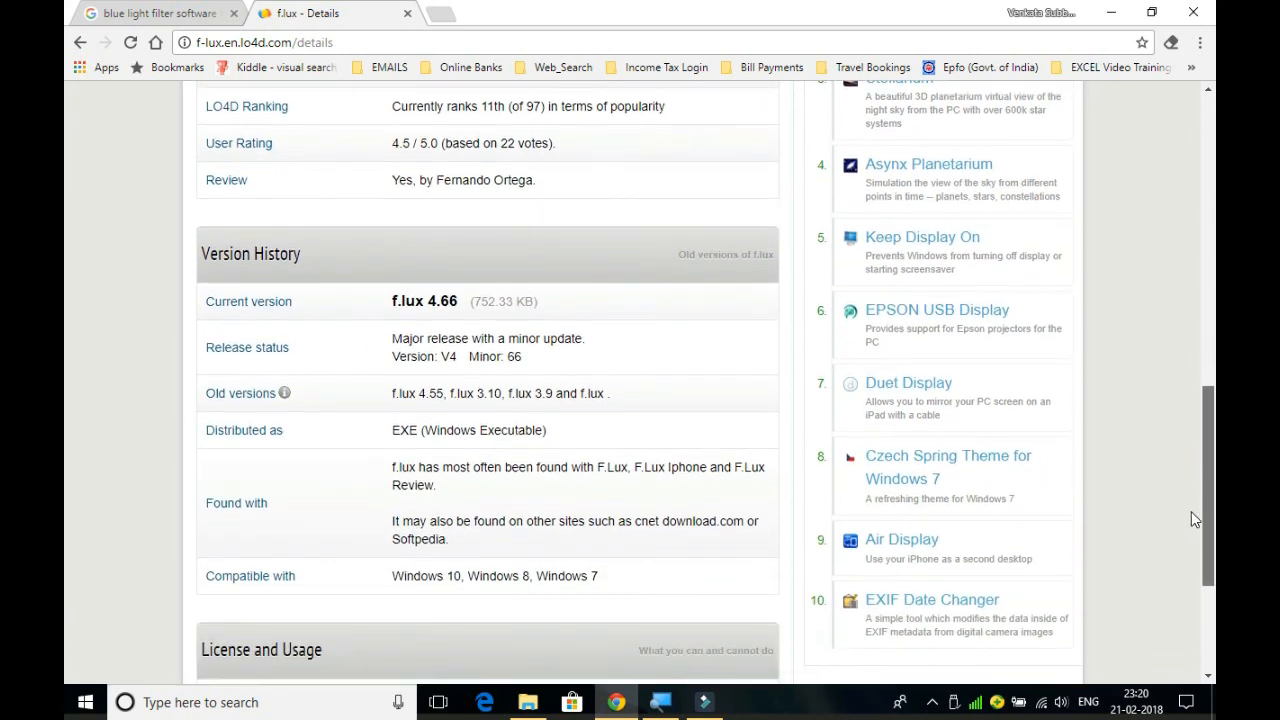
{"action": "scroll", "scroll_direction": "down", "scroll_amount": 3}
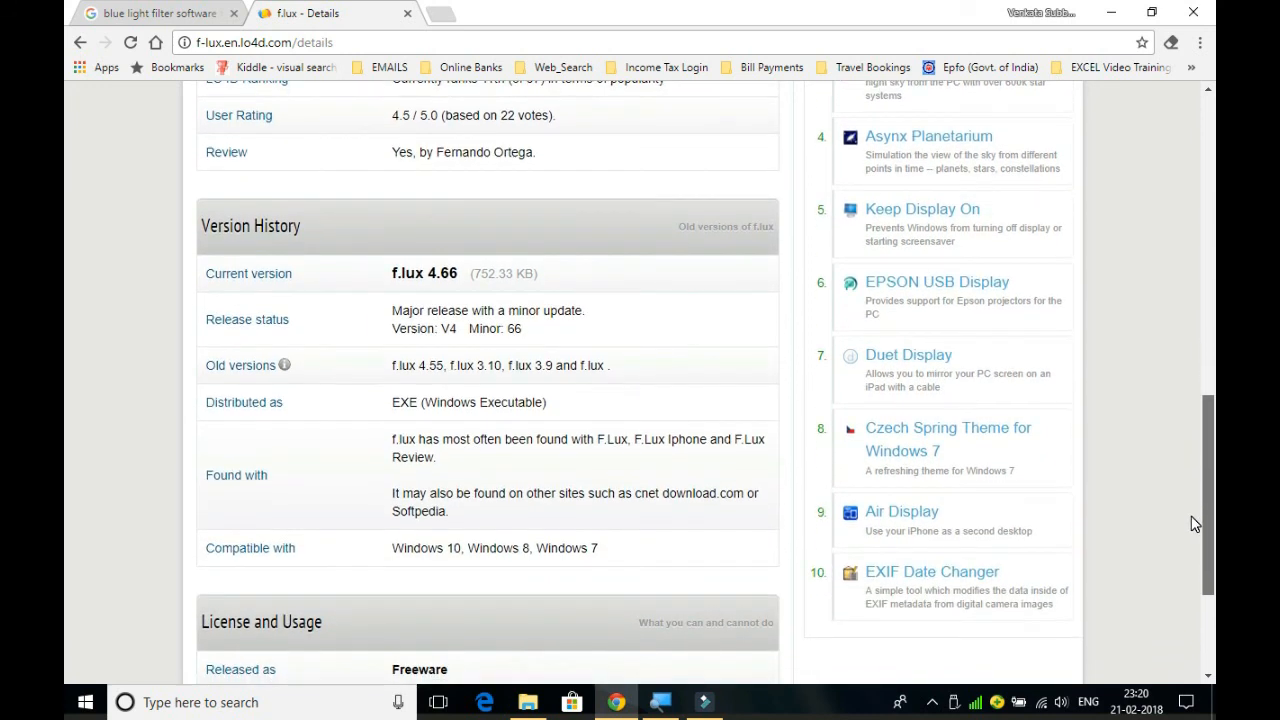
{"action": "scroll", "scroll_direction": "down", "scroll_amount": 3}
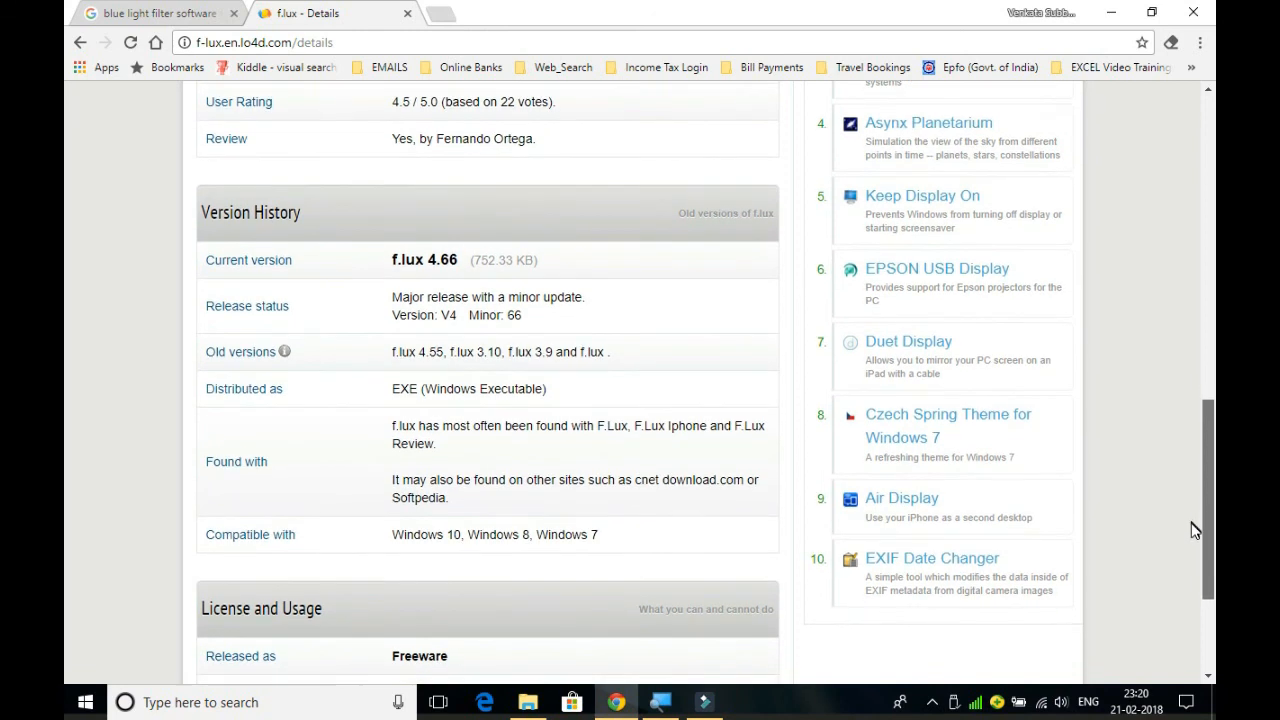
{"action": "scroll", "scroll_direction": "down", "scroll_amount": 3}
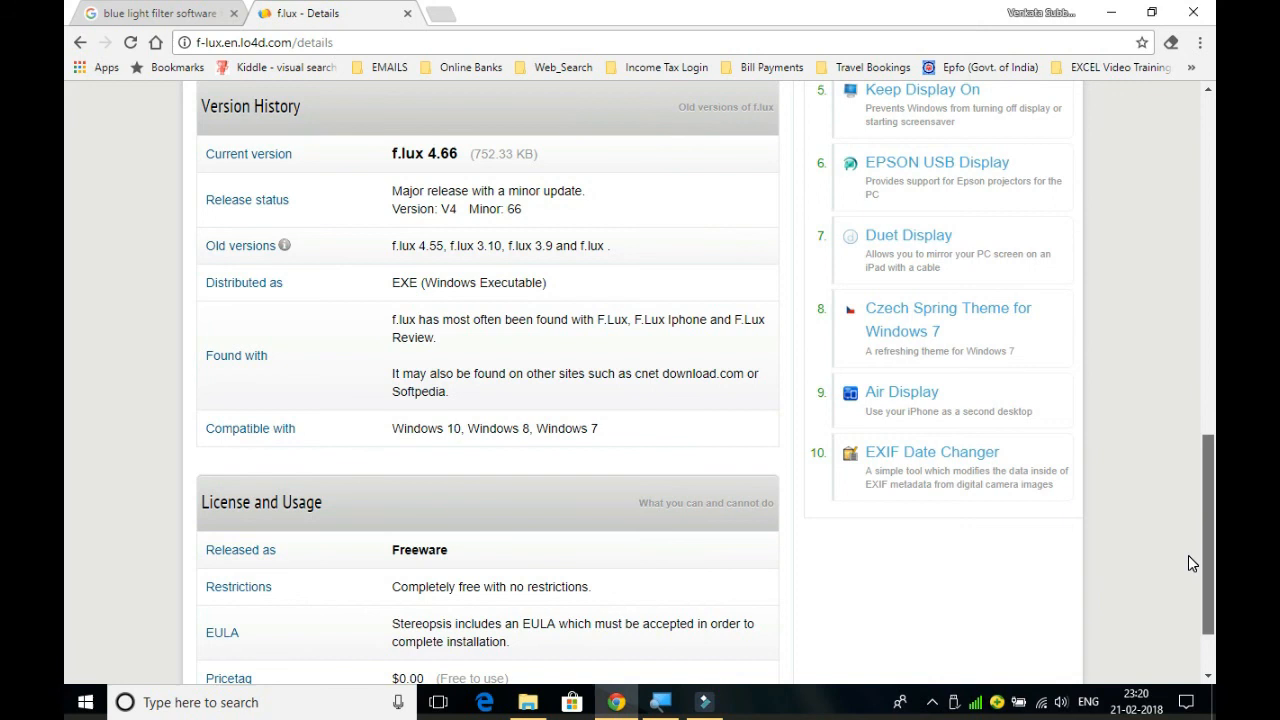
{"action": "mouse_move", "coordinate": [1196, 561]}
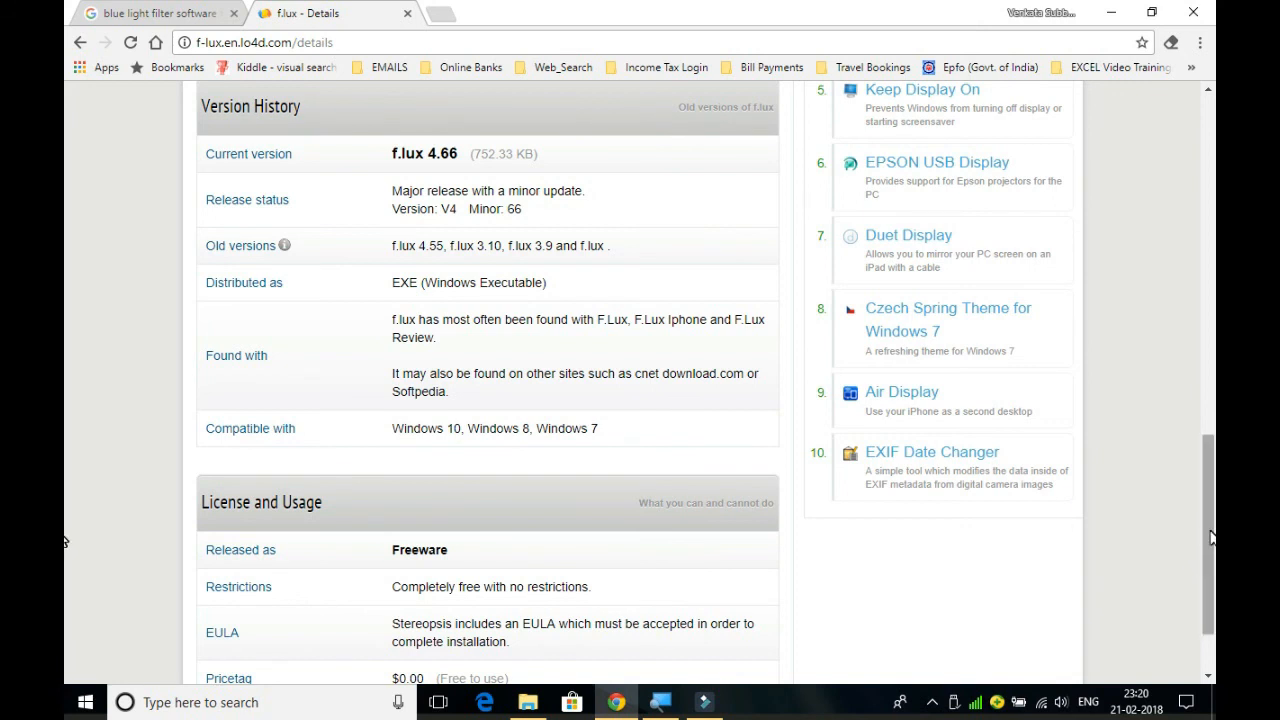
{"action": "scroll", "scroll_direction": "down", "scroll_amount": 3}
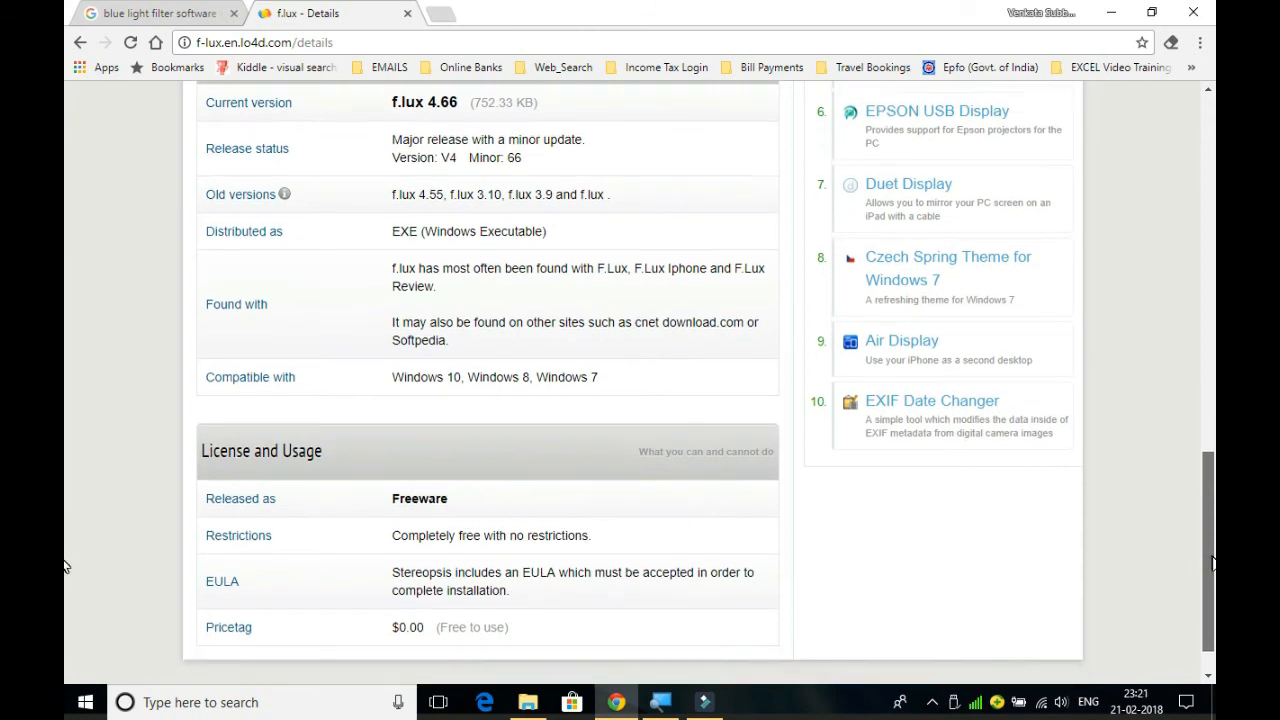
{"action": "scroll", "scroll_direction": "down", "scroll_amount": 3}
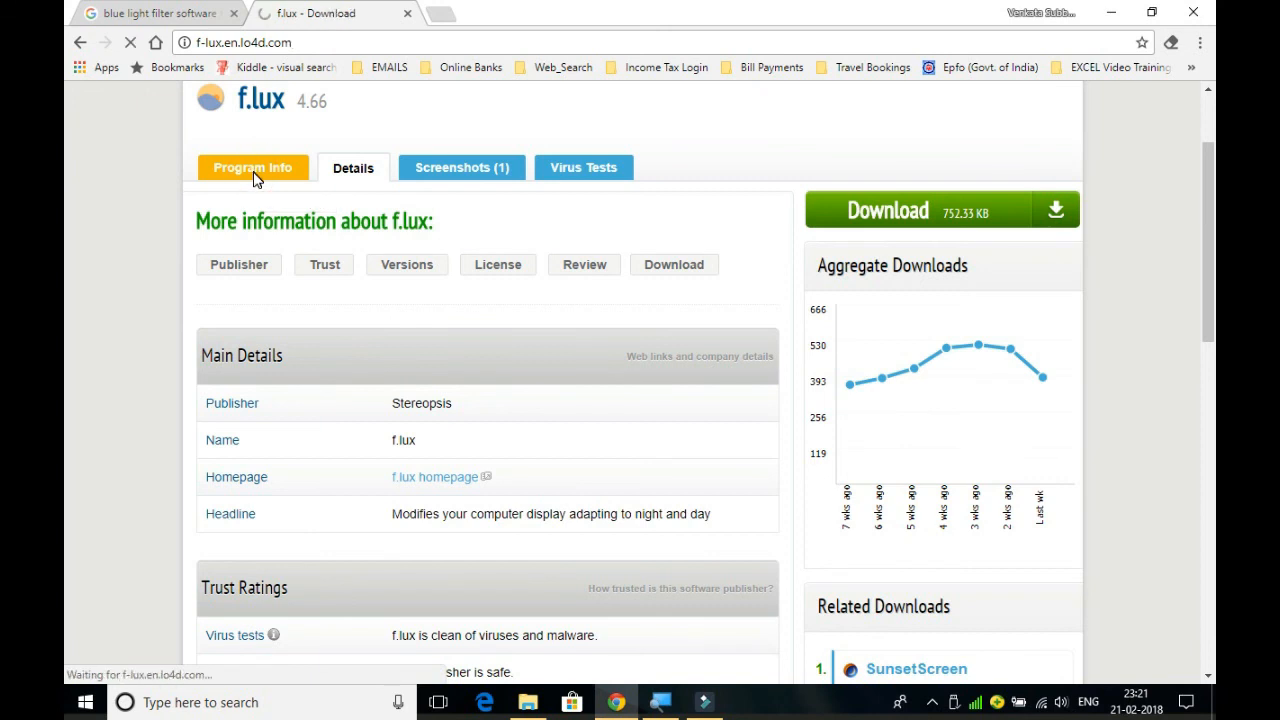
{"action": "left_click", "coordinate": [252, 167]}
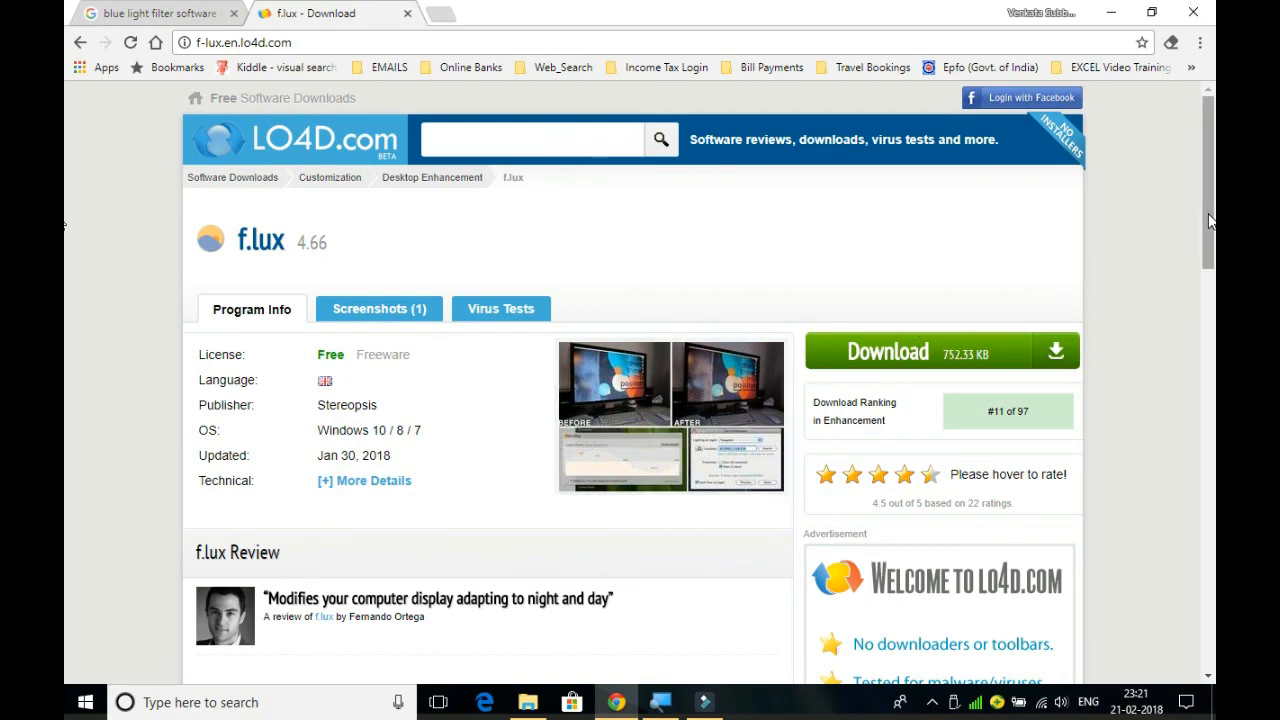
{"action": "scroll", "scroll_direction": "down", "scroll_amount": 3}
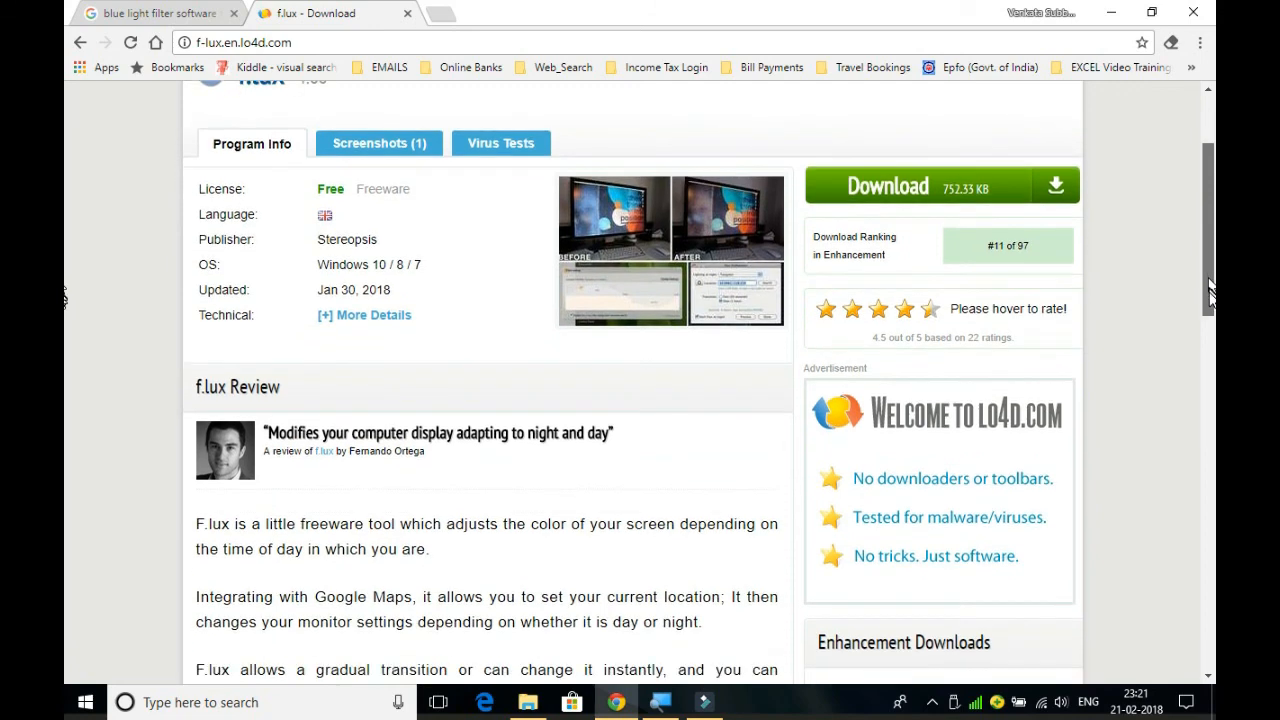
{"action": "scroll", "scroll_direction": "down", "scroll_amount": 3}
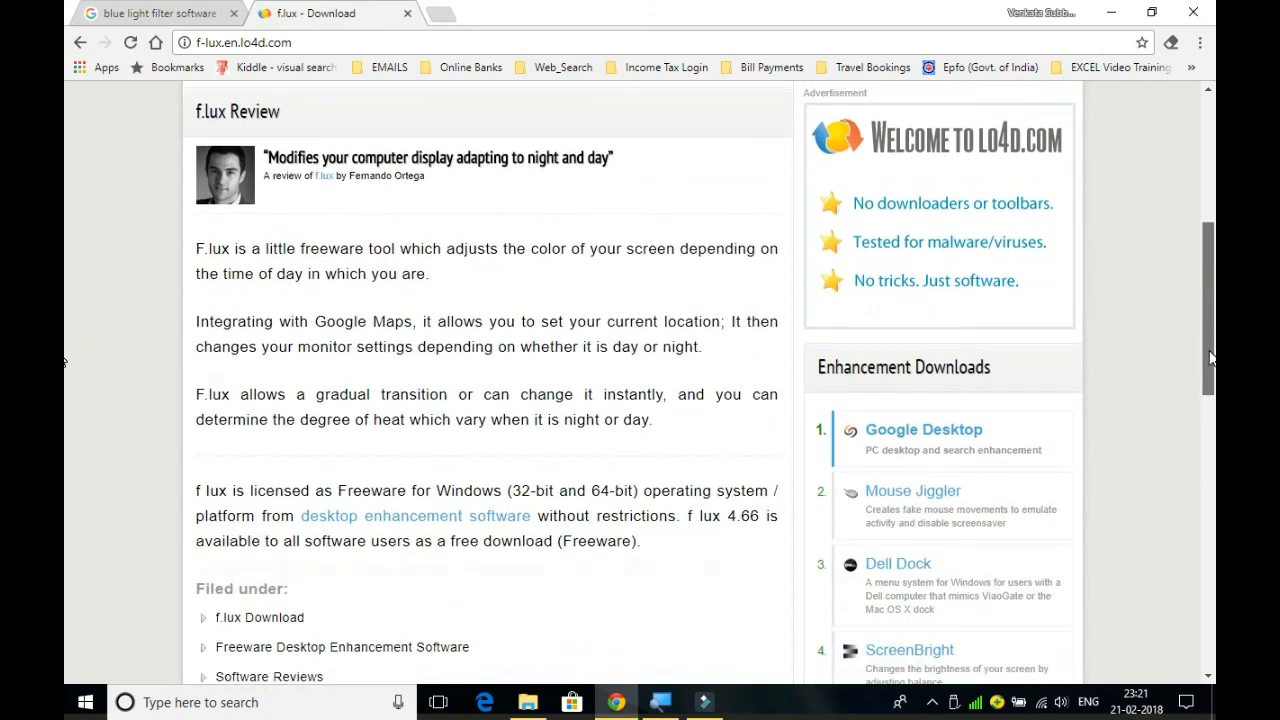
{"action": "scroll", "scroll_direction": "down", "scroll_amount": 3}
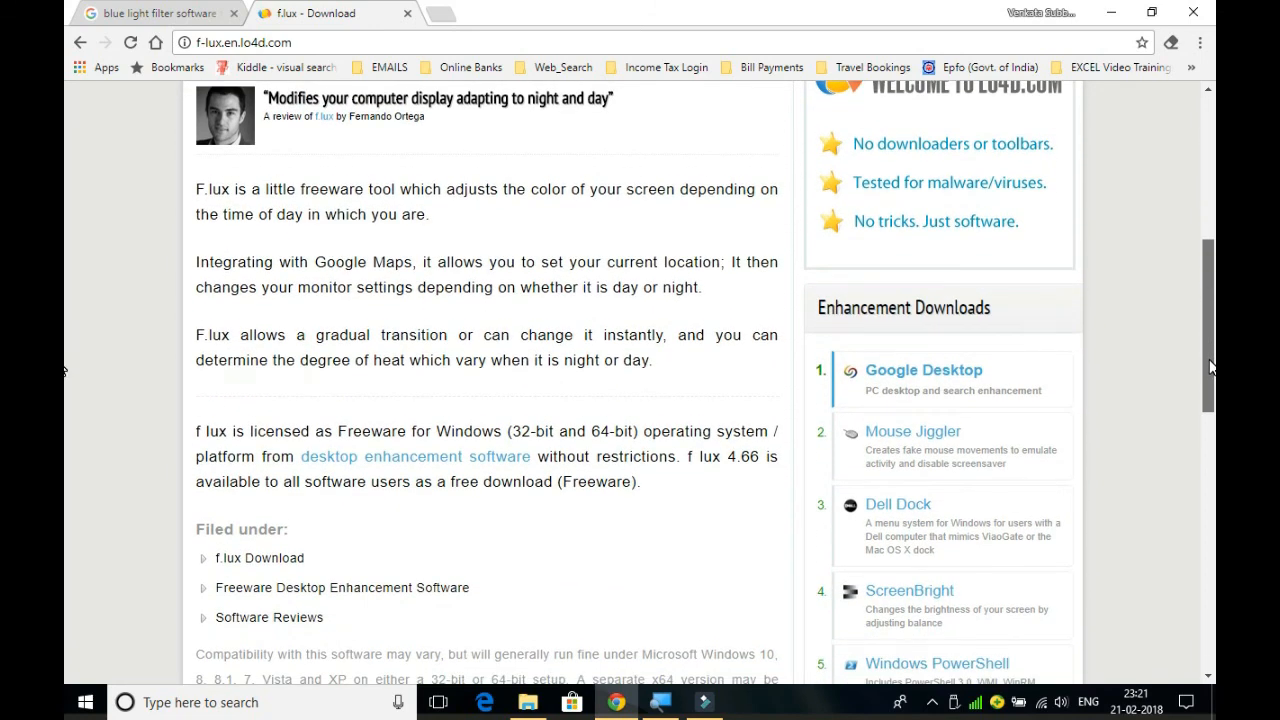
{"action": "scroll", "scroll_direction": "down", "scroll_amount": 3}
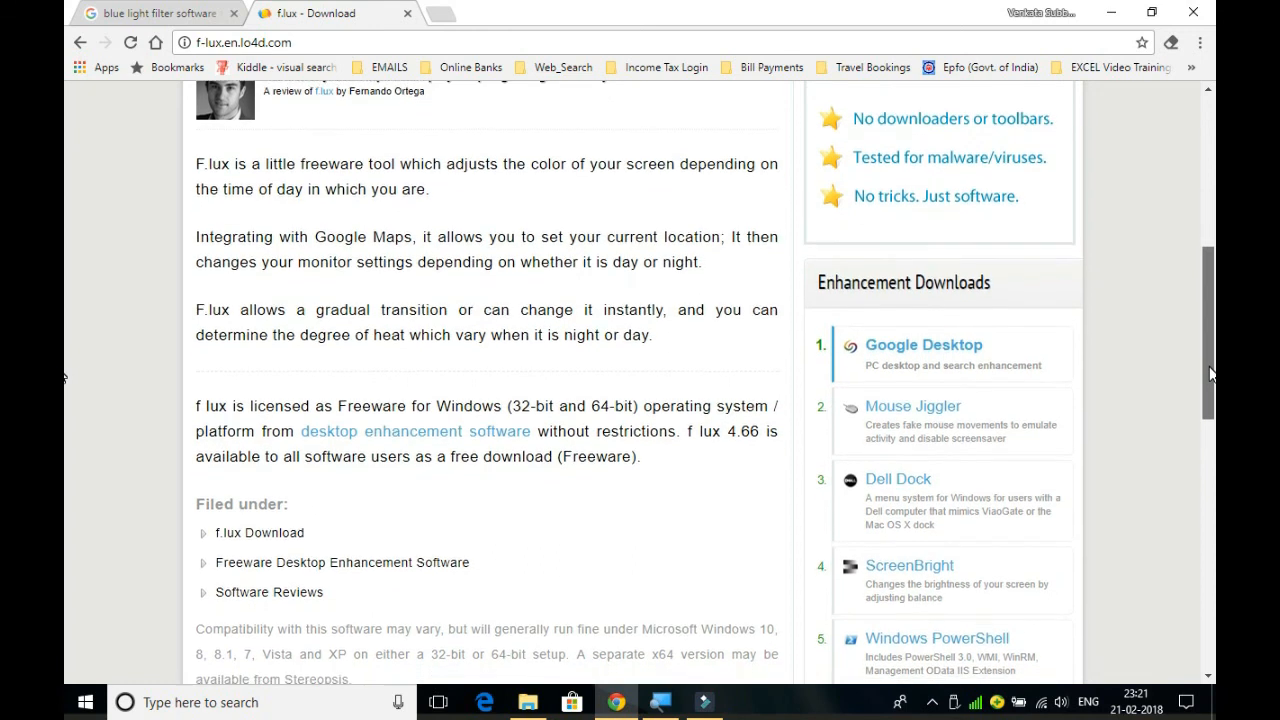
{"action": "scroll", "scroll_direction": "down", "scroll_amount": 3}
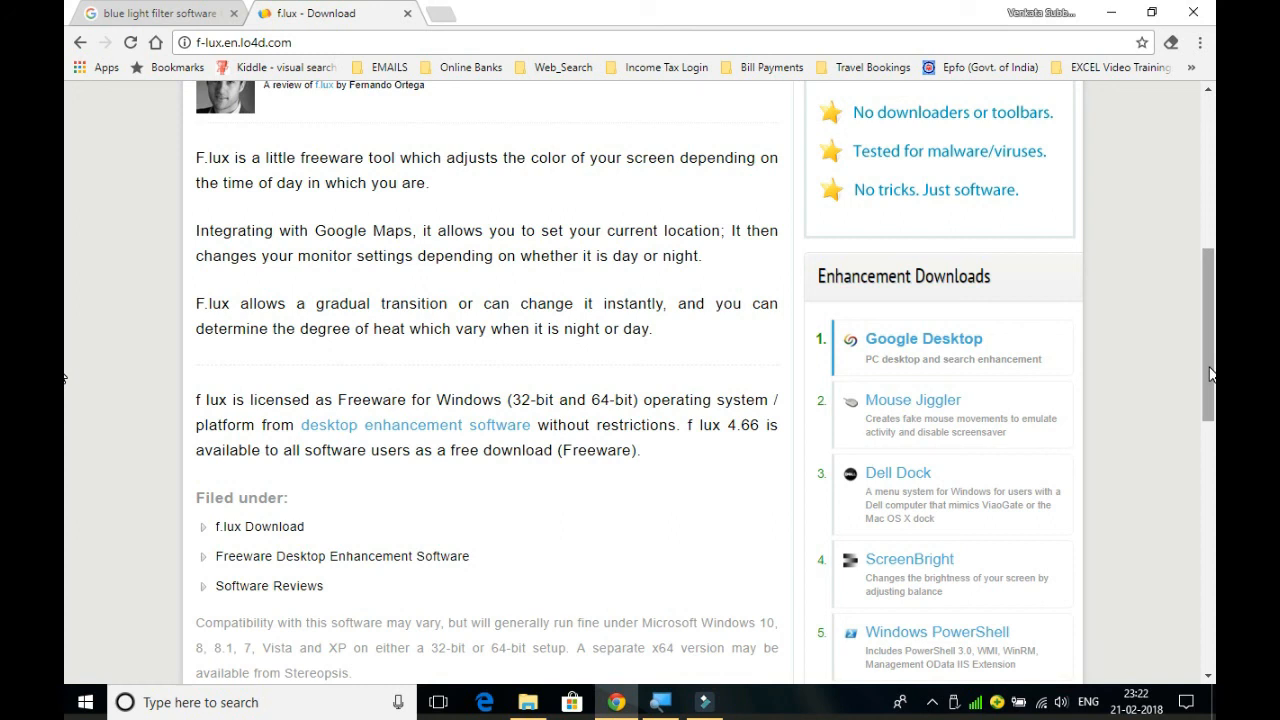
{"action": "scroll", "scroll_direction": "down", "scroll_amount": 3}
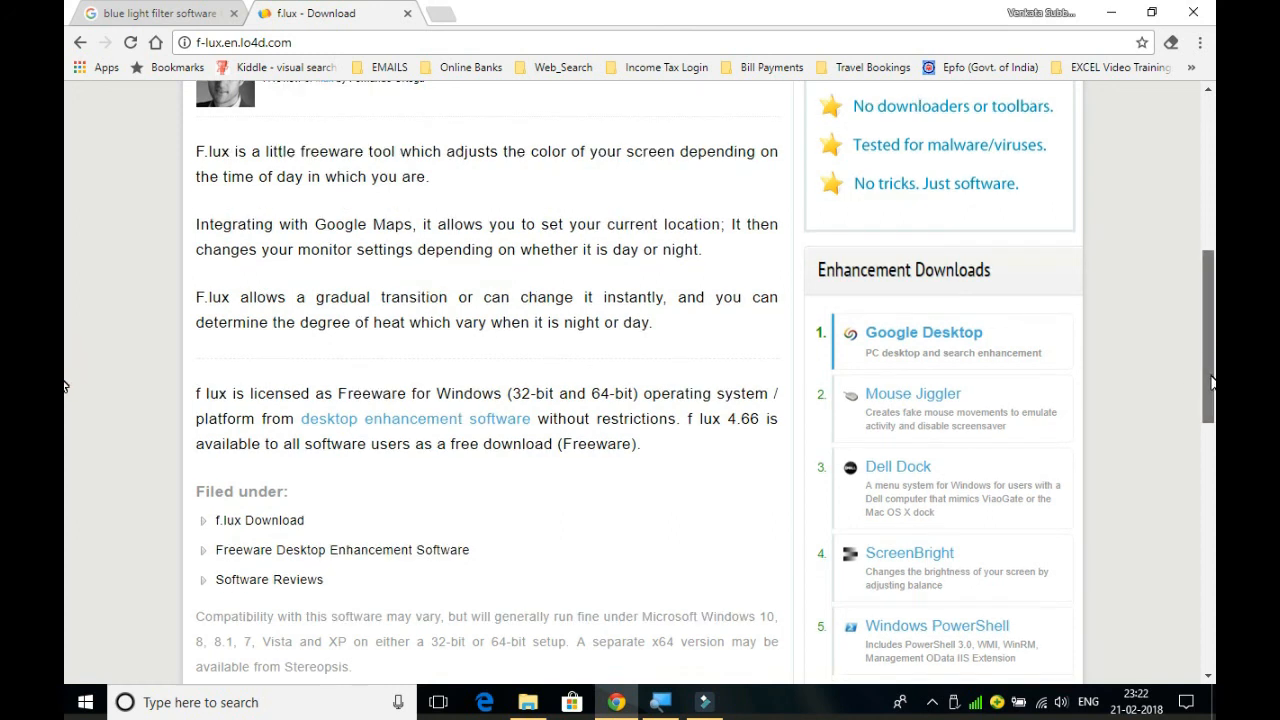
{"action": "scroll", "scroll_direction": "down", "scroll_amount": 3}
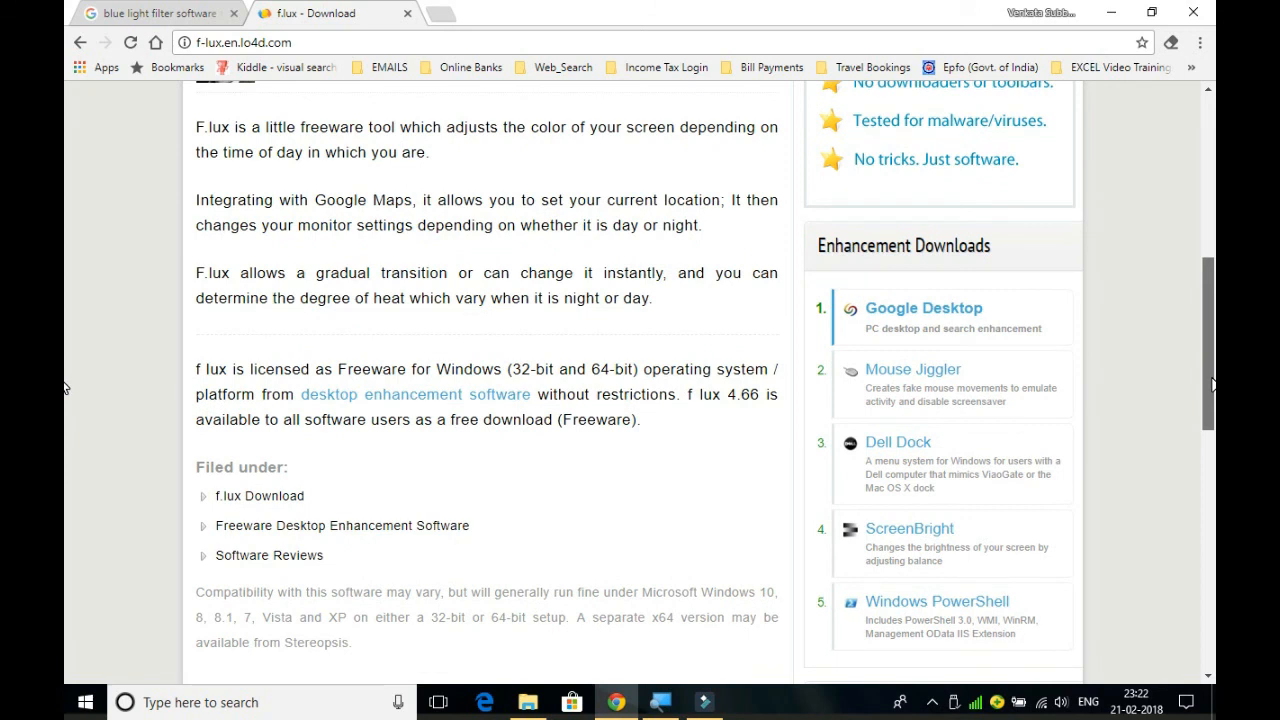
{"action": "scroll", "scroll_direction": "down", "scroll_amount": 3}
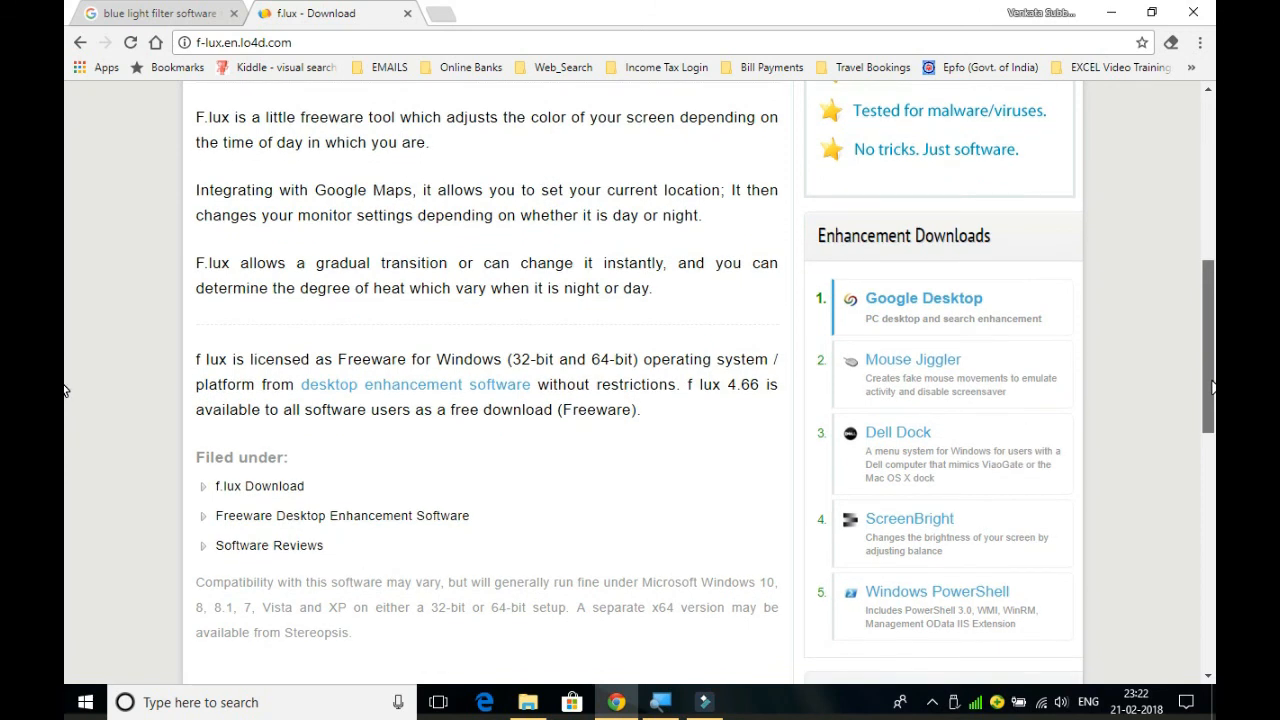
{"action": "scroll", "scroll_direction": "down", "scroll_amount": 3}
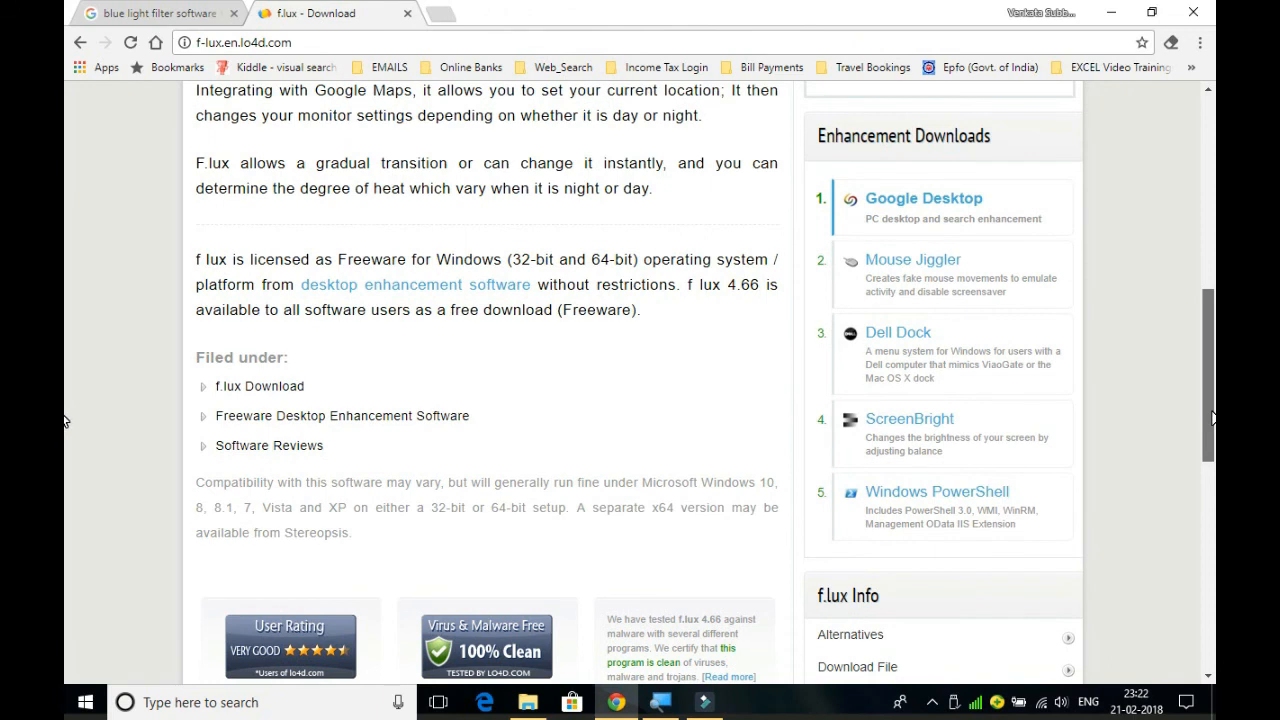
{"action": "scroll", "scroll_direction": "down", "scroll_amount": 3}
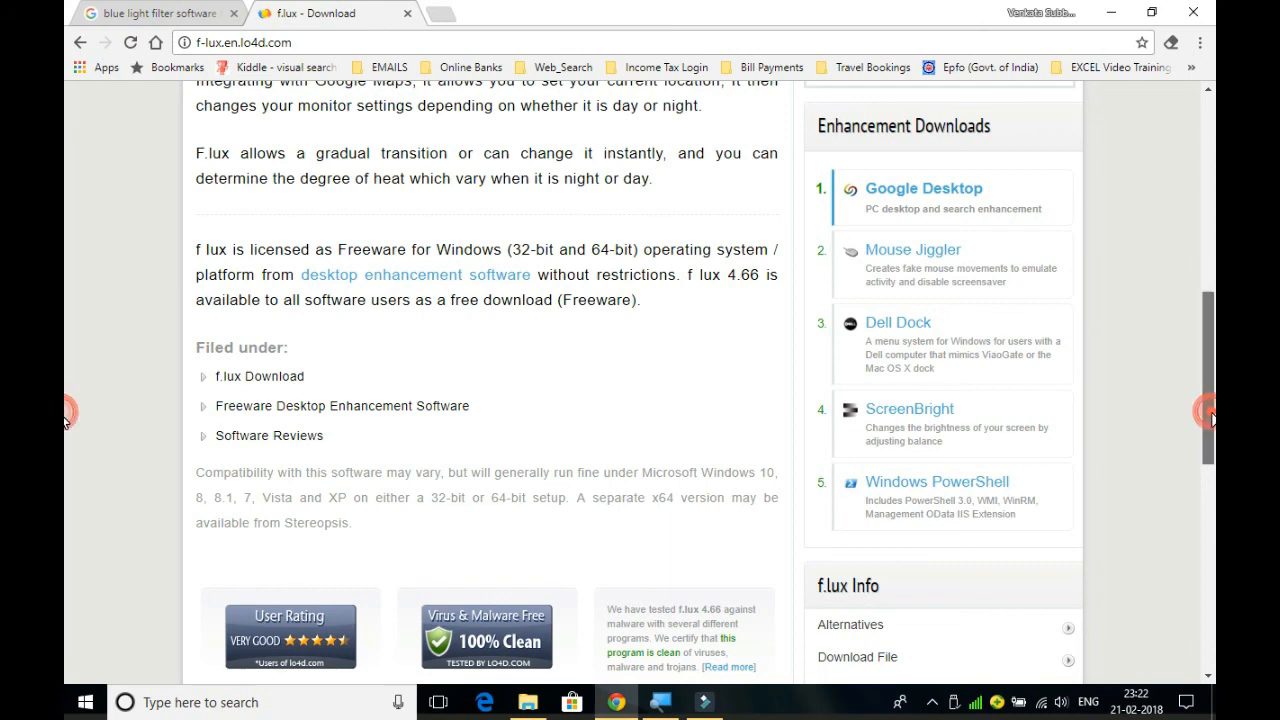
{"action": "scroll", "scroll_direction": "down", "scroll_amount": 3}
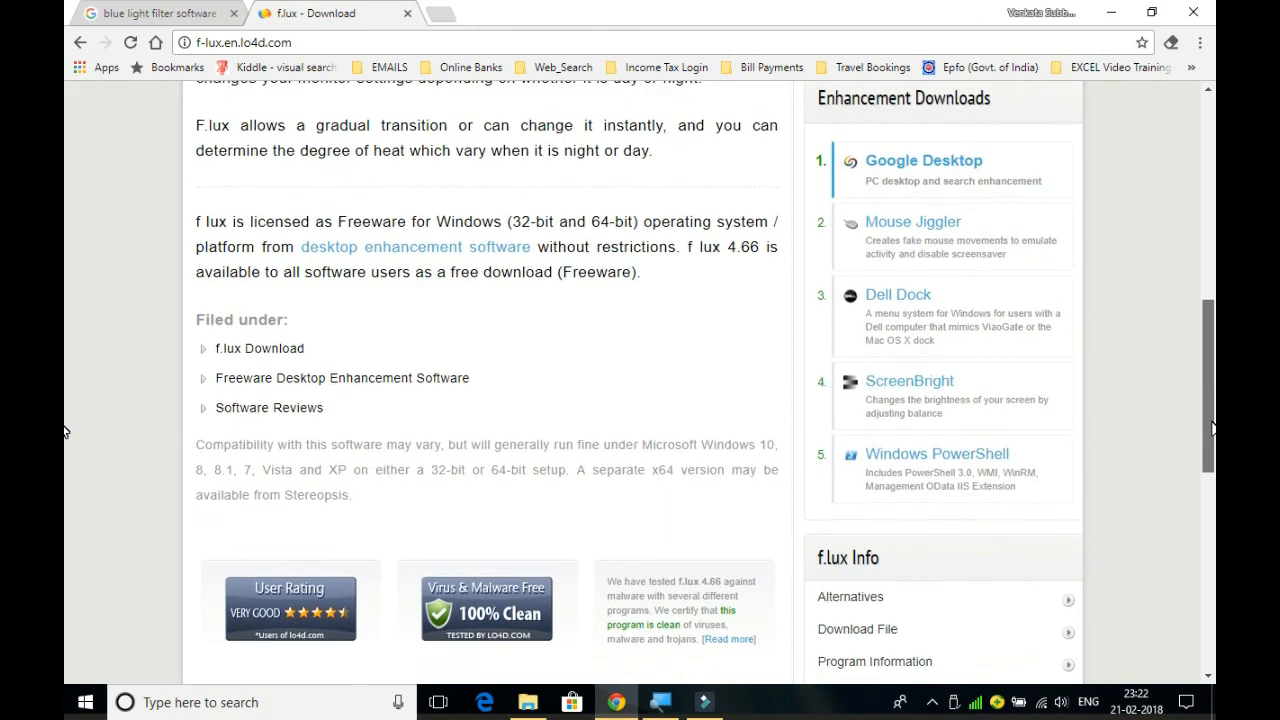
{"action": "scroll", "scroll_direction": "down", "scroll_amount": 3}
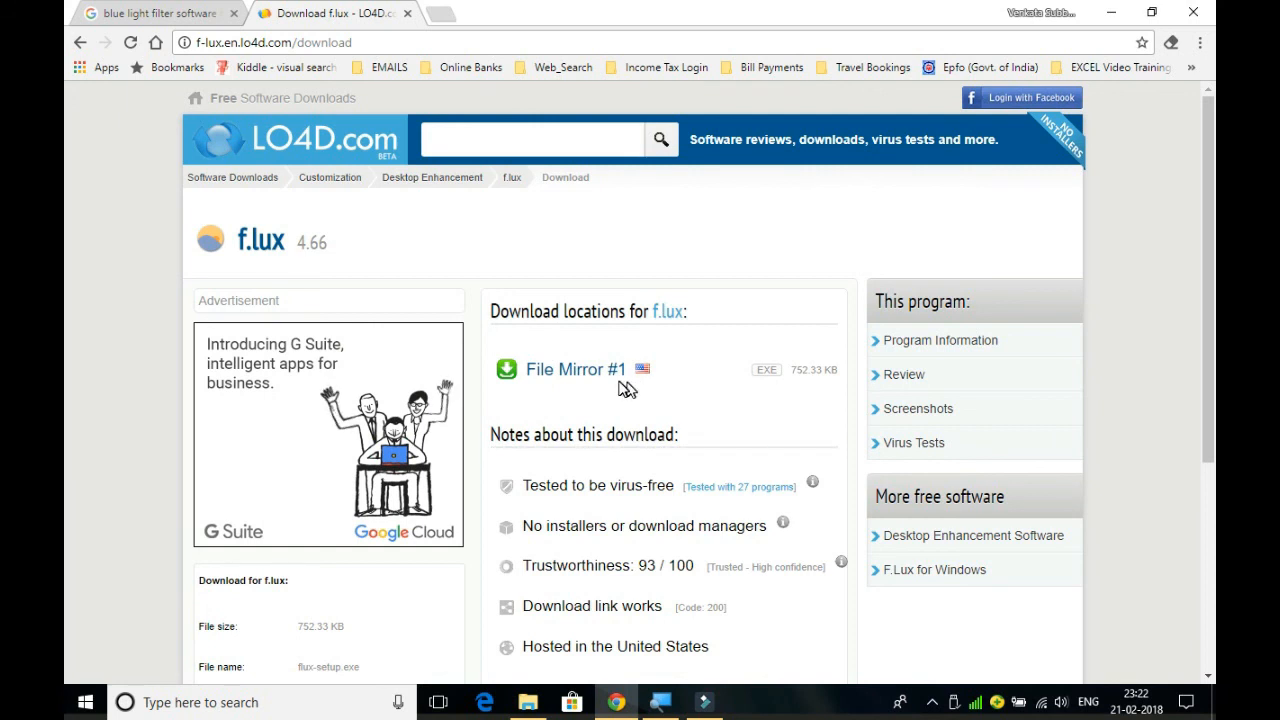
{"action": "mouse_move", "coordinate": [575, 369]}
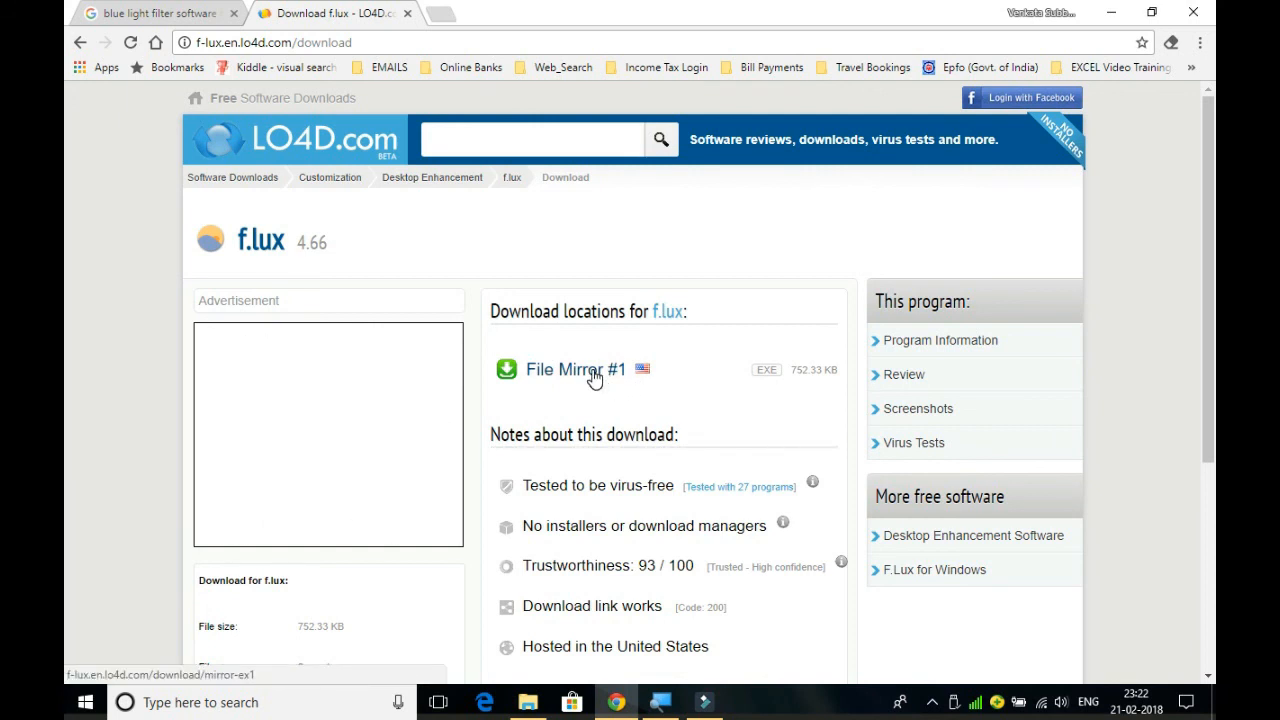
Download flux-setup.exe from File Mirror #1, keep it despite the warning, and show it in its folder
{"action": "left_click", "coordinate": [575, 369]}
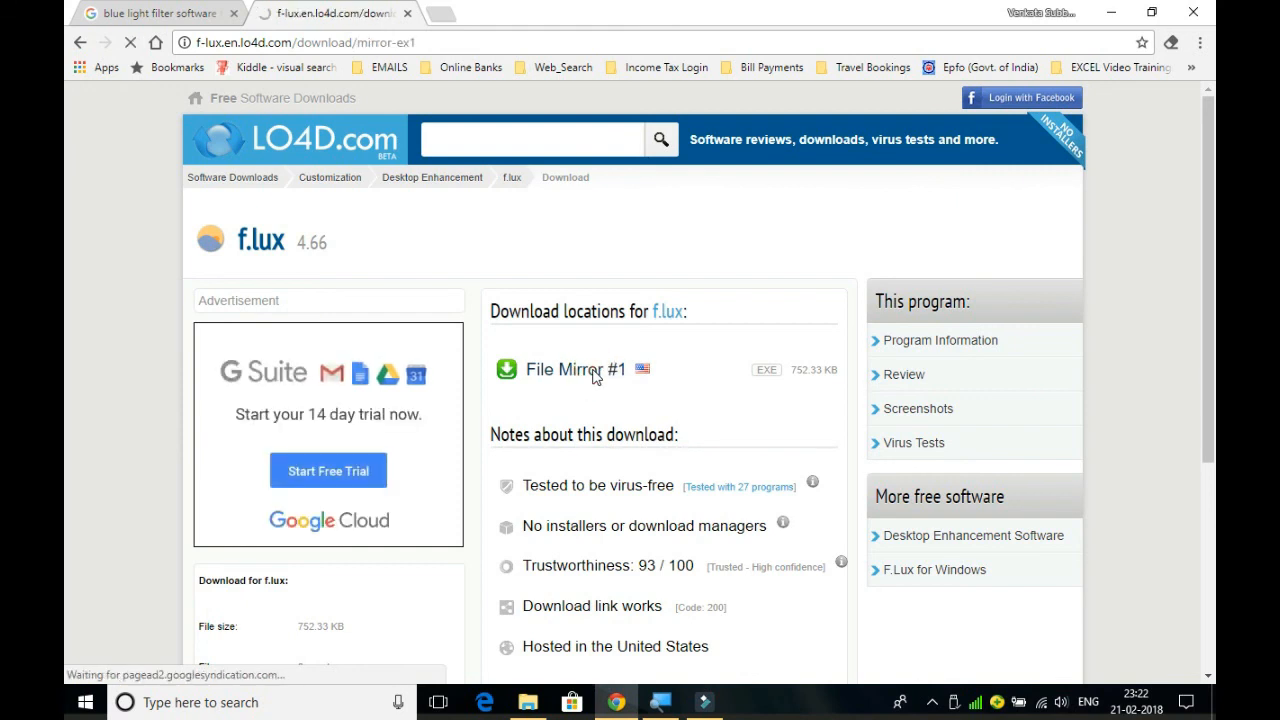
{"action": "left_click", "coordinate": [575, 369]}
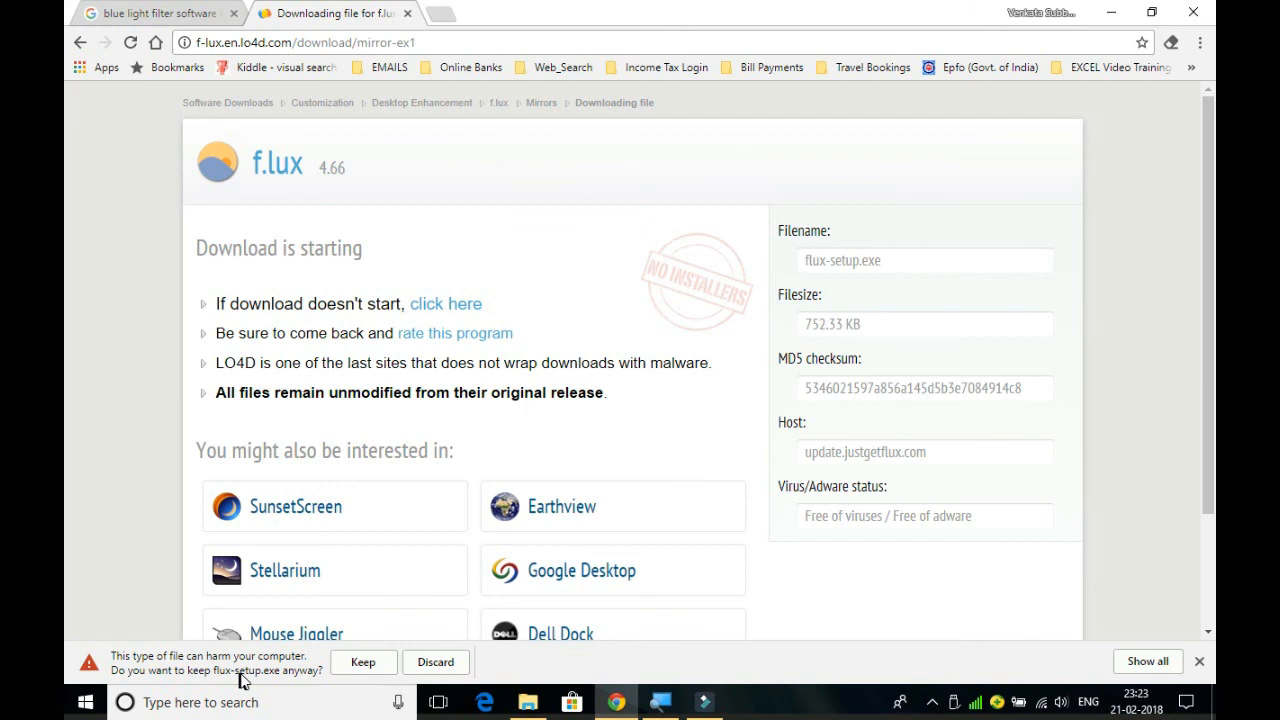
{"action": "mouse_move", "coordinate": [262, 682]}
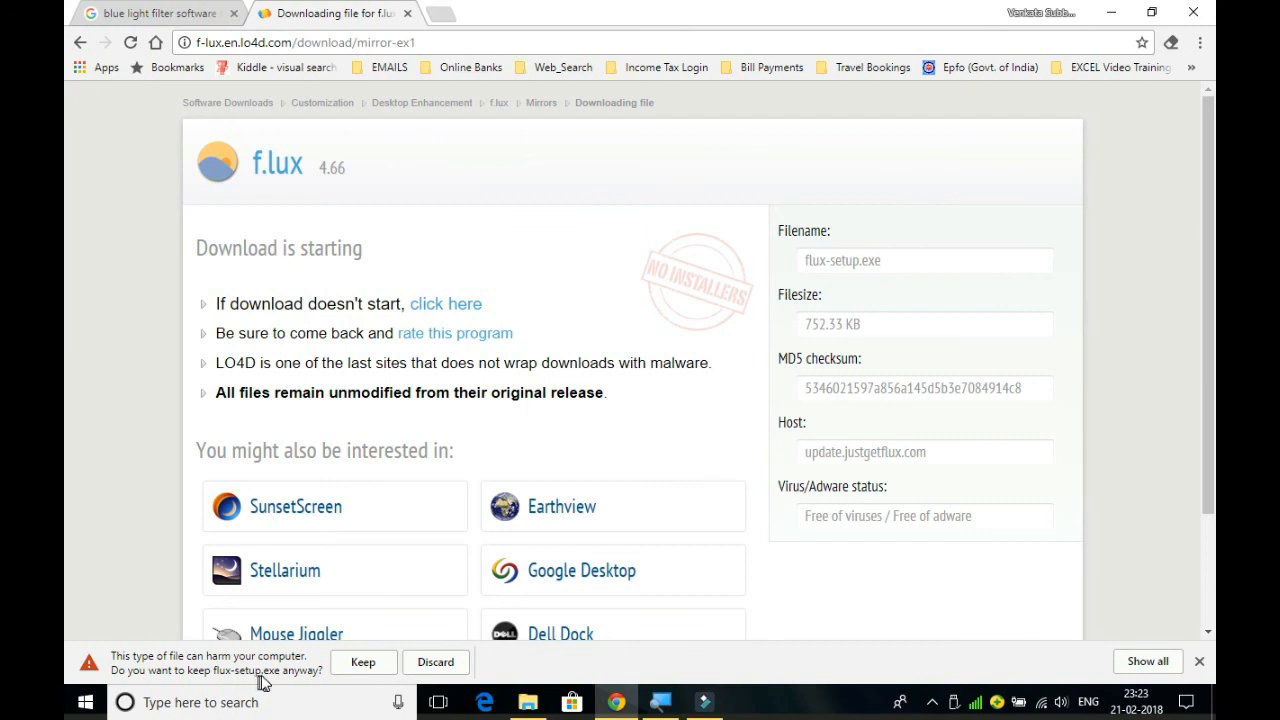
{"action": "mouse_move", "coordinate": [341, 668]}
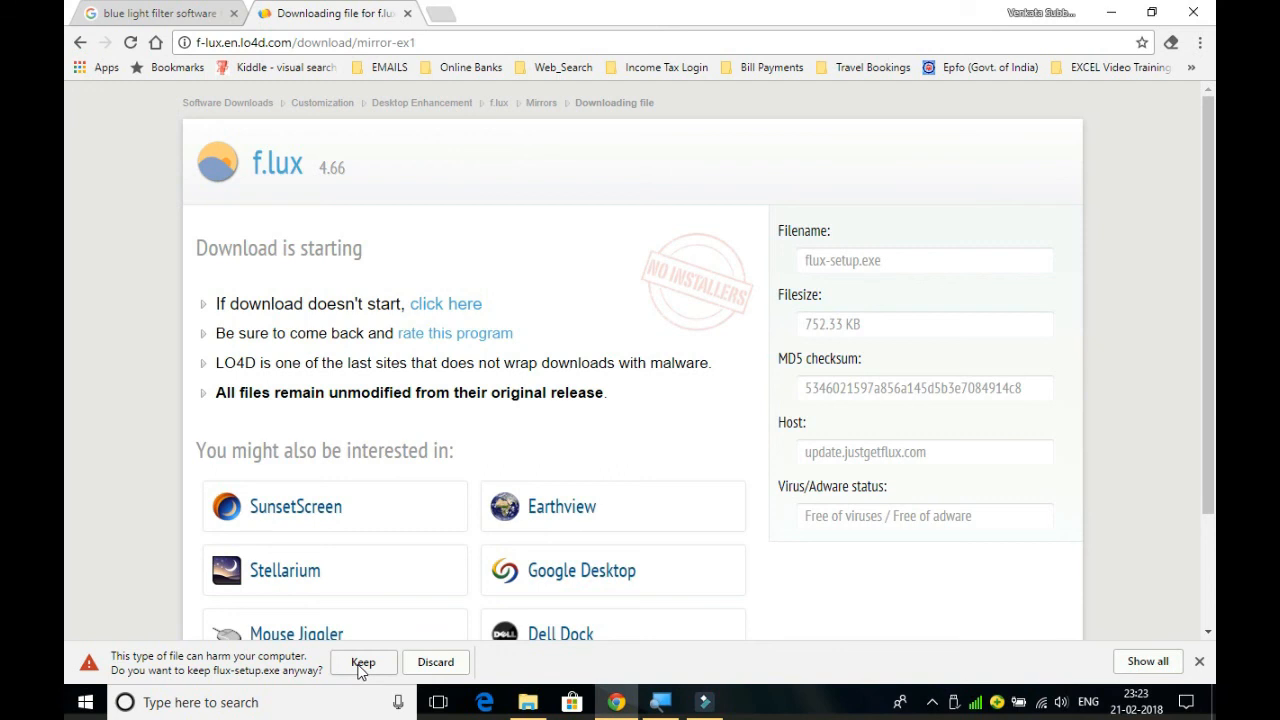
{"action": "left_click", "coordinate": [363, 662]}
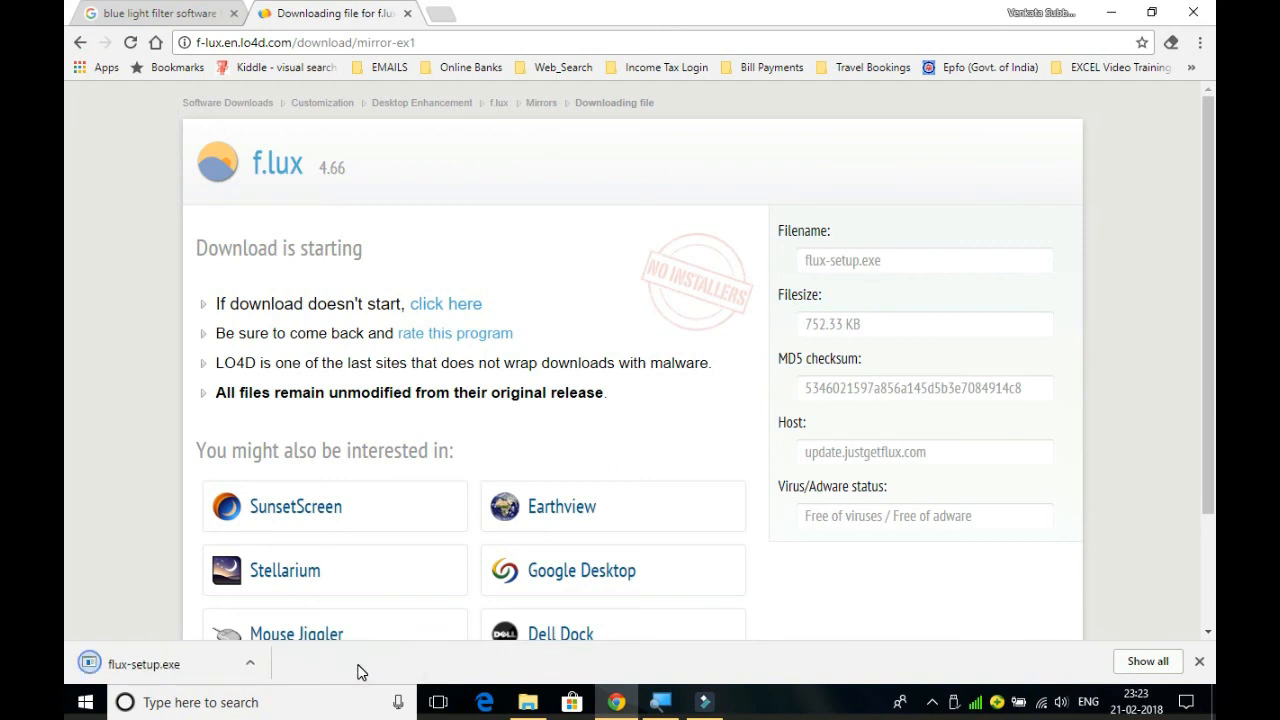
{"action": "mouse_move", "coordinate": [390, 605]}
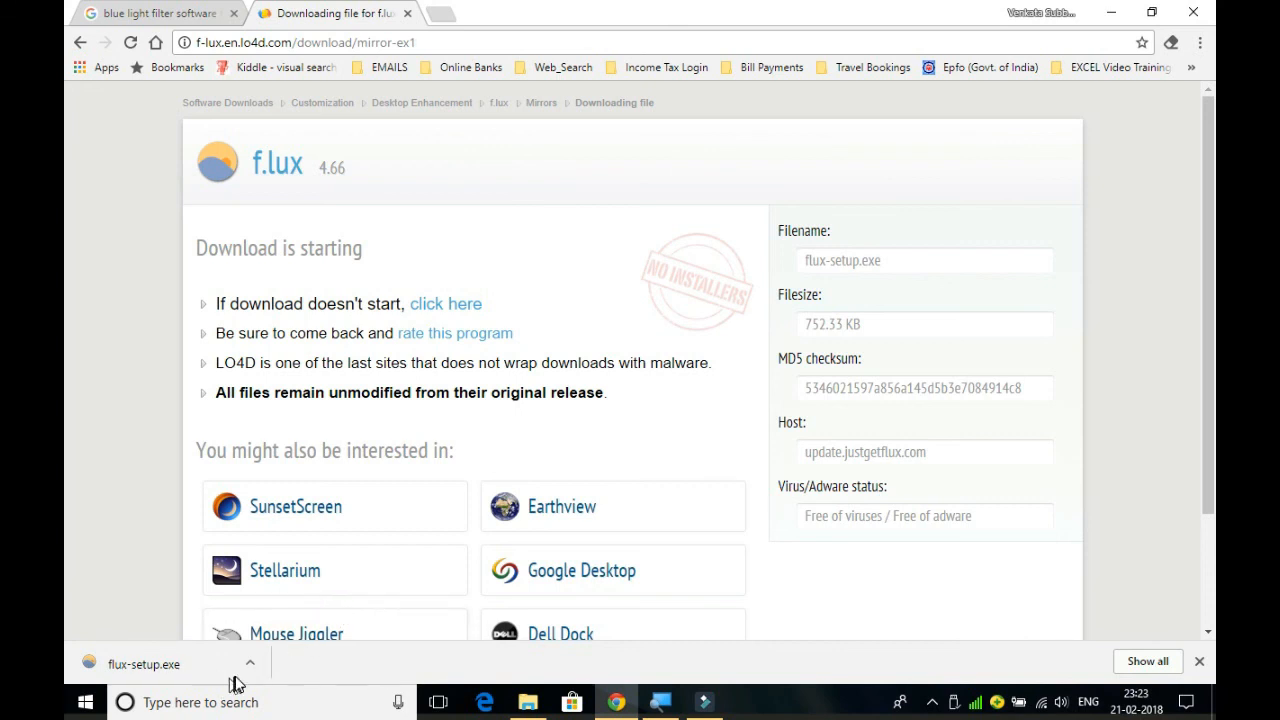
{"action": "left_click", "coordinate": [251, 663]}
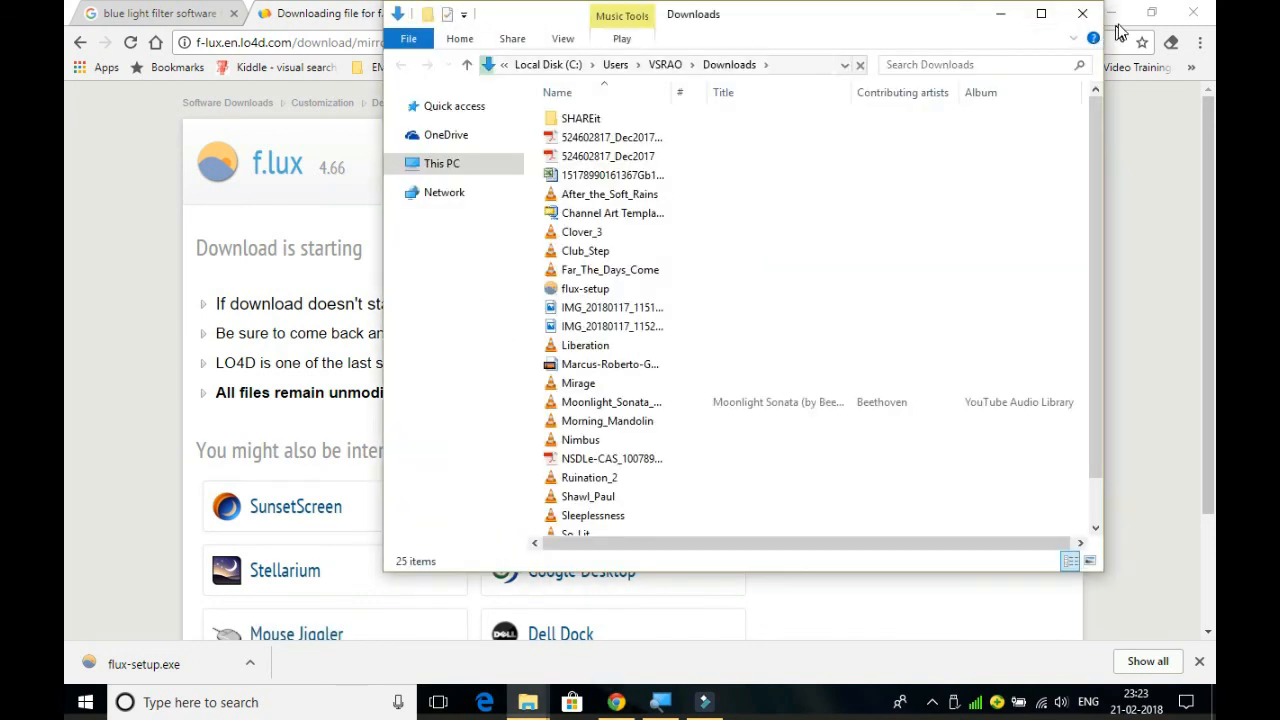
Minimize Chrome and the Downloads folder window while flux-setup launches
{"action": "left_click", "coordinate": [586, 288]}
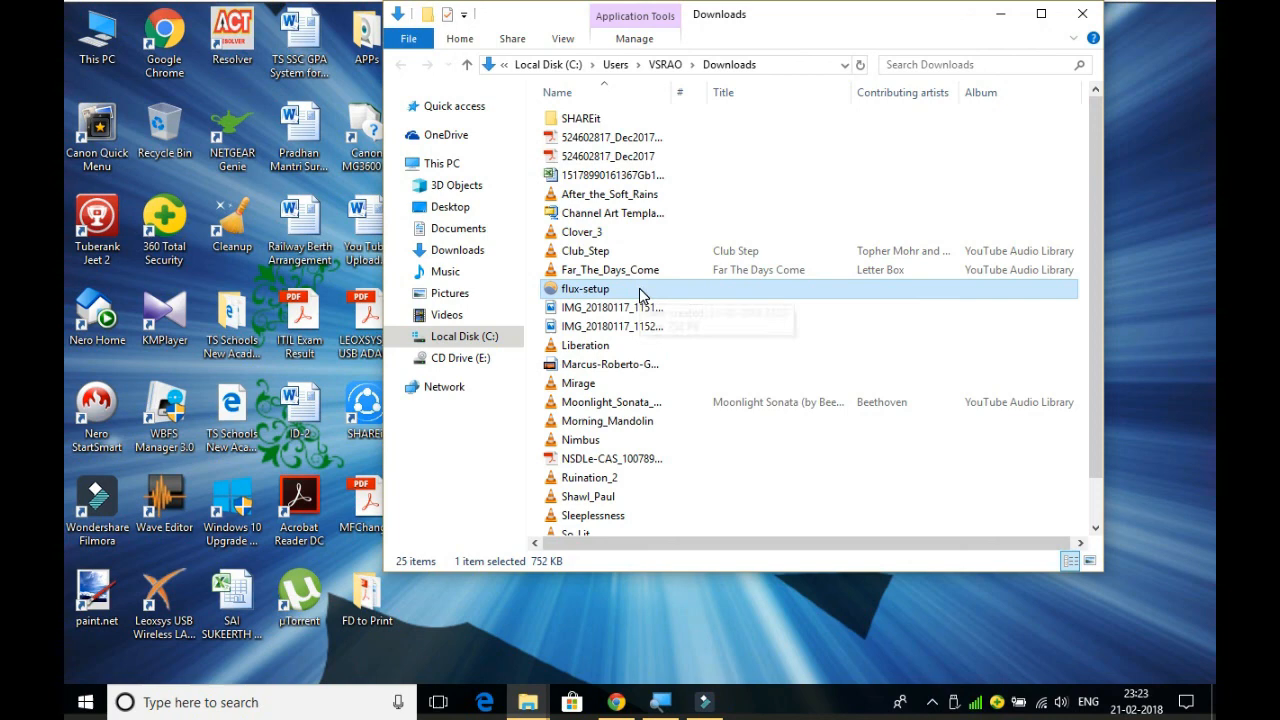
{"action": "mouse_move", "coordinate": [642, 292]}
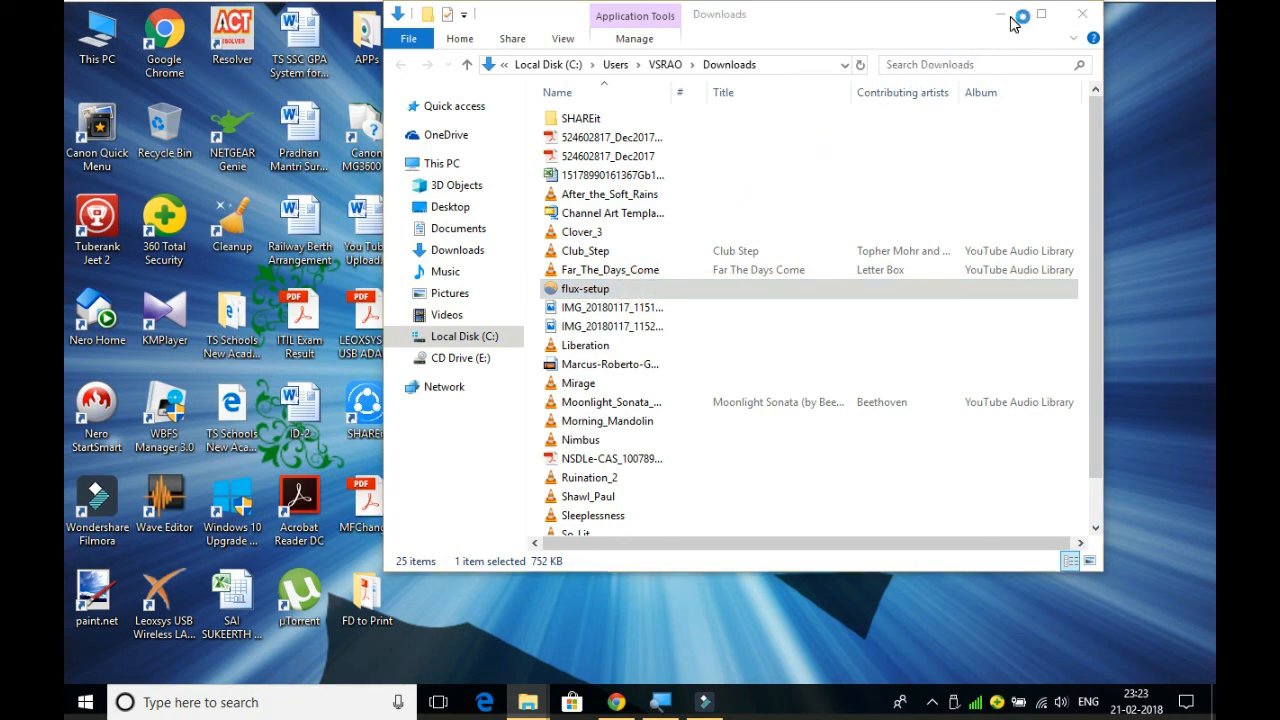
{"action": "left_click", "coordinate": [585, 288]}
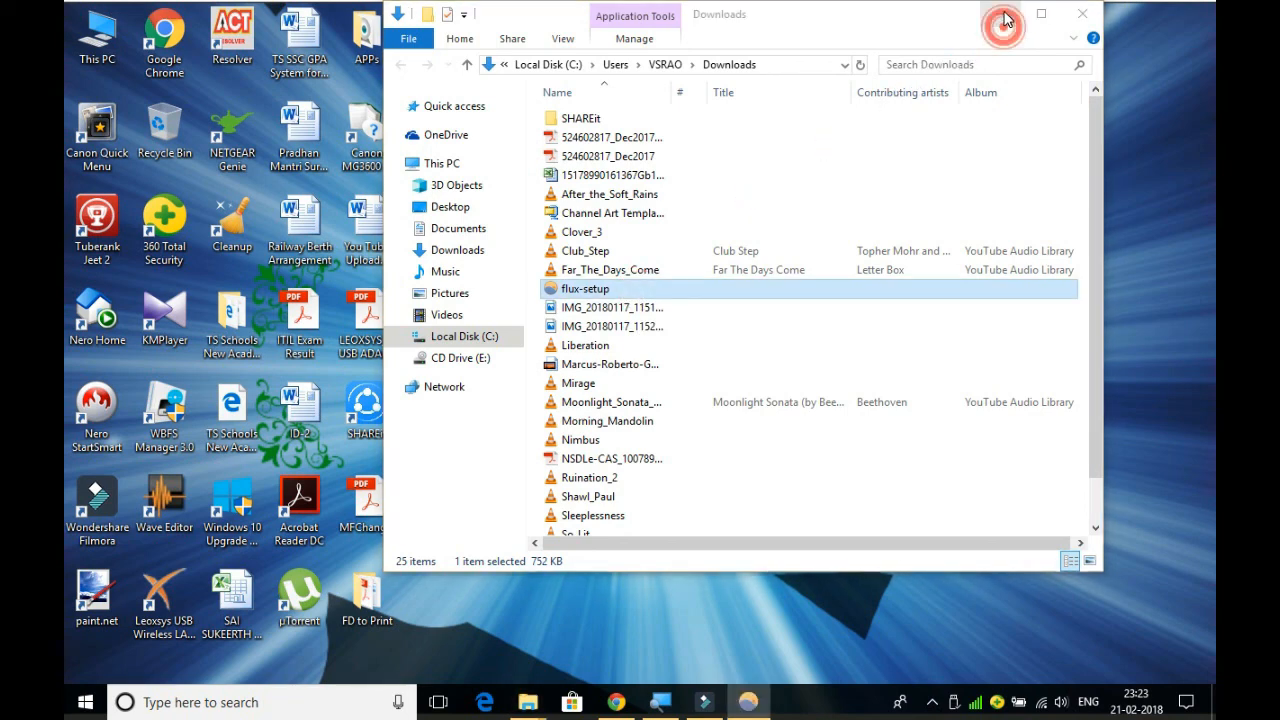
Run flux-setup and accept the f.lux license agreement
{"action": "double_click", "coordinate": [586, 288]}
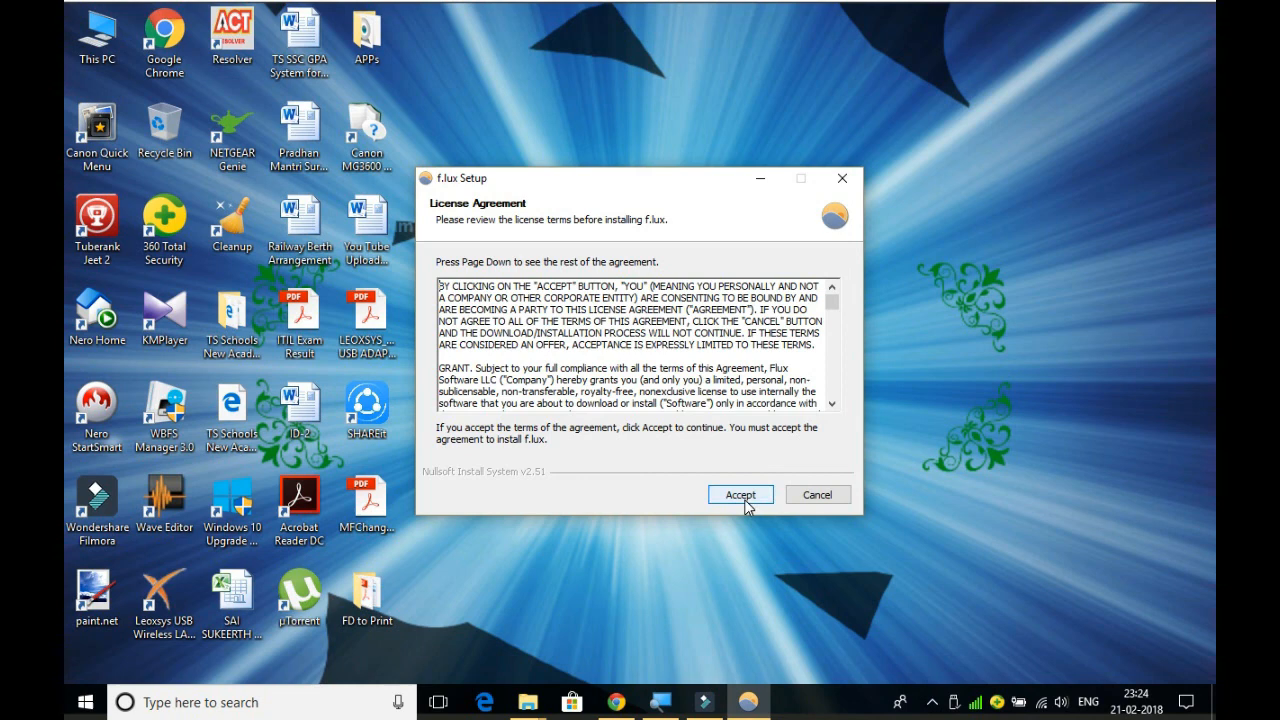
{"action": "left_click", "coordinate": [740, 494]}
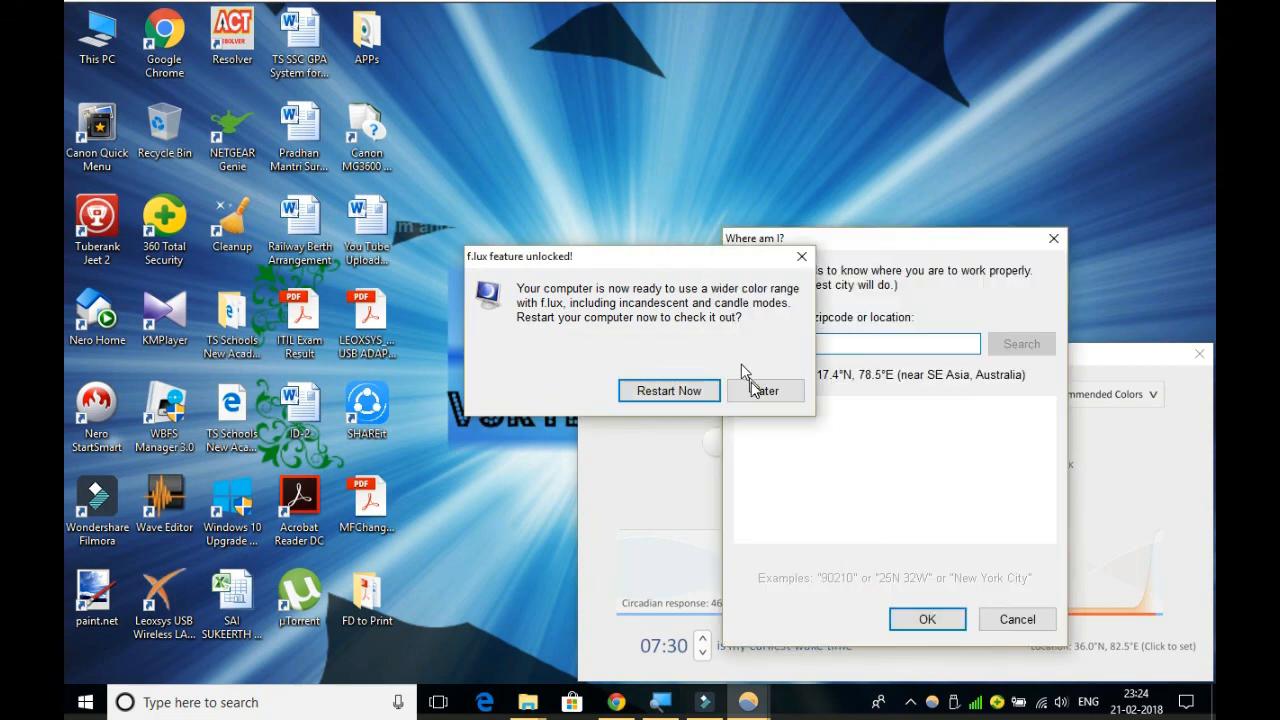
Postpone the restart, search for the city, and confirm Hyderabad as the location
{"action": "left_click", "coordinate": [764, 390]}
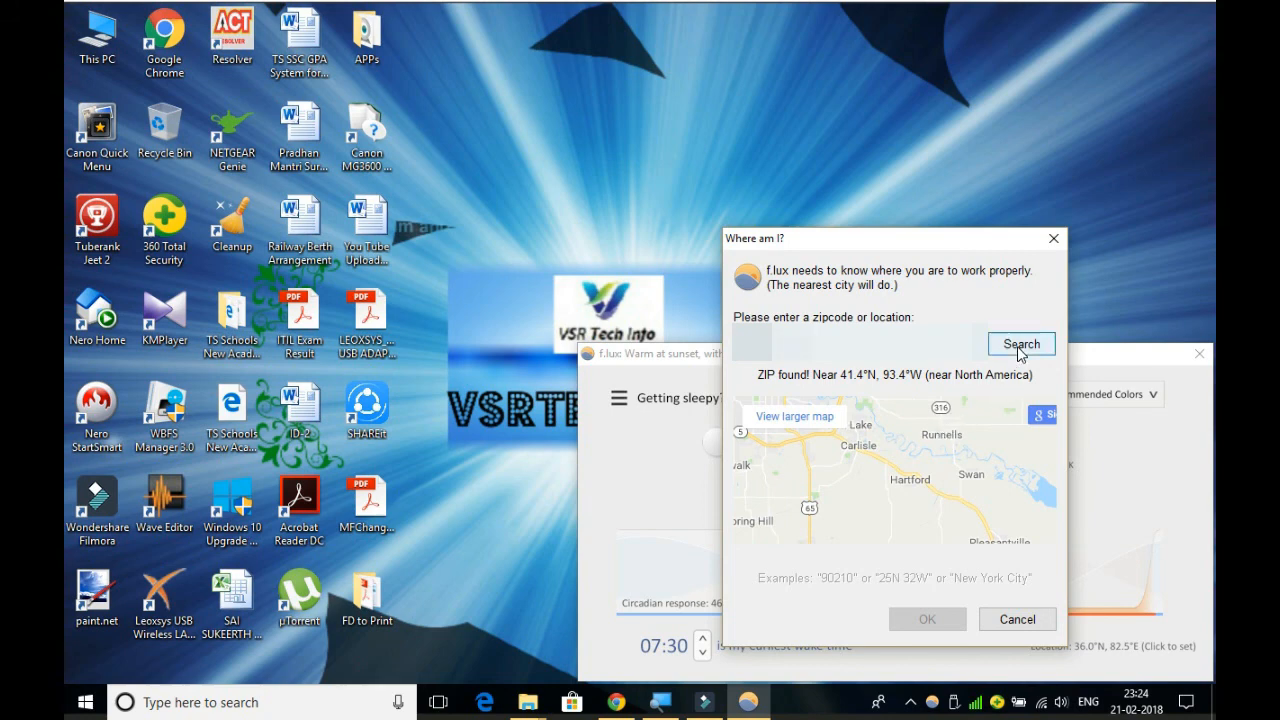
{"action": "left_click", "coordinate": [1020, 343]}
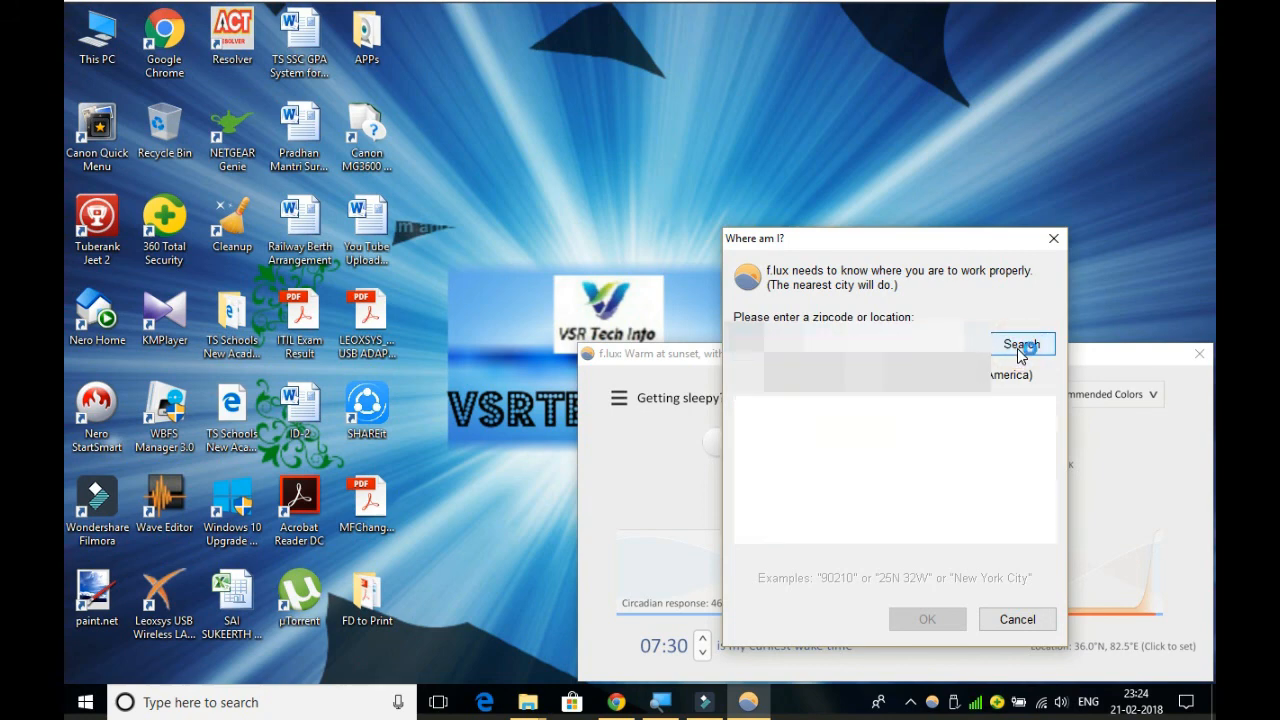
{"action": "left_click", "coordinate": [1022, 344]}
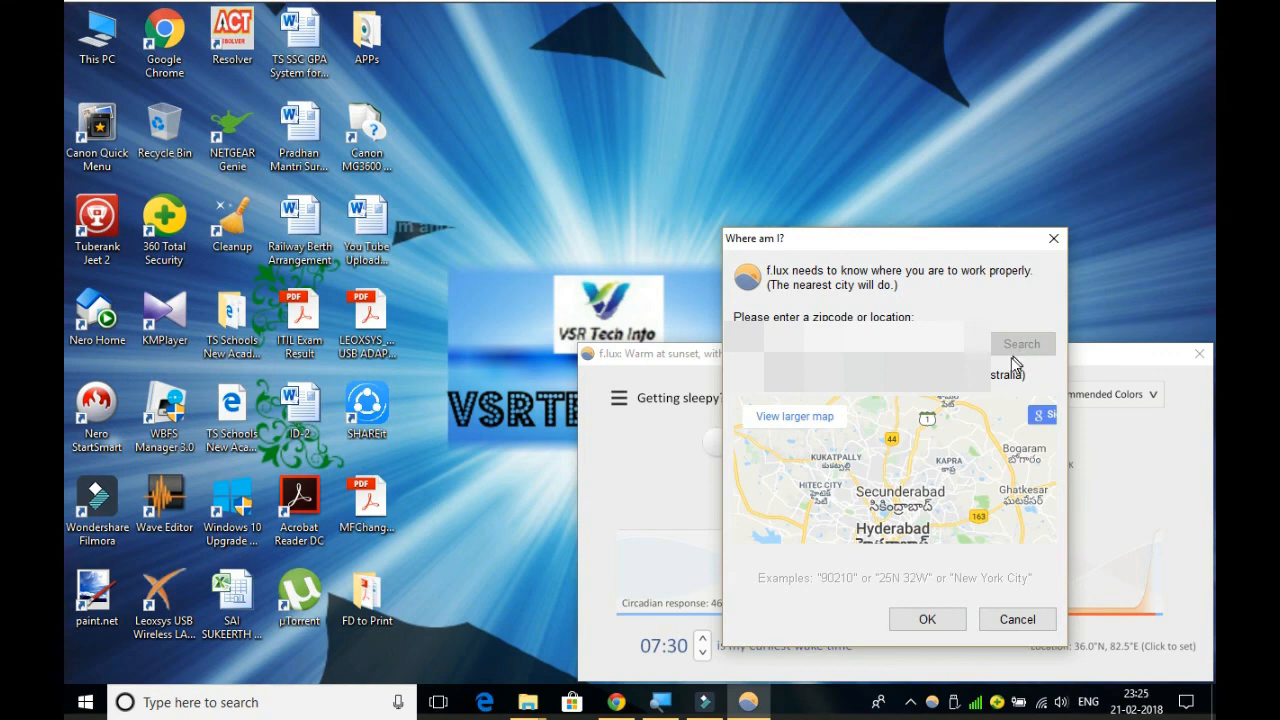
{"action": "mouse_move", "coordinate": [940, 500]}
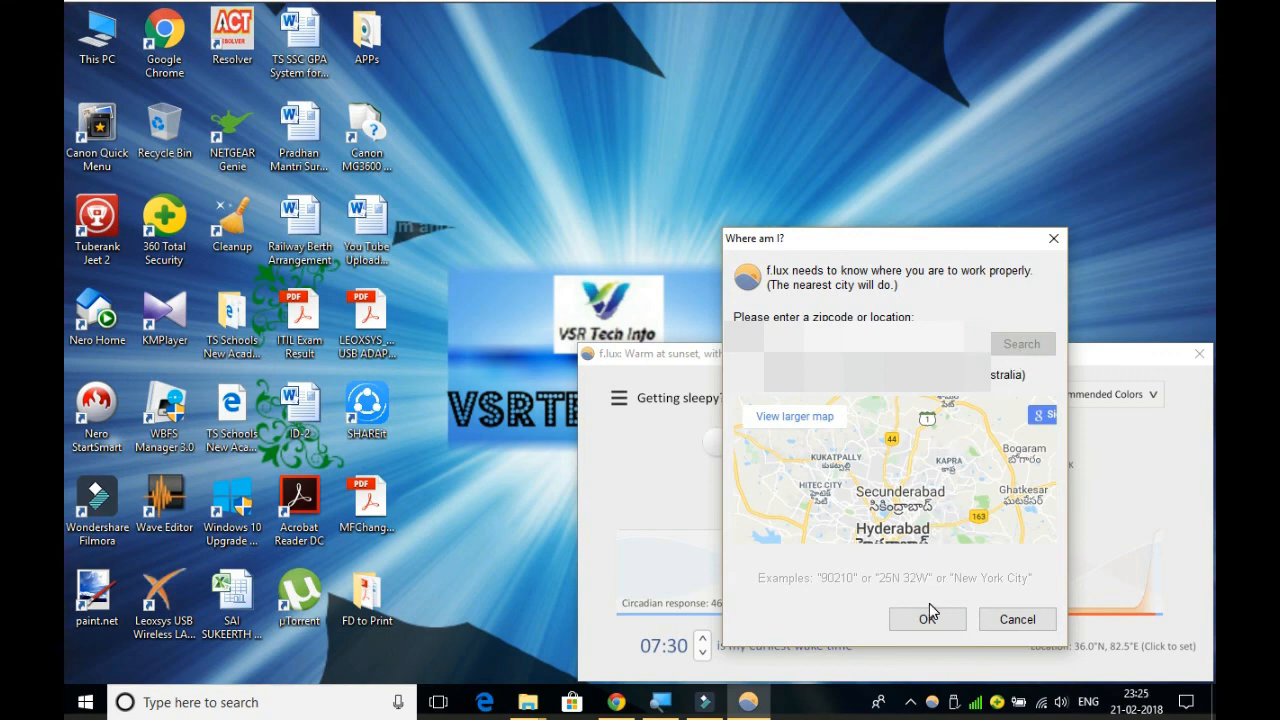
{"action": "left_click", "coordinate": [927, 619]}
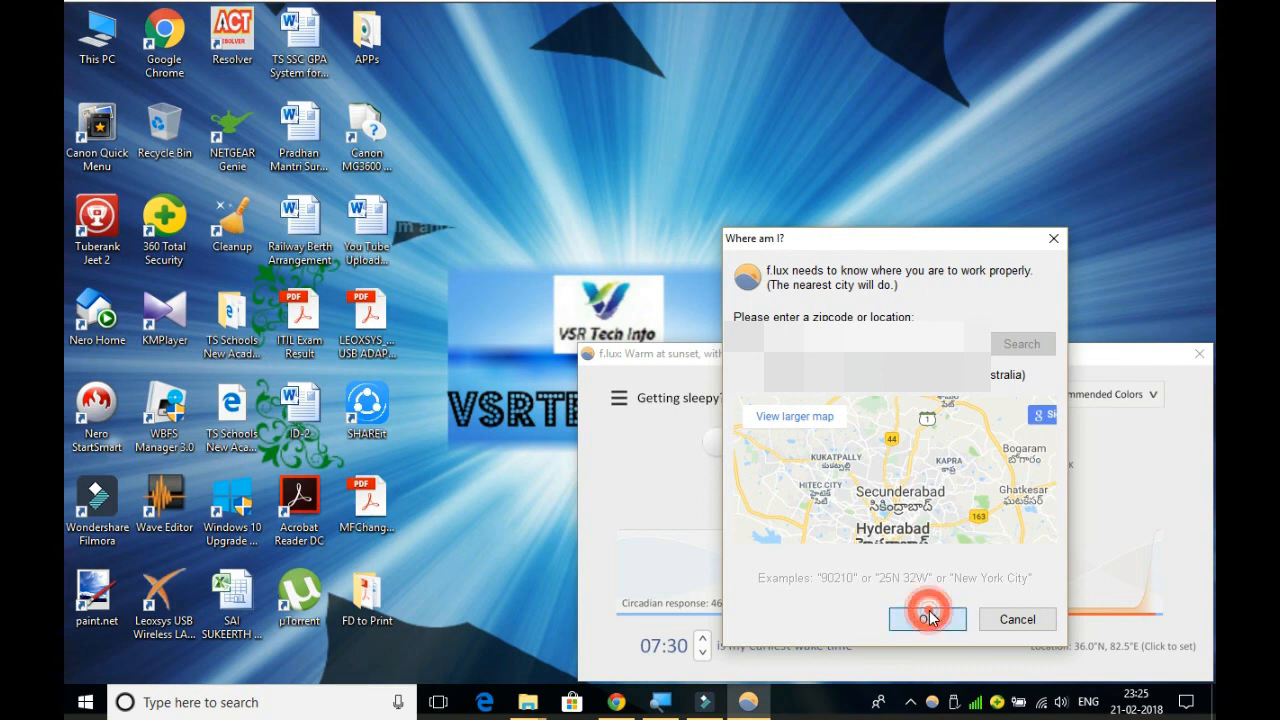
{"action": "left_click", "coordinate": [926, 619]}
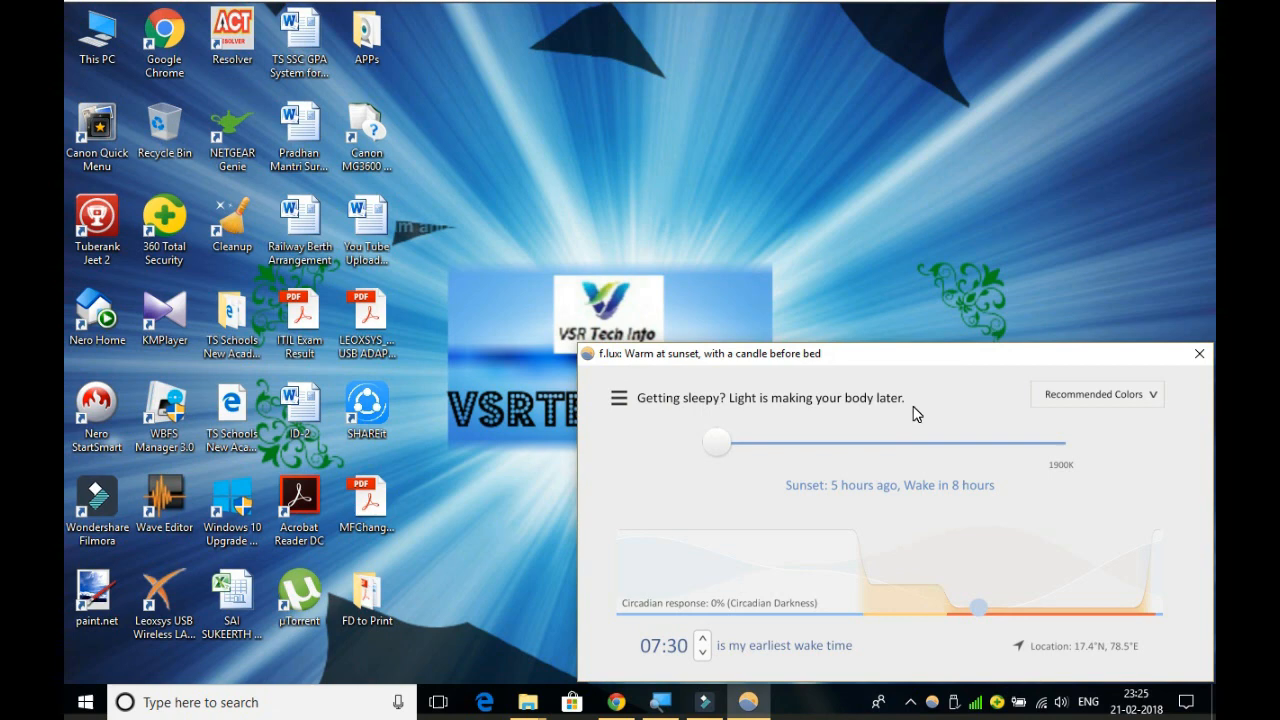
{"action": "mouse_move", "coordinate": [904, 369]}
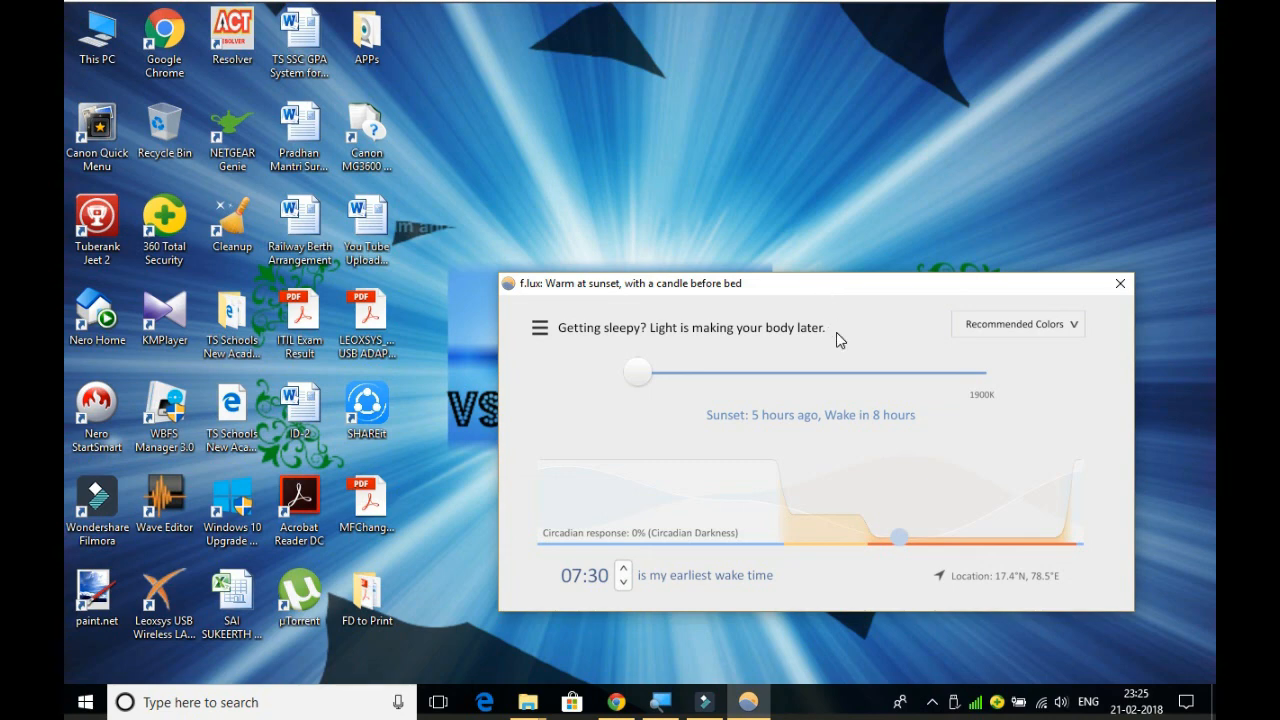
{"action": "mouse_move", "coordinate": [855, 425]}
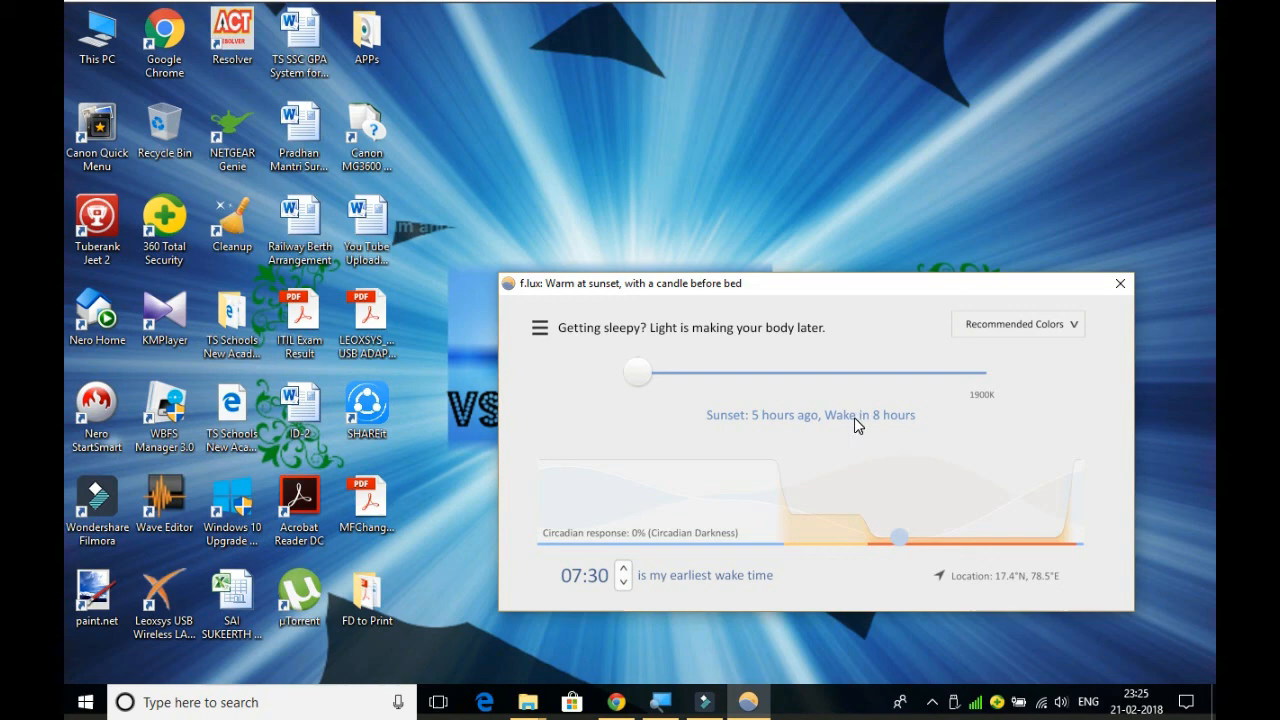
{"action": "mouse_move", "coordinate": [800, 423]}
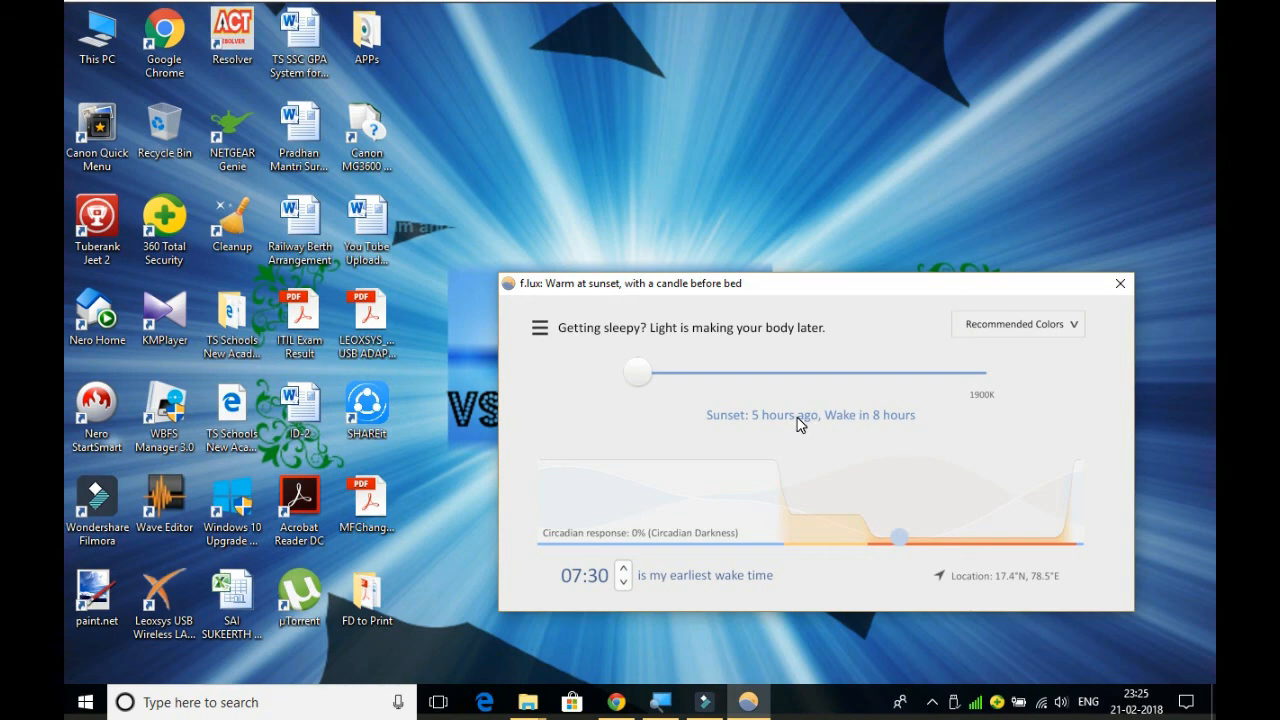
{"action": "mouse_move", "coordinate": [830, 304]}
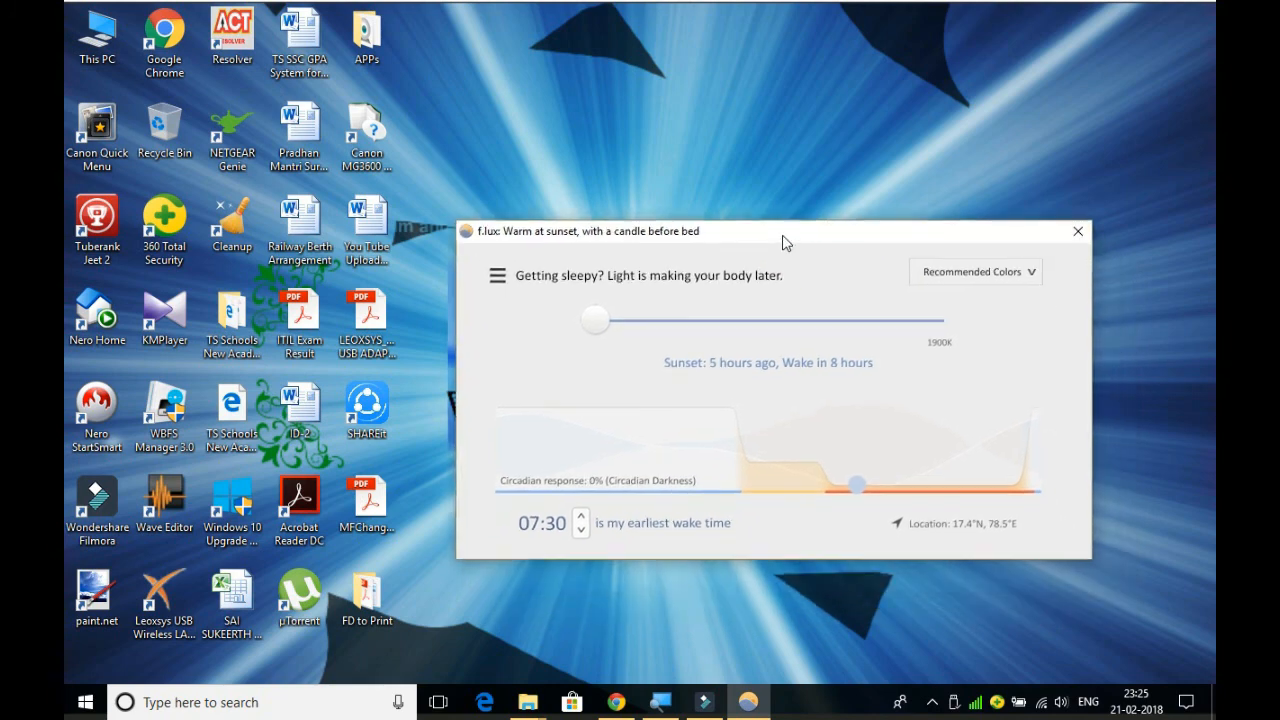
{"action": "left_click_drag", "start_coordinate": [785, 231], "coordinate": [590, 219]}
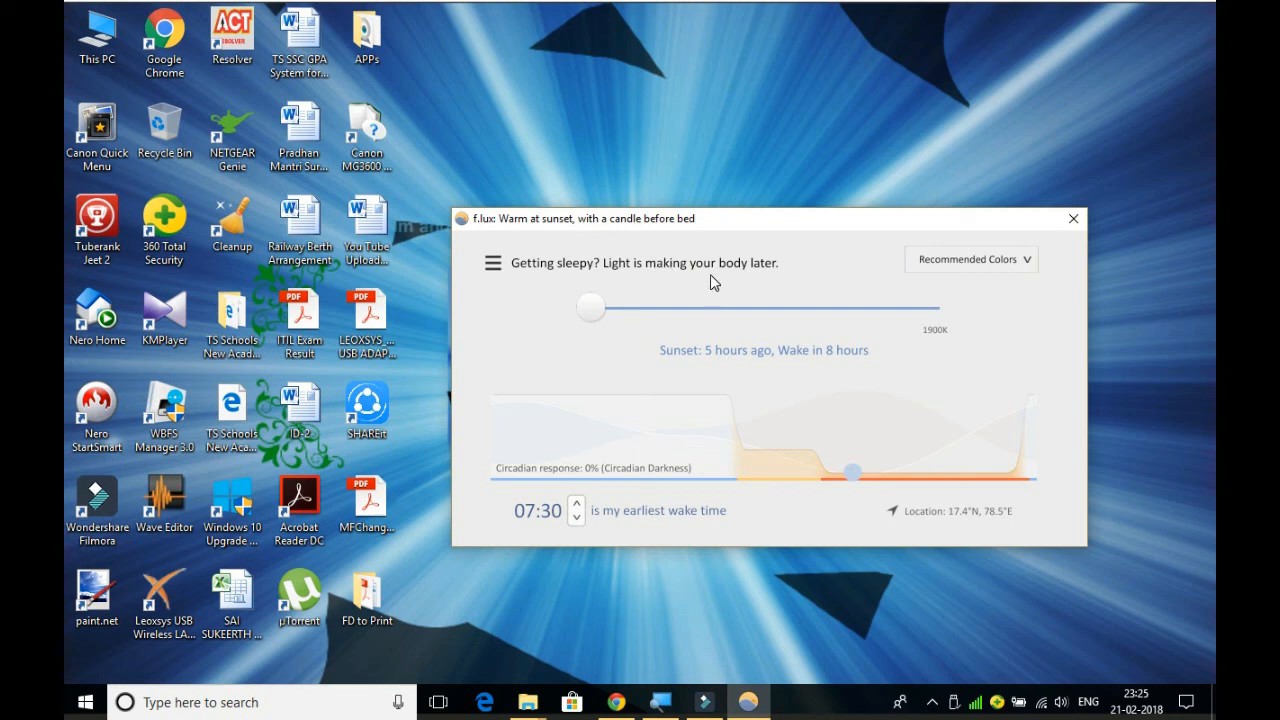
{"action": "mouse_move", "coordinate": [957, 277]}
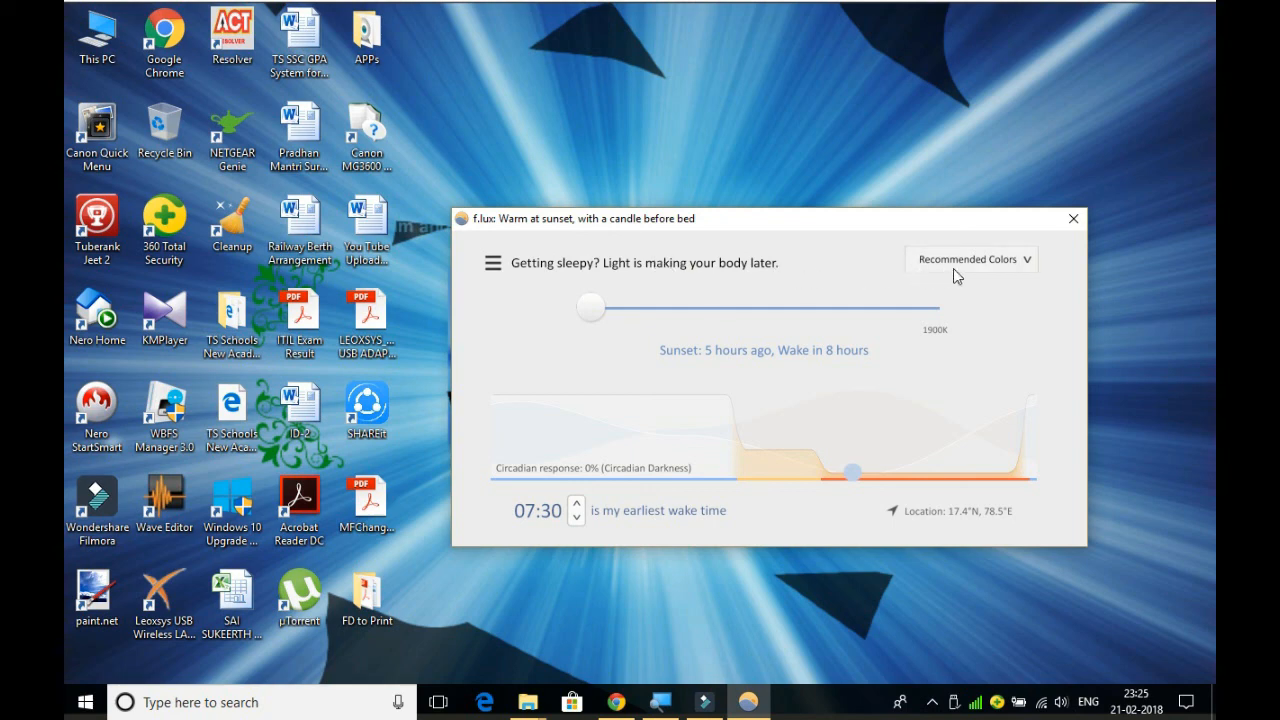
{"action": "mouse_move", "coordinate": [1025, 272]}
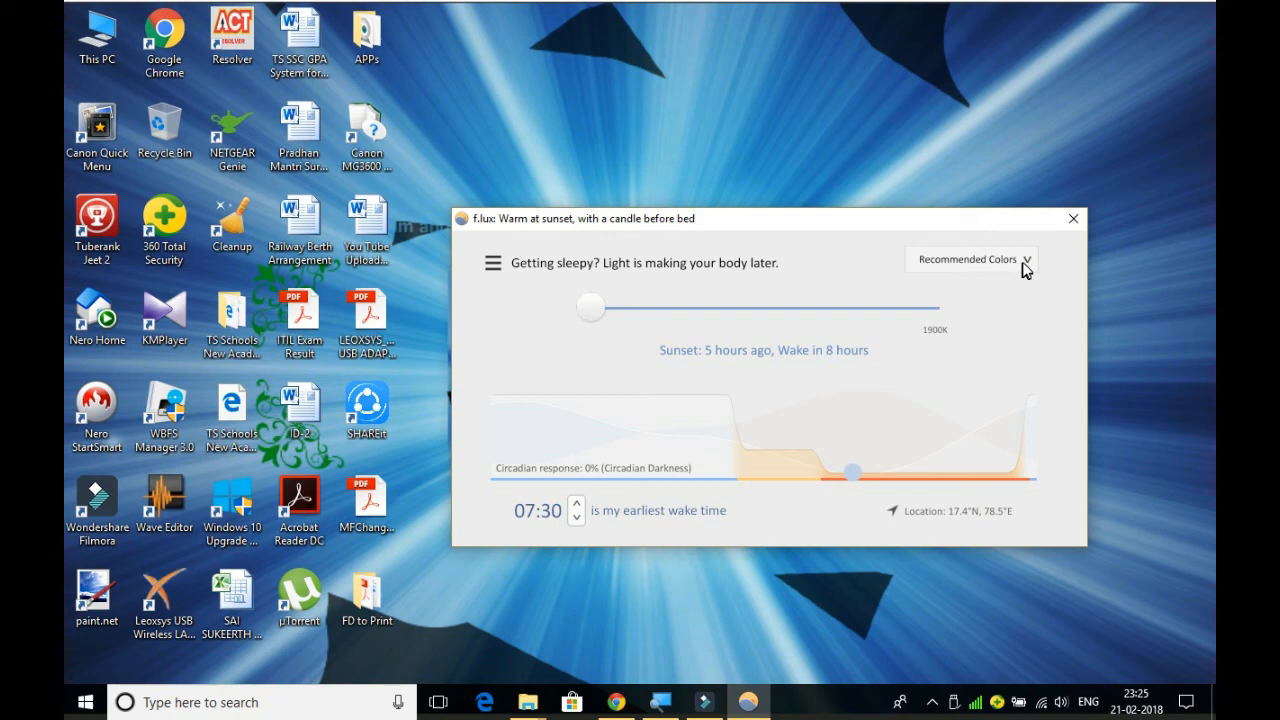
{"action": "mouse_move", "coordinate": [1026, 271]}
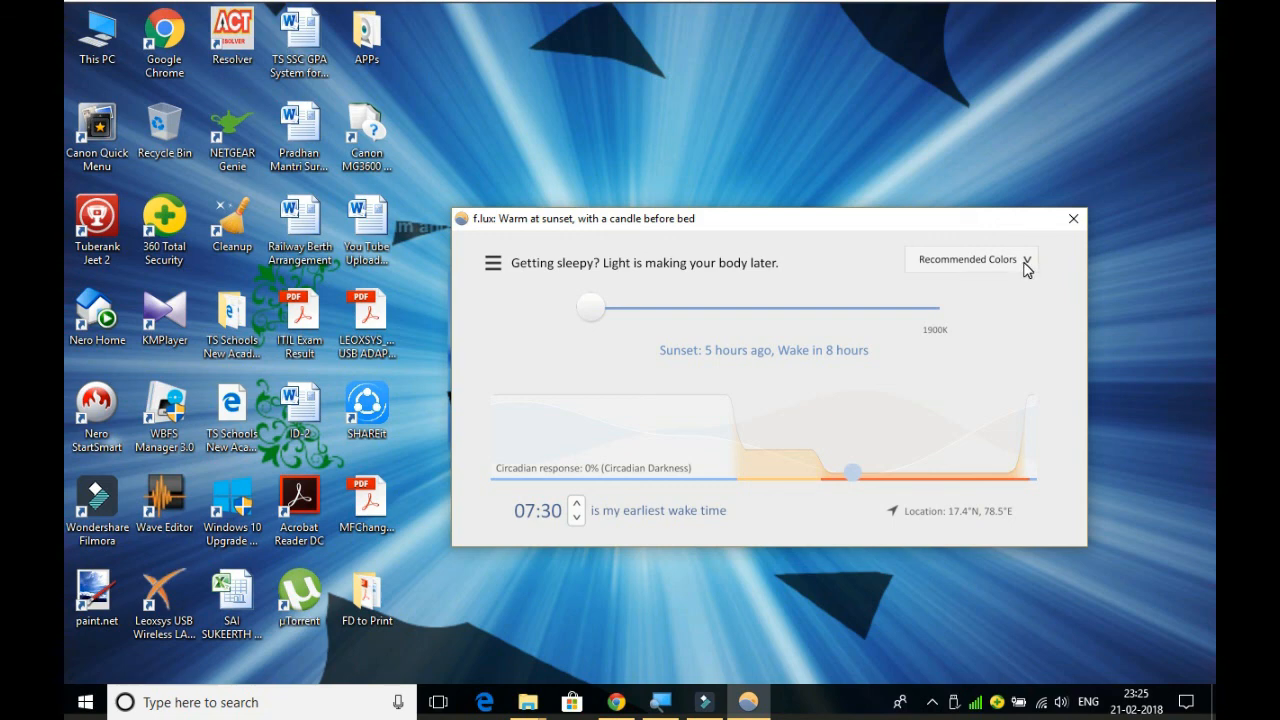
Choose the Reduce Eyestrain preset (1938K), then reopen the preset list to browse
{"action": "left_click", "coordinate": [970, 259]}
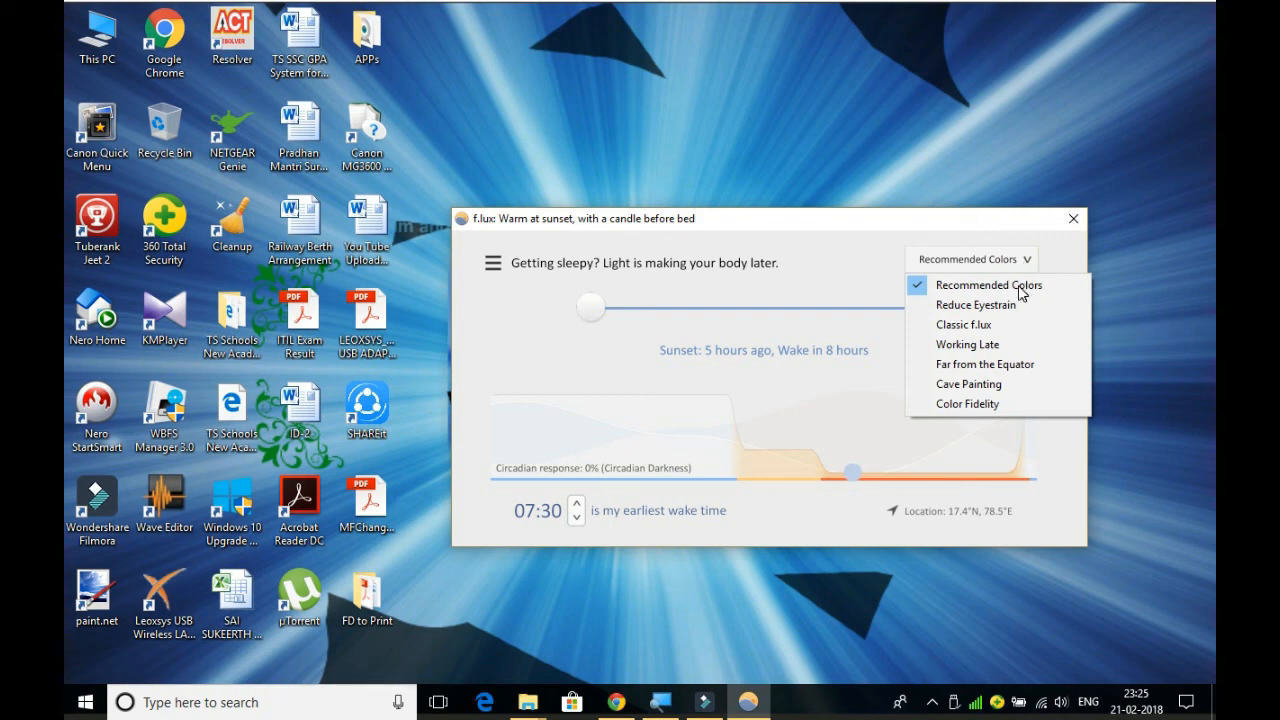
{"action": "left_click", "coordinate": [976, 304]}
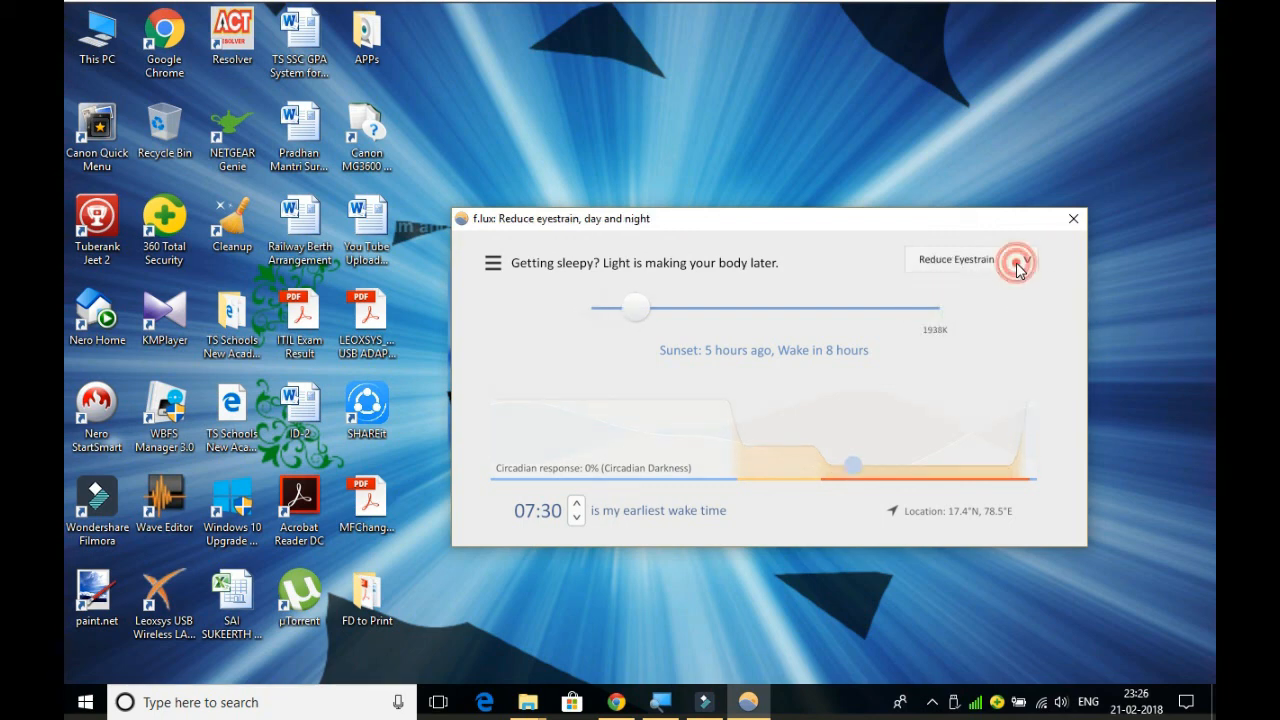
{"action": "left_click", "coordinate": [1012, 259]}
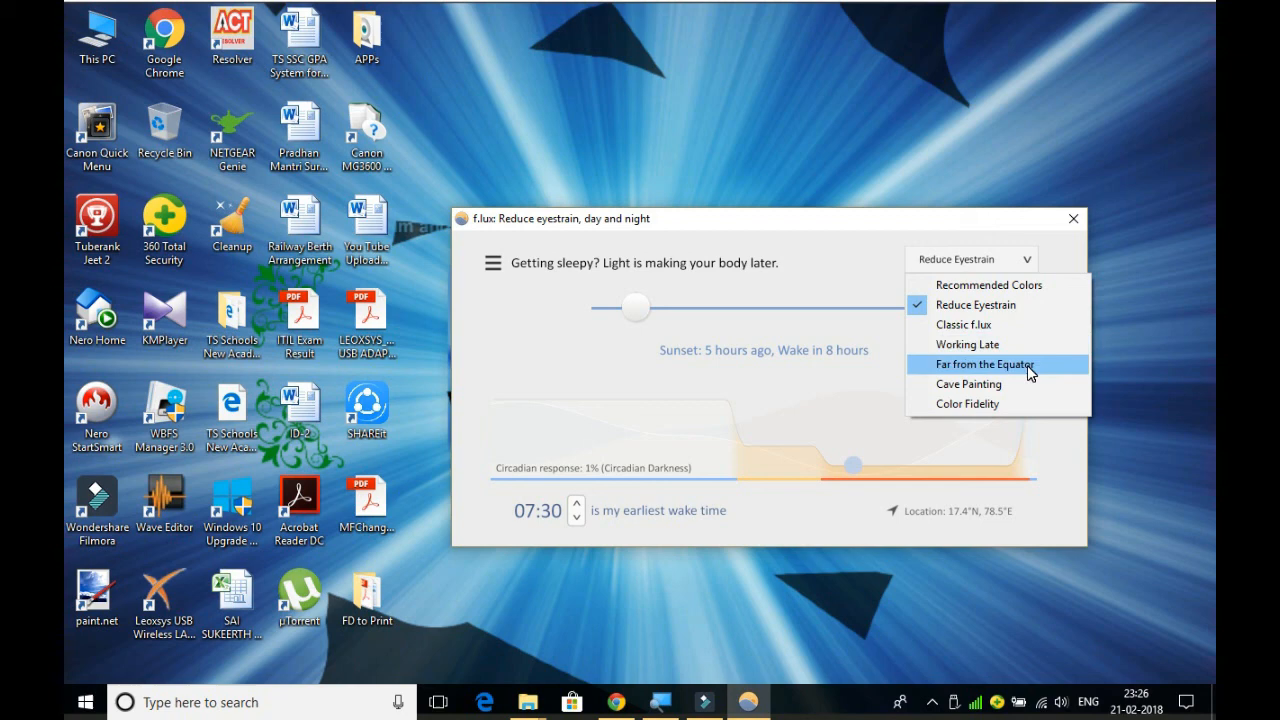
{"action": "mouse_move", "coordinate": [1023, 404]}
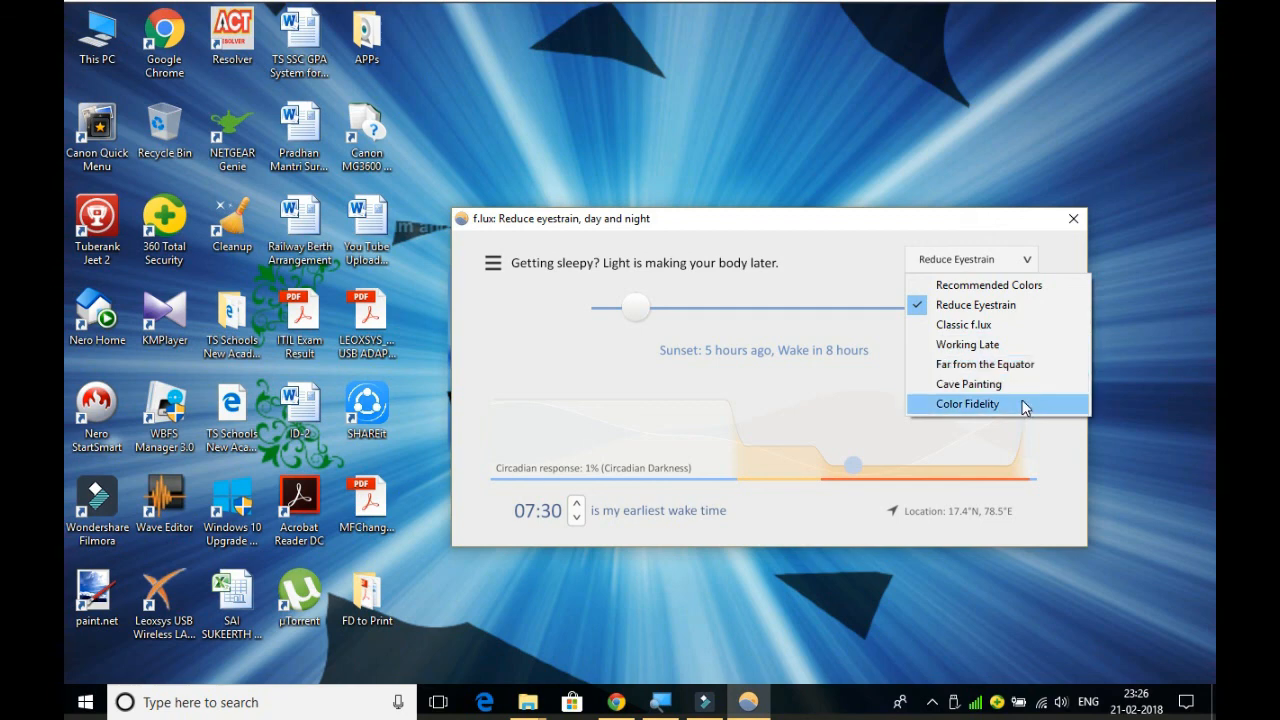
{"action": "mouse_move", "coordinate": [867, 297]}
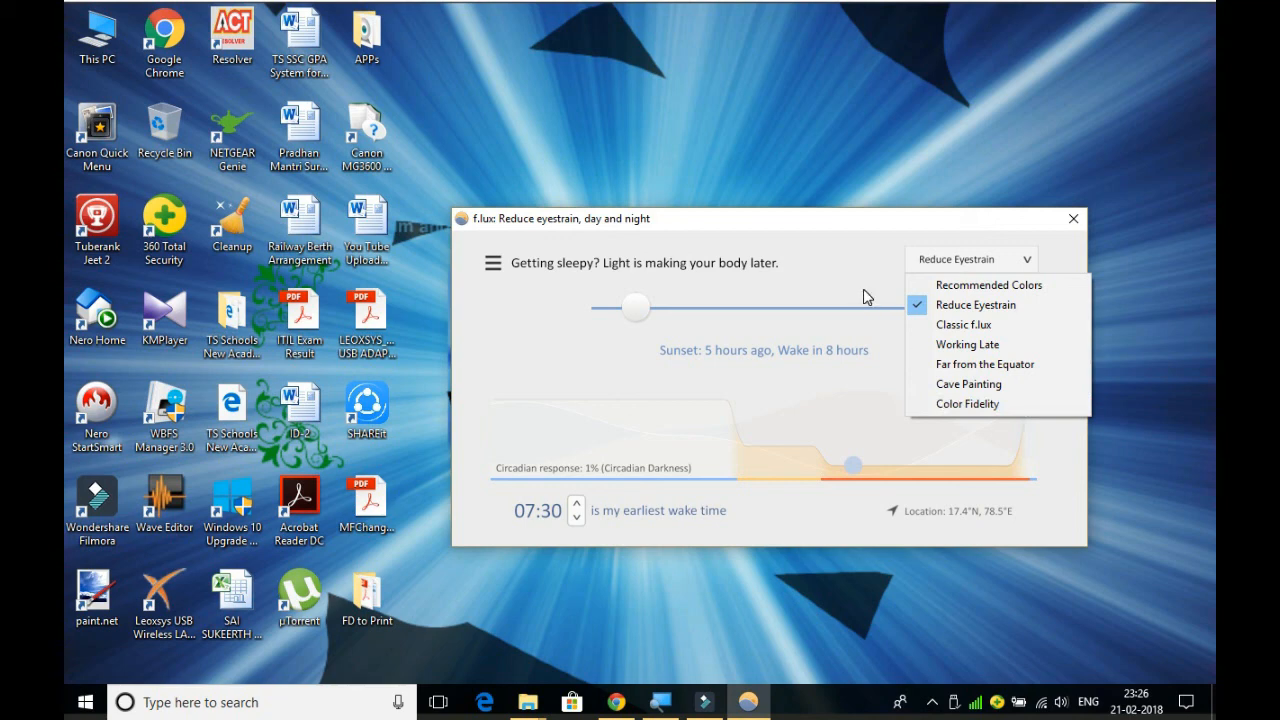
{"action": "mouse_move", "coordinate": [853, 252]}
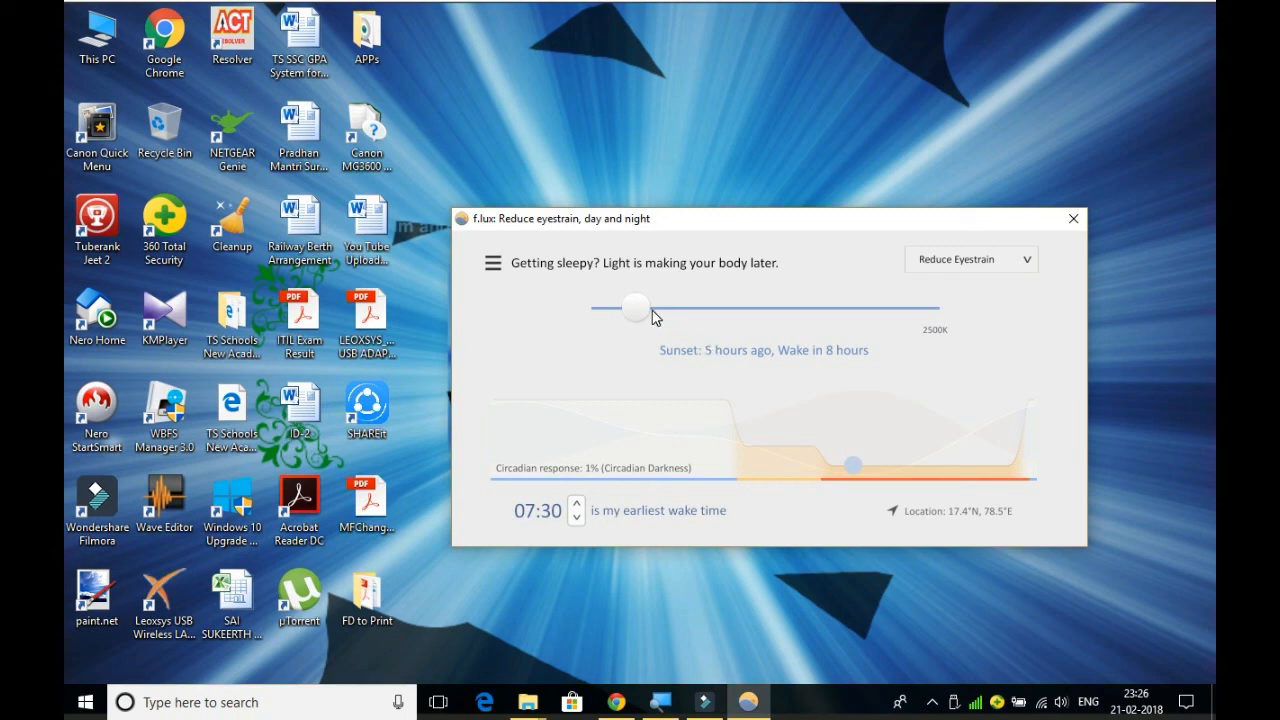
{"action": "mouse_move", "coordinate": [645, 315]}
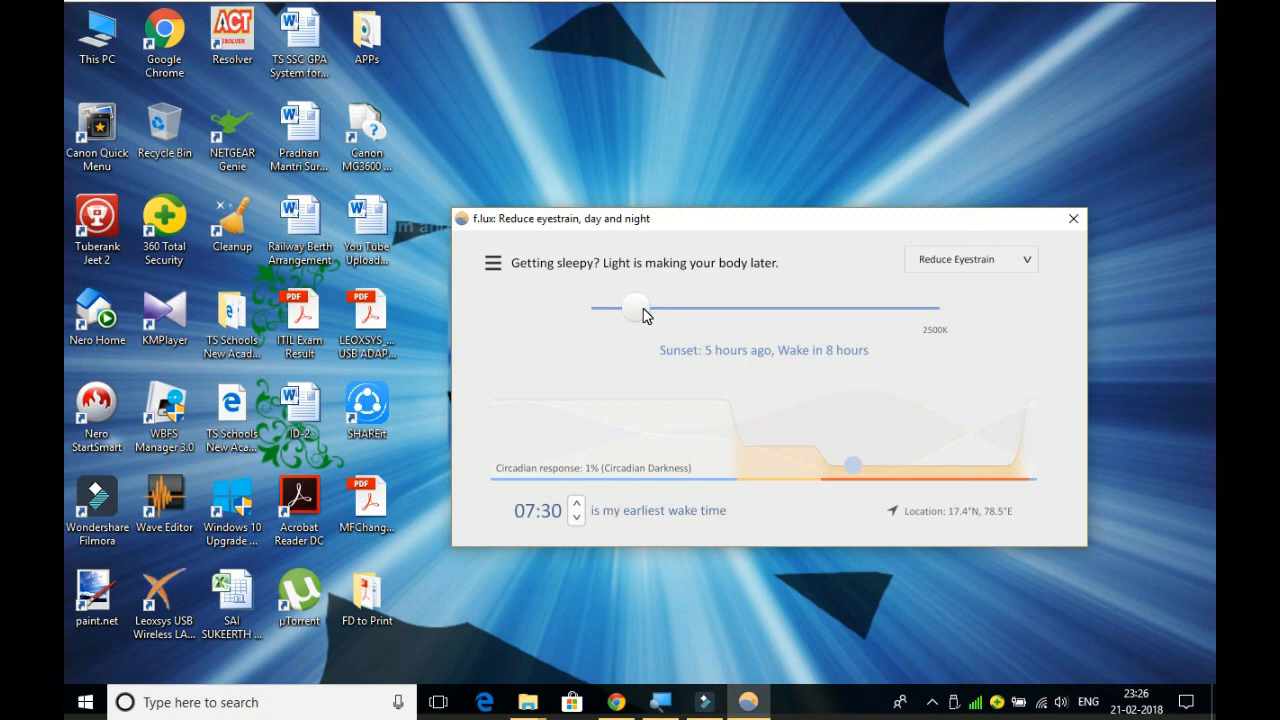
Drag the bedtime slider up from 2700K through 5300K to its coolest setting
{"action": "left_click_drag", "start_coordinate": [637, 305], "coordinate": [652, 305]}
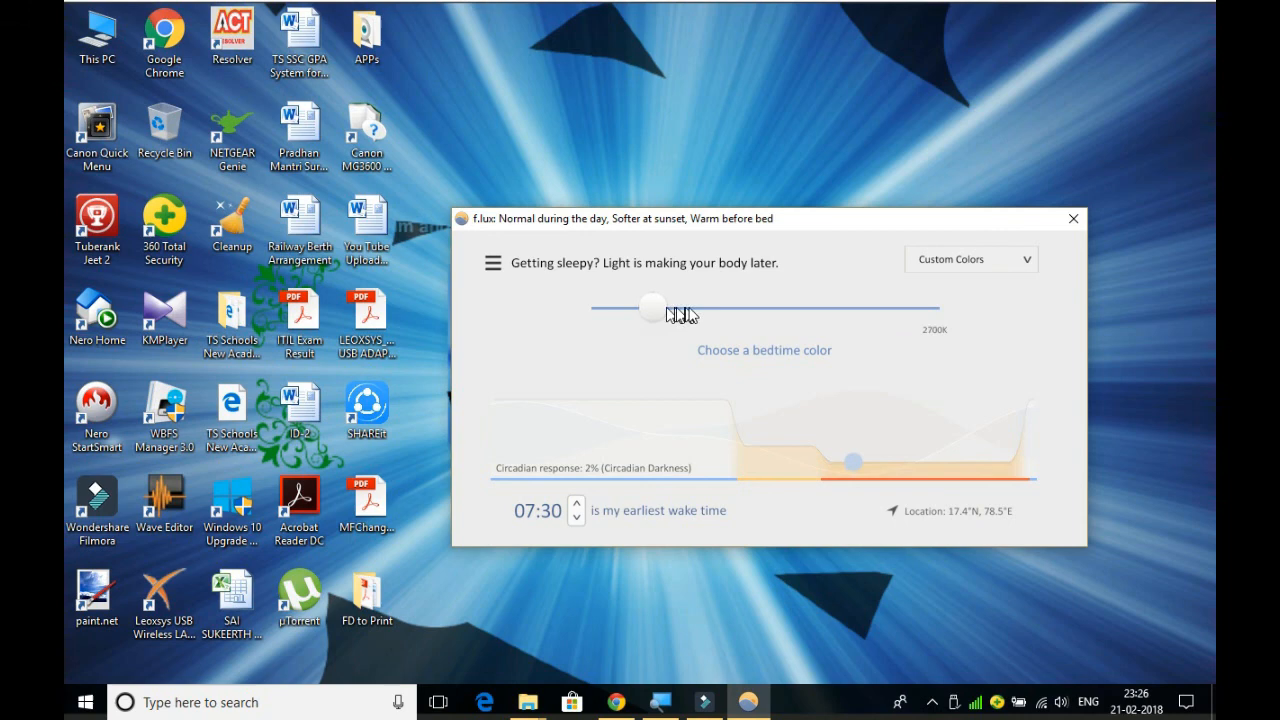
{"action": "left_click_drag", "start_coordinate": [652, 307], "coordinate": [708, 307]}
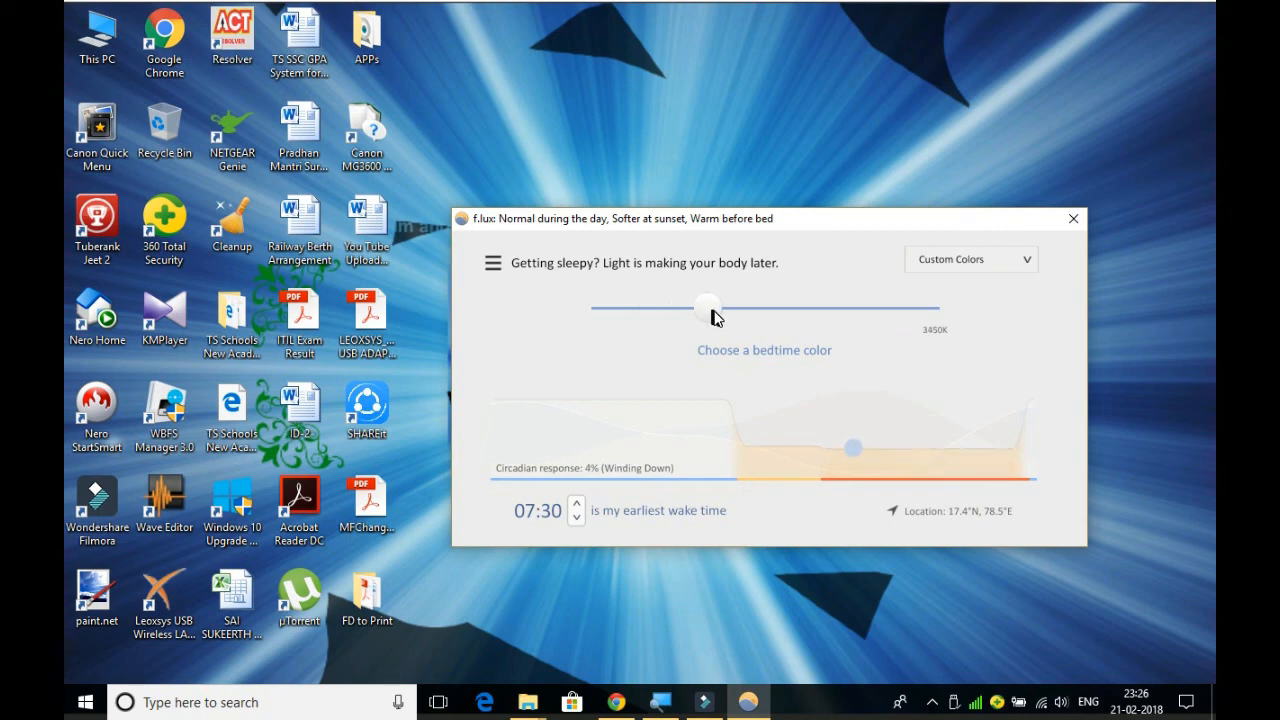
{"action": "left_click_drag", "start_coordinate": [708, 307], "coordinate": [760, 307]}
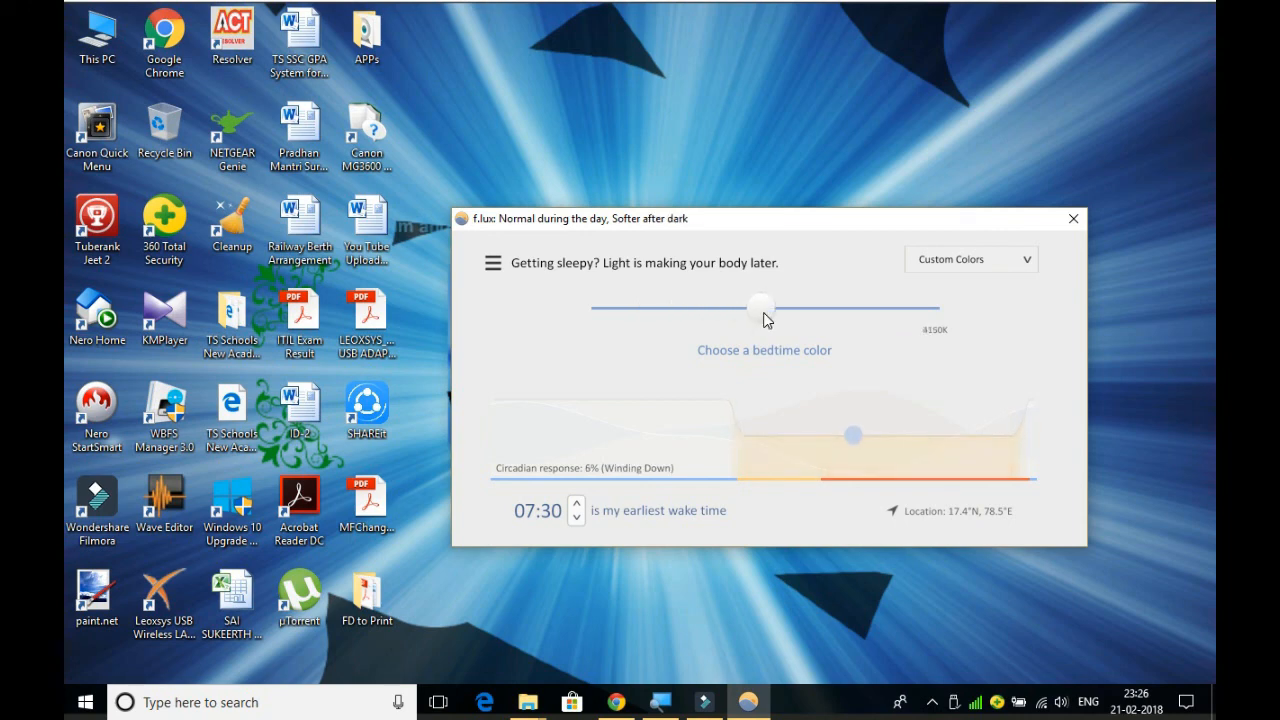
{"action": "left_click_drag", "start_coordinate": [760, 306], "coordinate": [847, 306]}
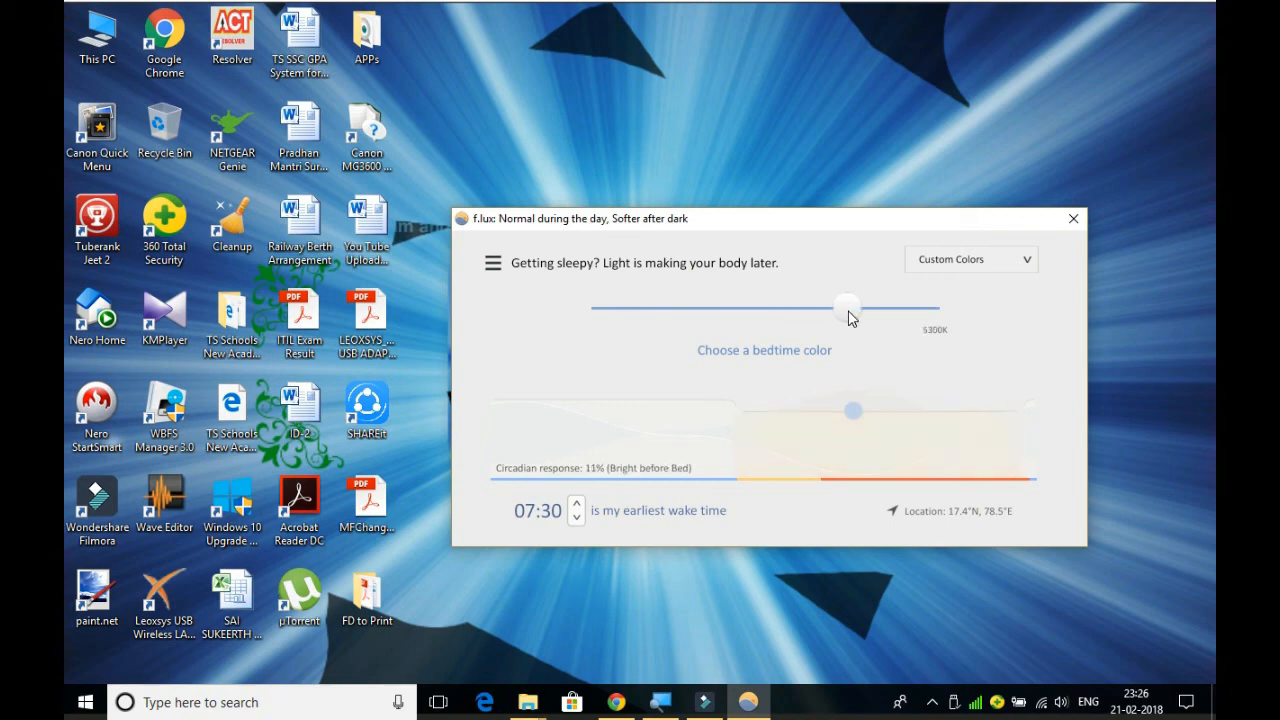
{"action": "left_click_drag", "start_coordinate": [847, 305], "coordinate": [920, 305]}
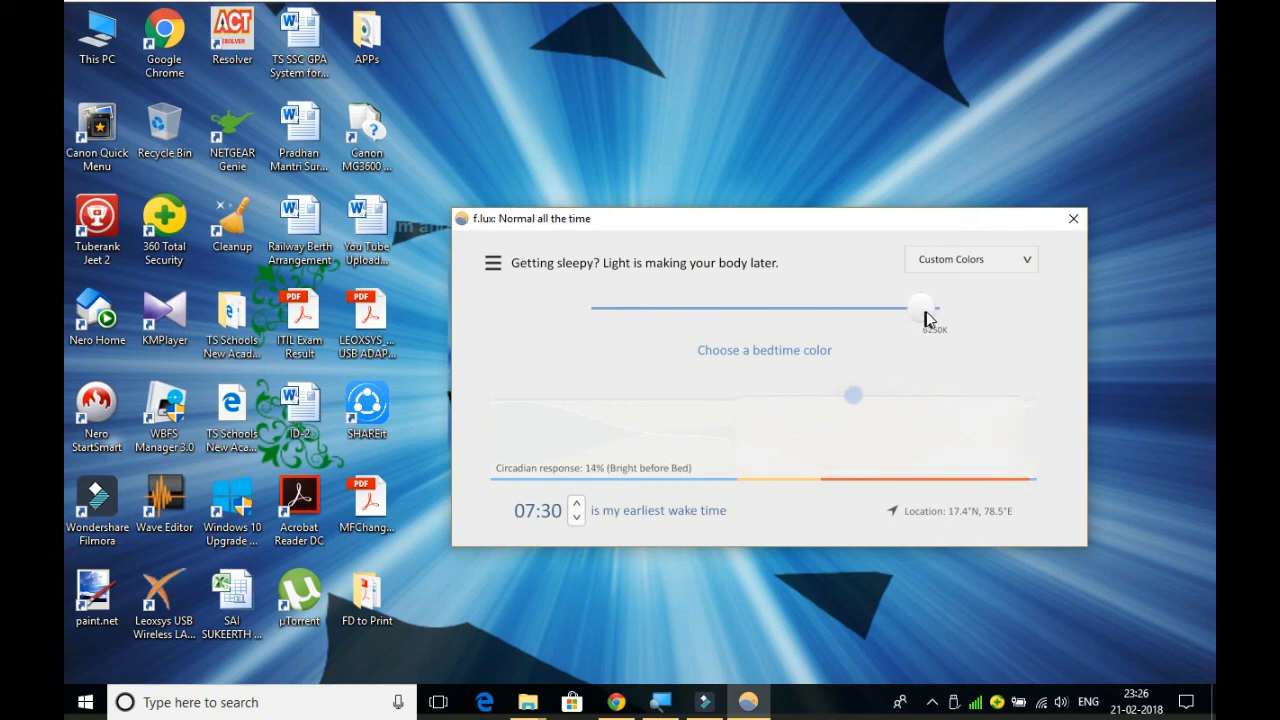
{"action": "left_click", "coordinate": [922, 310]}
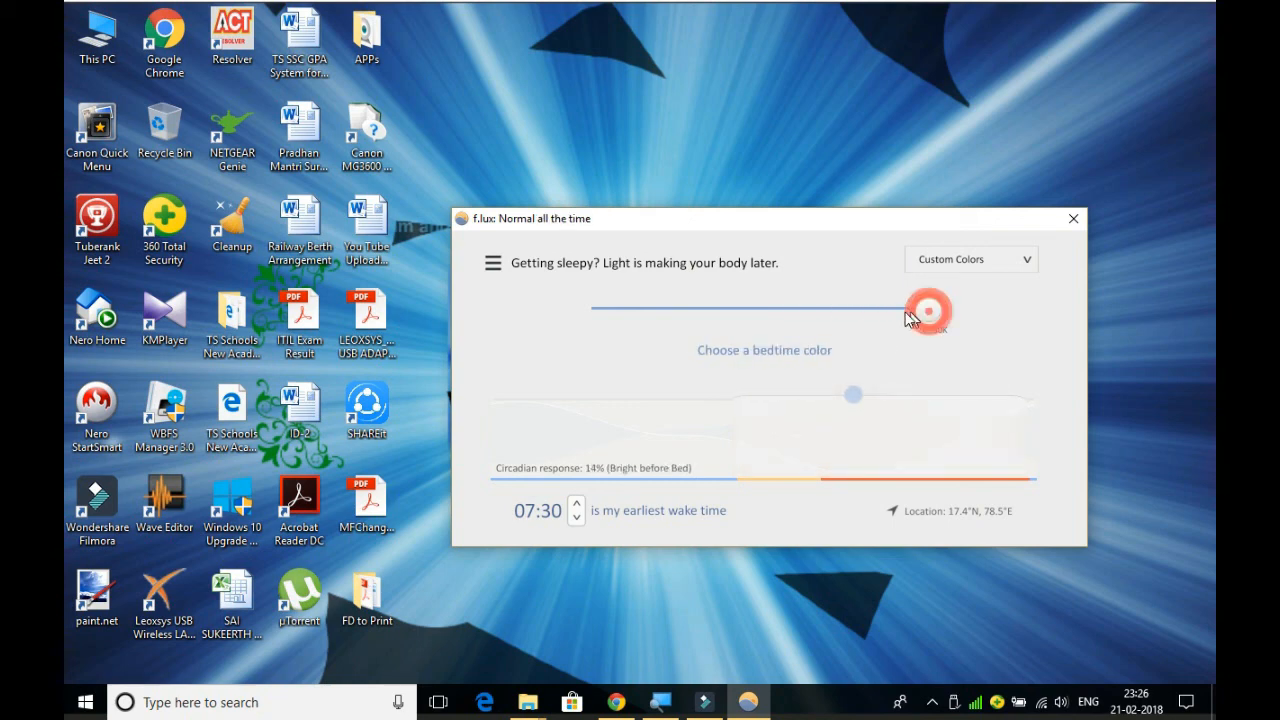
Lower the bedtime color gradually to 1950K, Firelight before bed
{"action": "left_click_drag", "start_coordinate": [925, 310], "coordinate": [828, 306]}
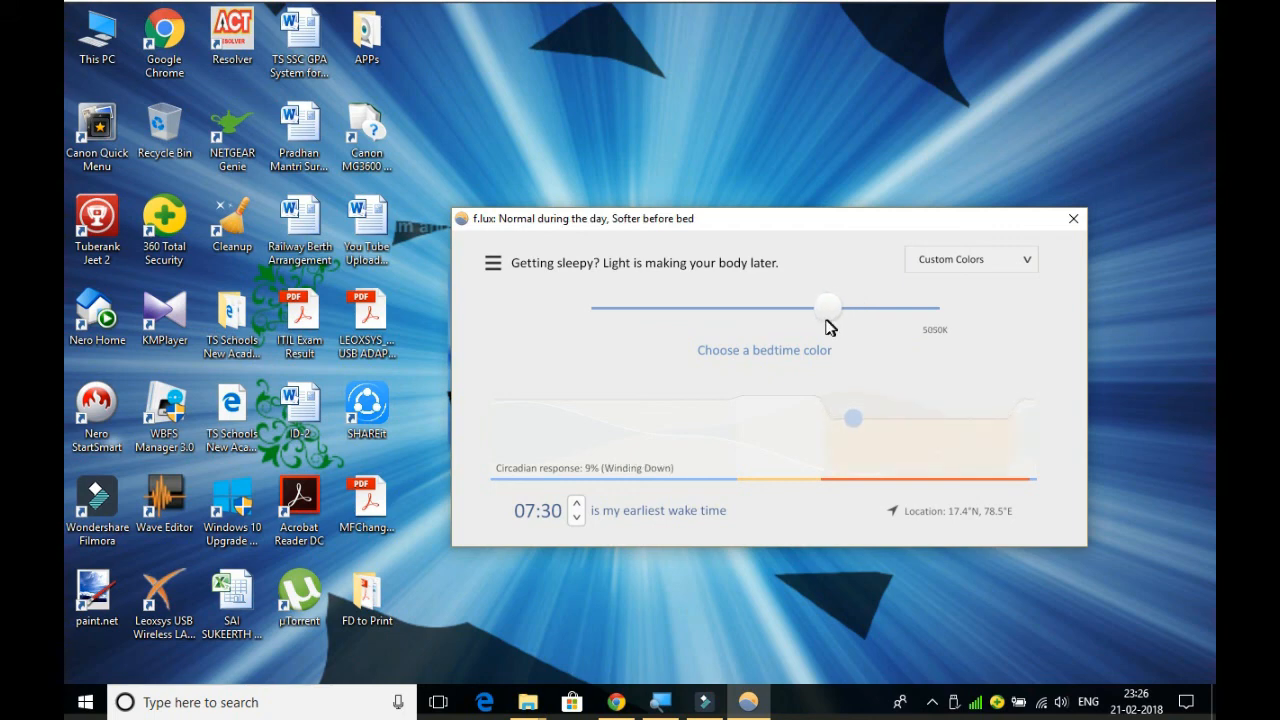
{"action": "left_click_drag", "start_coordinate": [828, 305], "coordinate": [817, 305]}
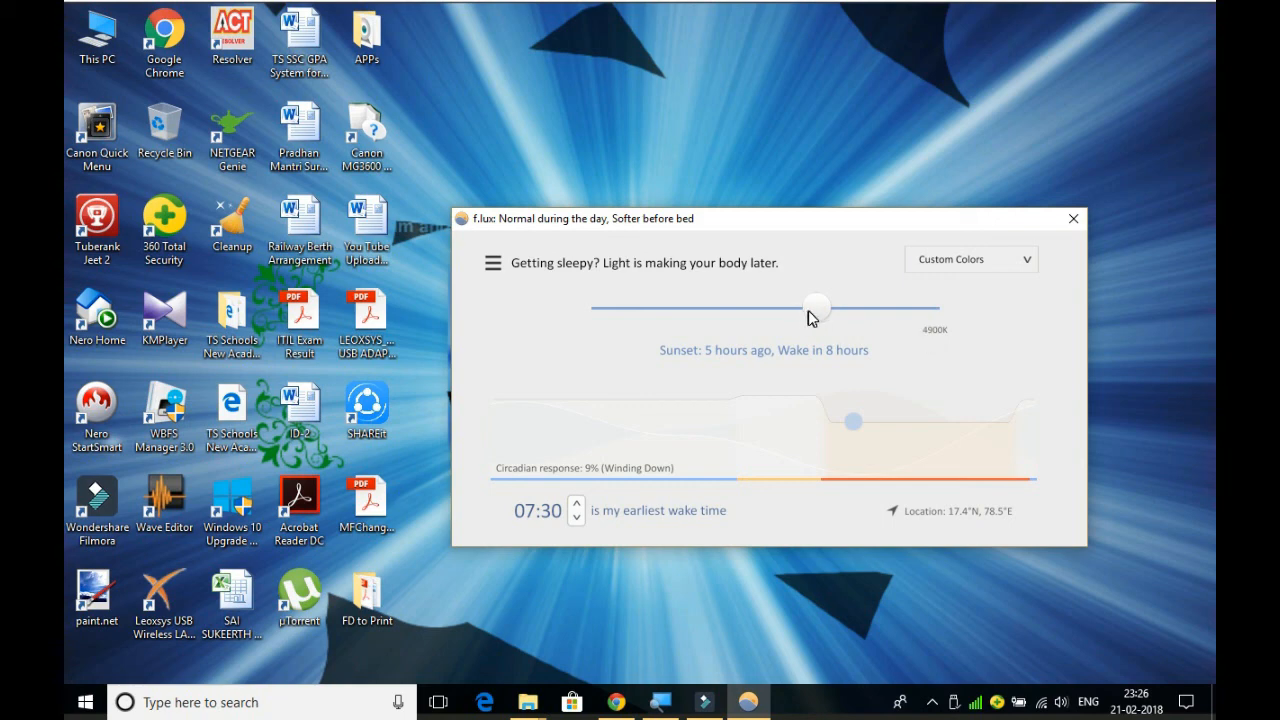
{"action": "left_click_drag", "start_coordinate": [817, 305], "coordinate": [795, 305]}
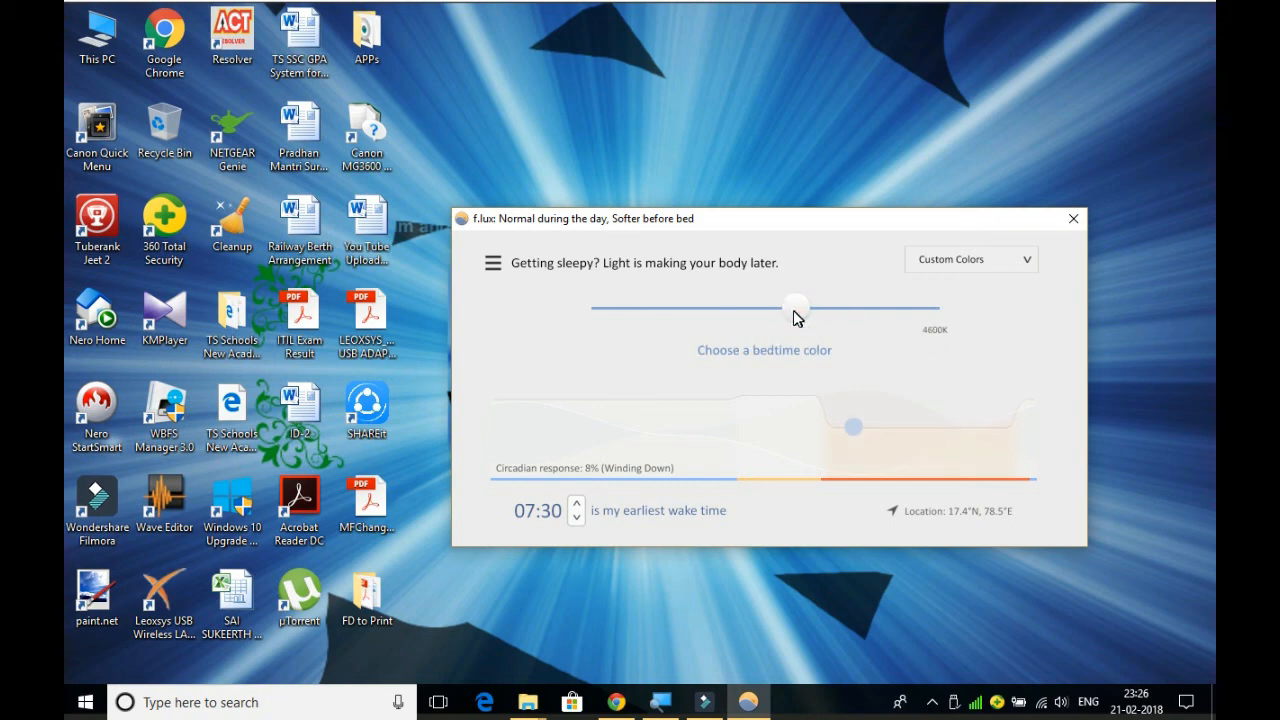
{"action": "left_click_drag", "start_coordinate": [795, 304], "coordinate": [780, 304]}
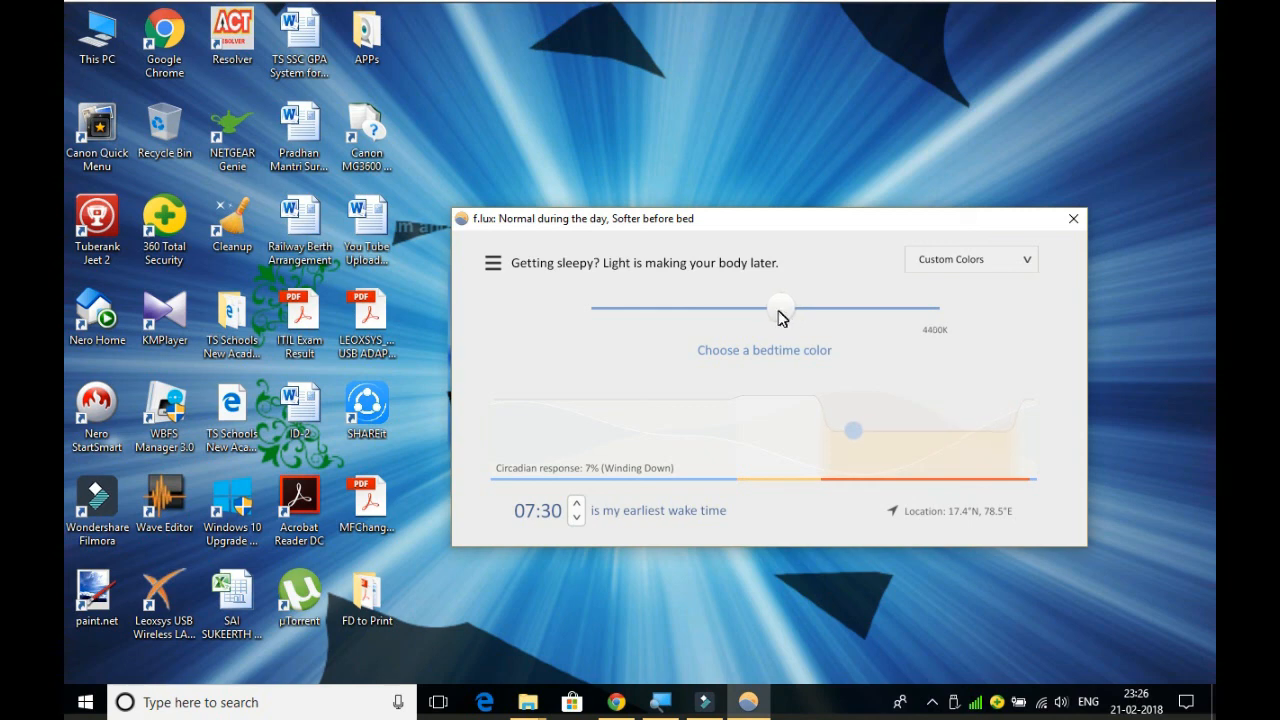
{"action": "left_click_drag", "start_coordinate": [780, 306], "coordinate": [760, 306]}
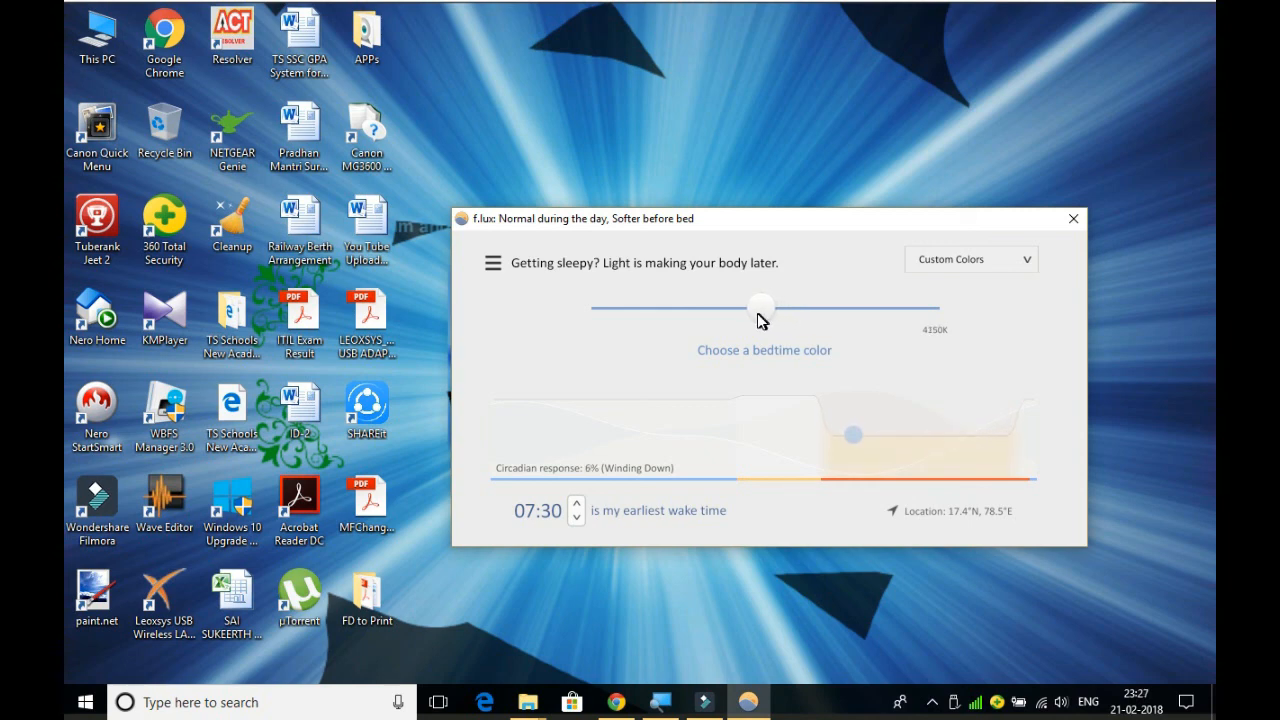
{"action": "left_click_drag", "start_coordinate": [760, 305], "coordinate": [730, 305]}
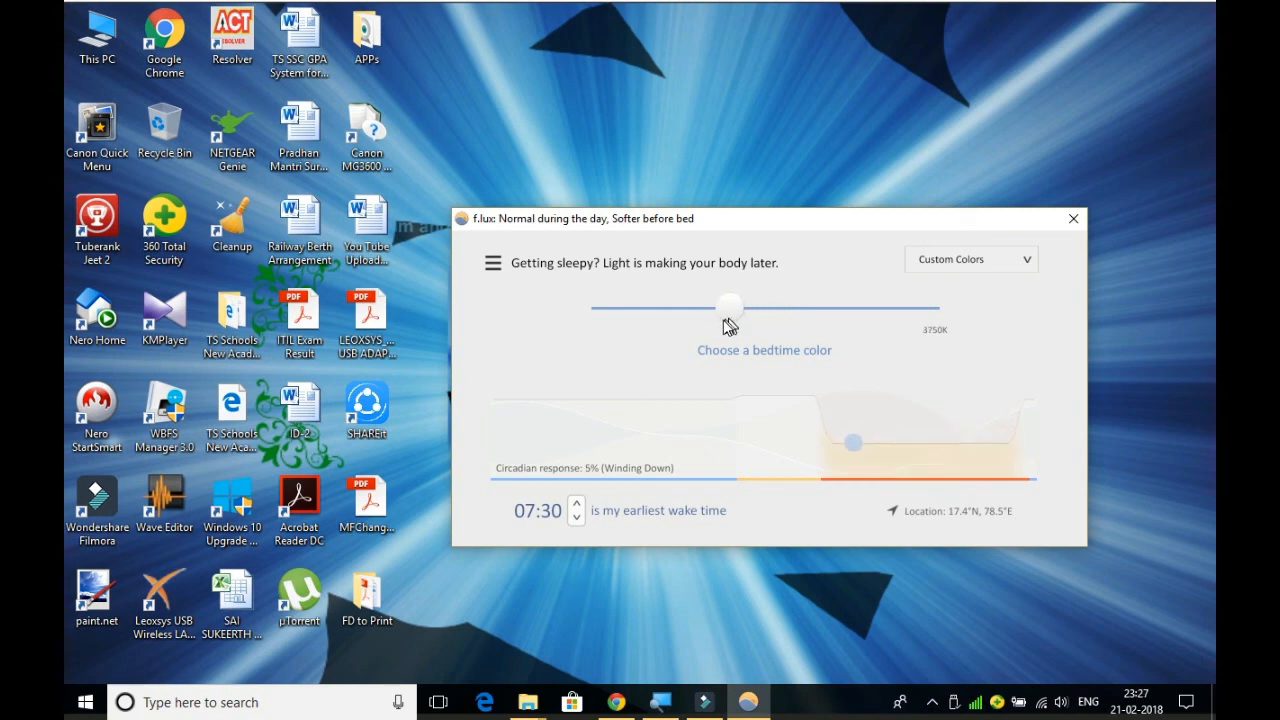
{"action": "left_click_drag", "start_coordinate": [730, 307], "coordinate": [690, 307]}
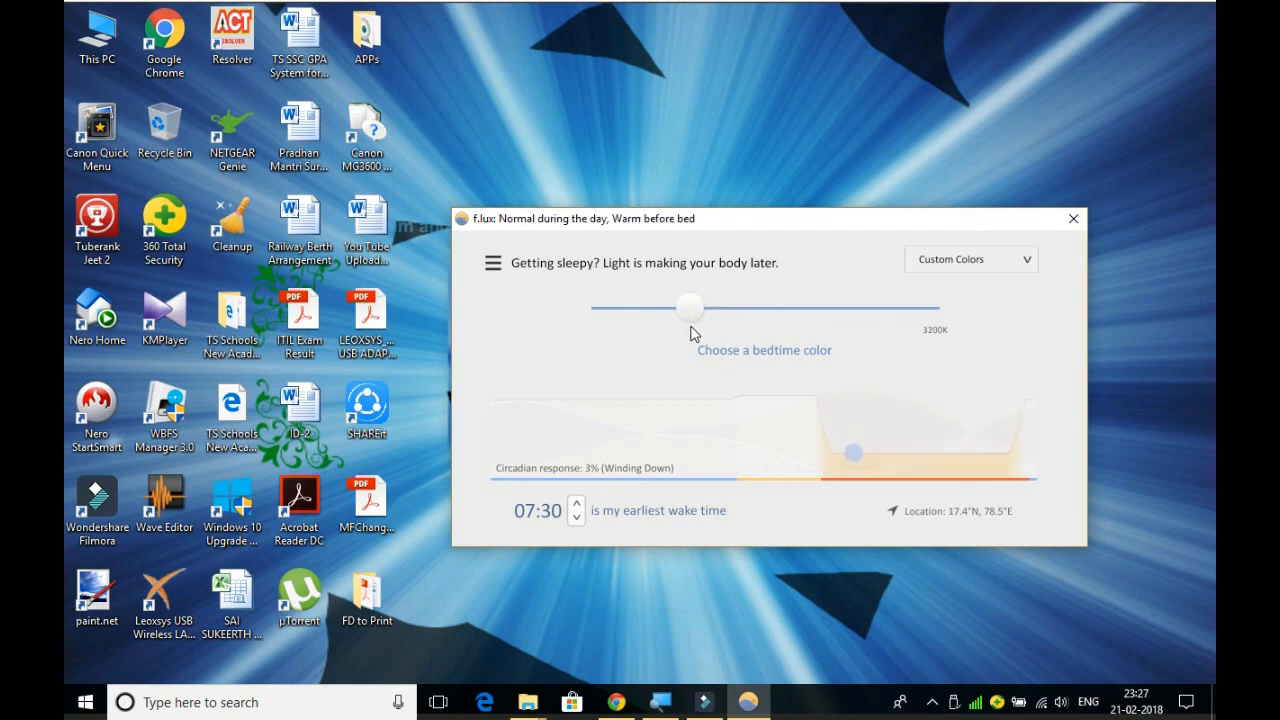
{"action": "left_click_drag", "start_coordinate": [689, 306], "coordinate": [663, 306]}
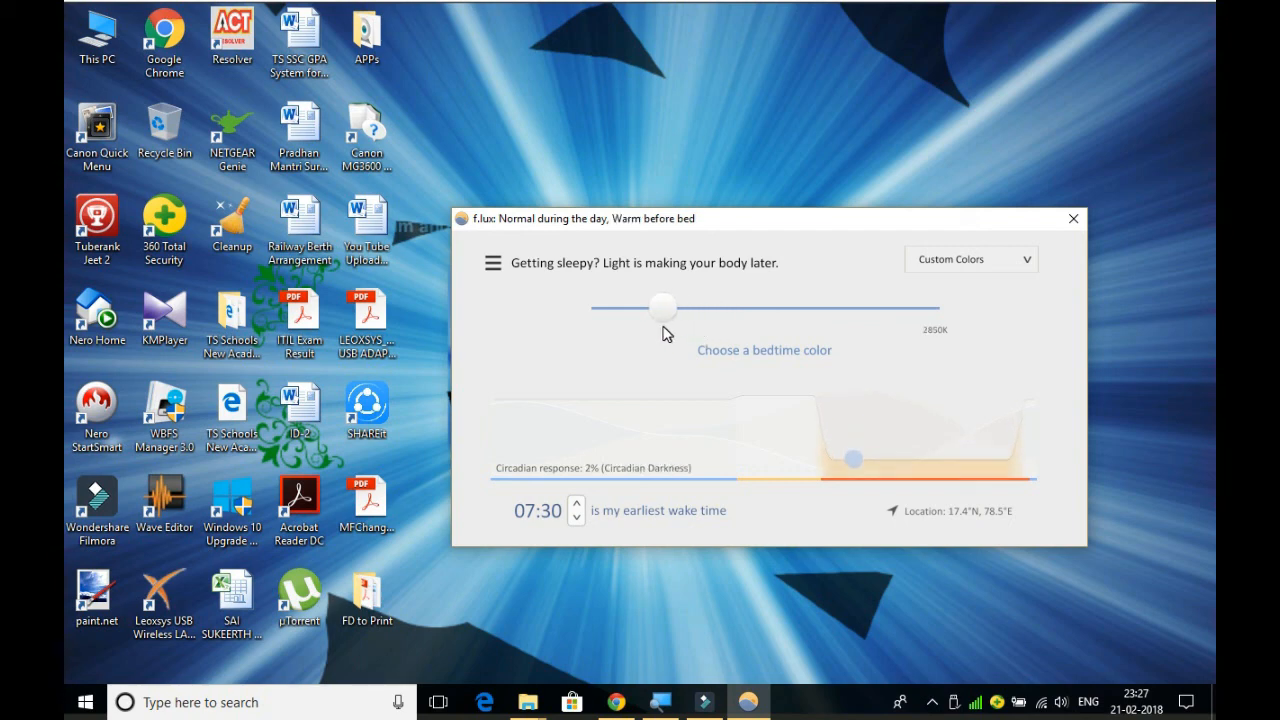
{"action": "left_click_drag", "start_coordinate": [663, 306], "coordinate": [635, 306]}
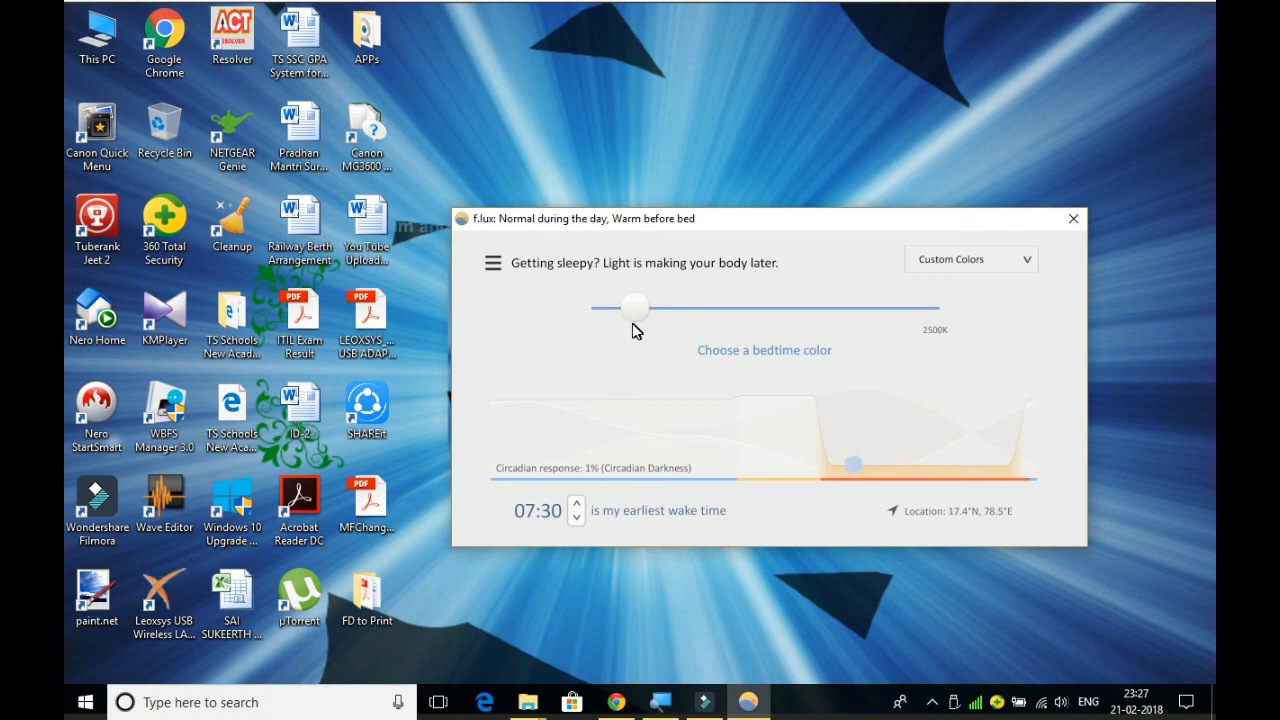
{"action": "left_click_drag", "start_coordinate": [635, 306], "coordinate": [620, 306]}
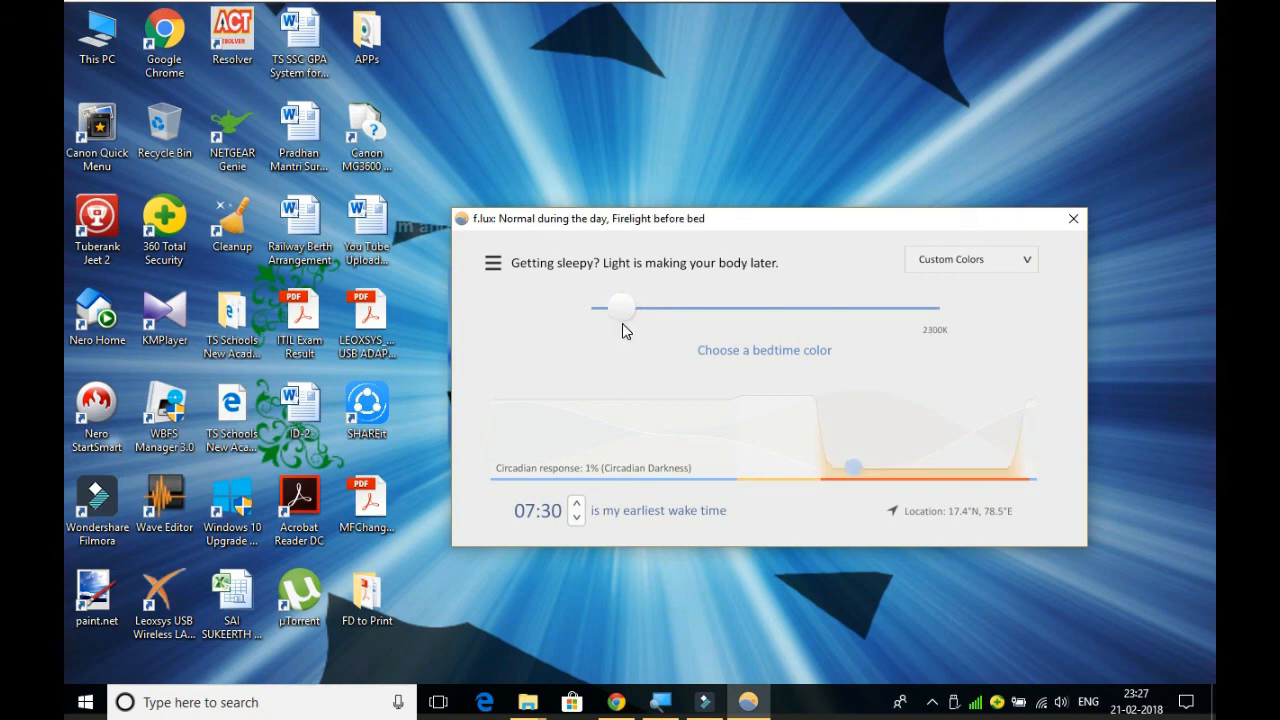
{"action": "left_click", "coordinate": [622, 308]}
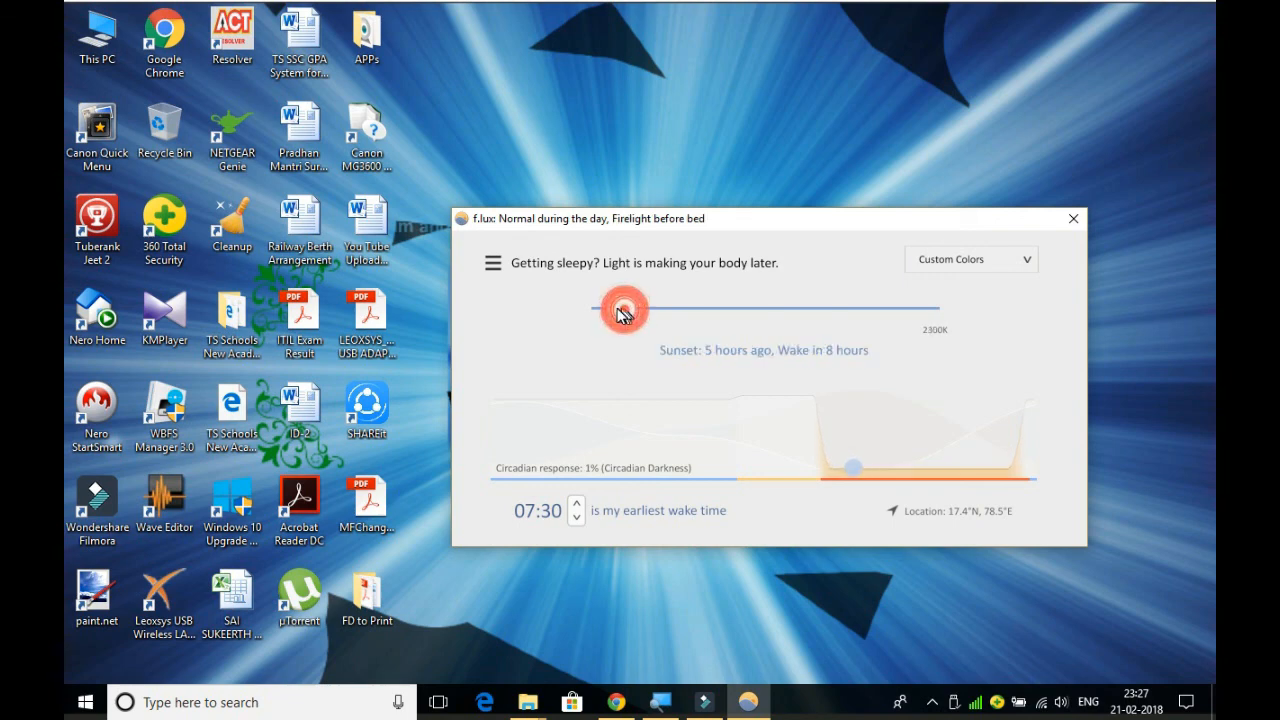
{"action": "left_click_drag", "start_coordinate": [622, 308], "coordinate": [596, 306]}
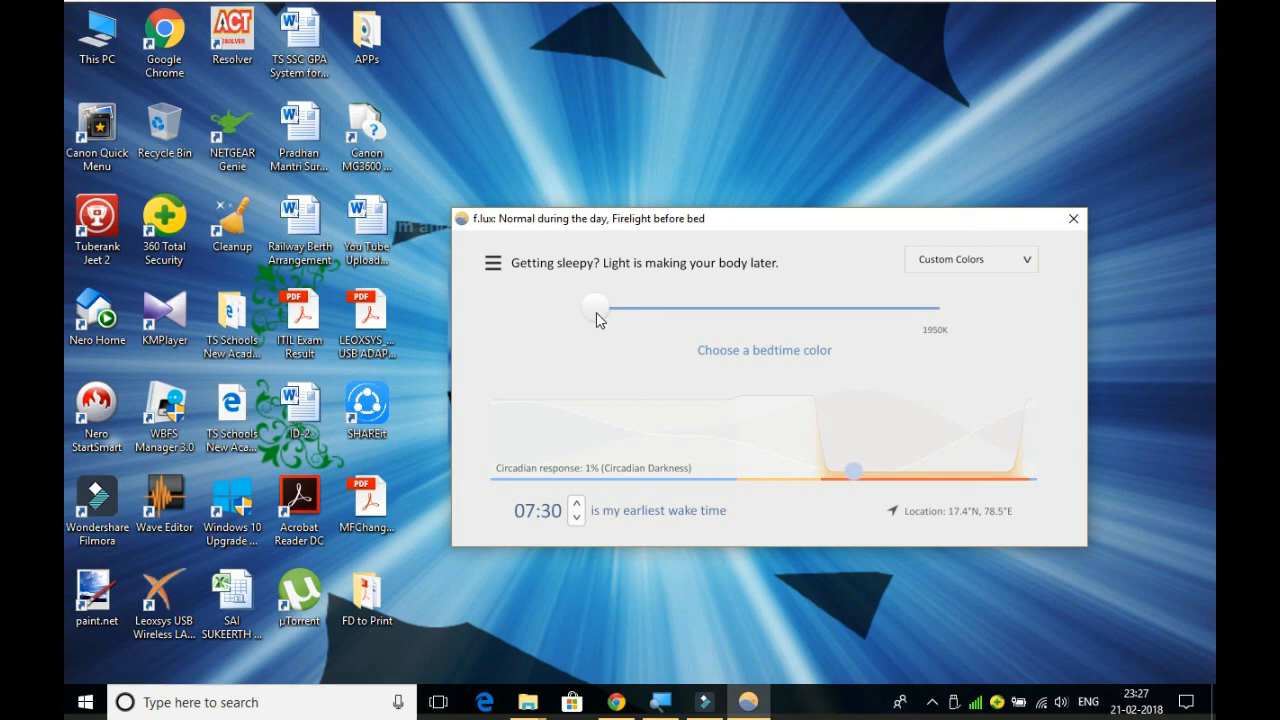
{"action": "mouse_move", "coordinate": [621, 381]}
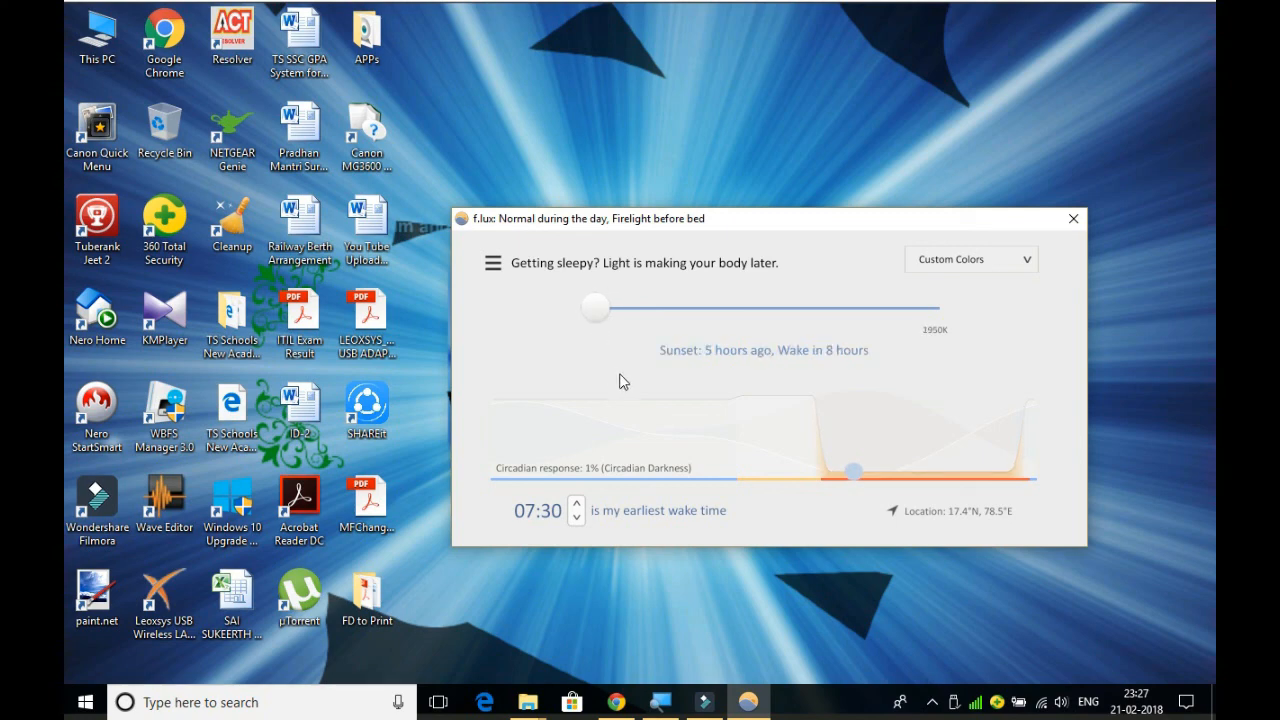
{"action": "mouse_move", "coordinate": [941, 459]}
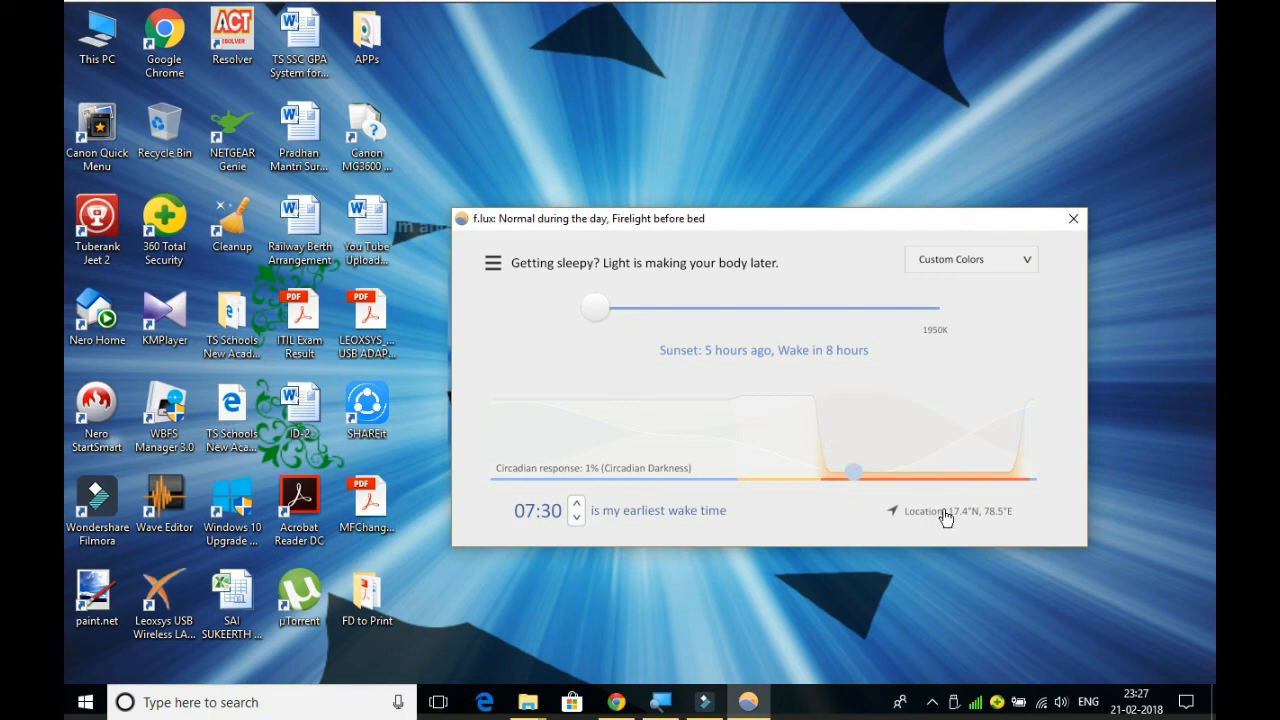
{"action": "mouse_move", "coordinate": [809, 516]}
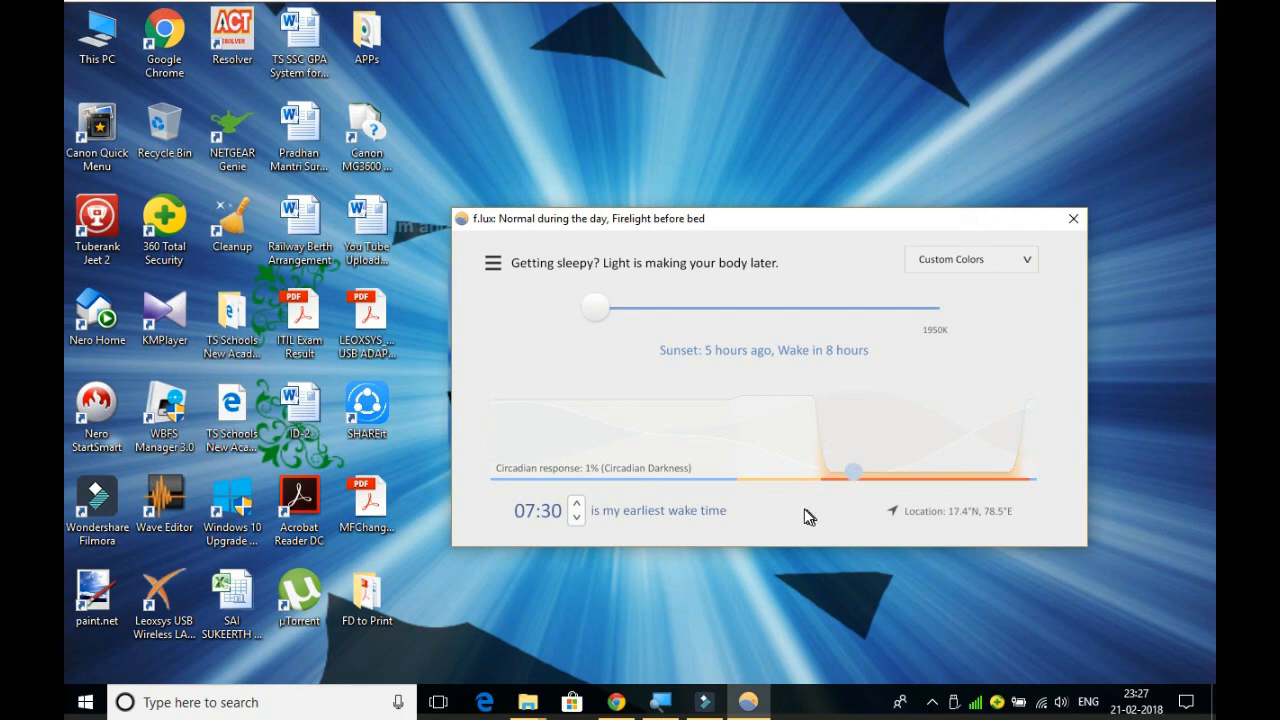
{"action": "mouse_move", "coordinate": [495, 277]}
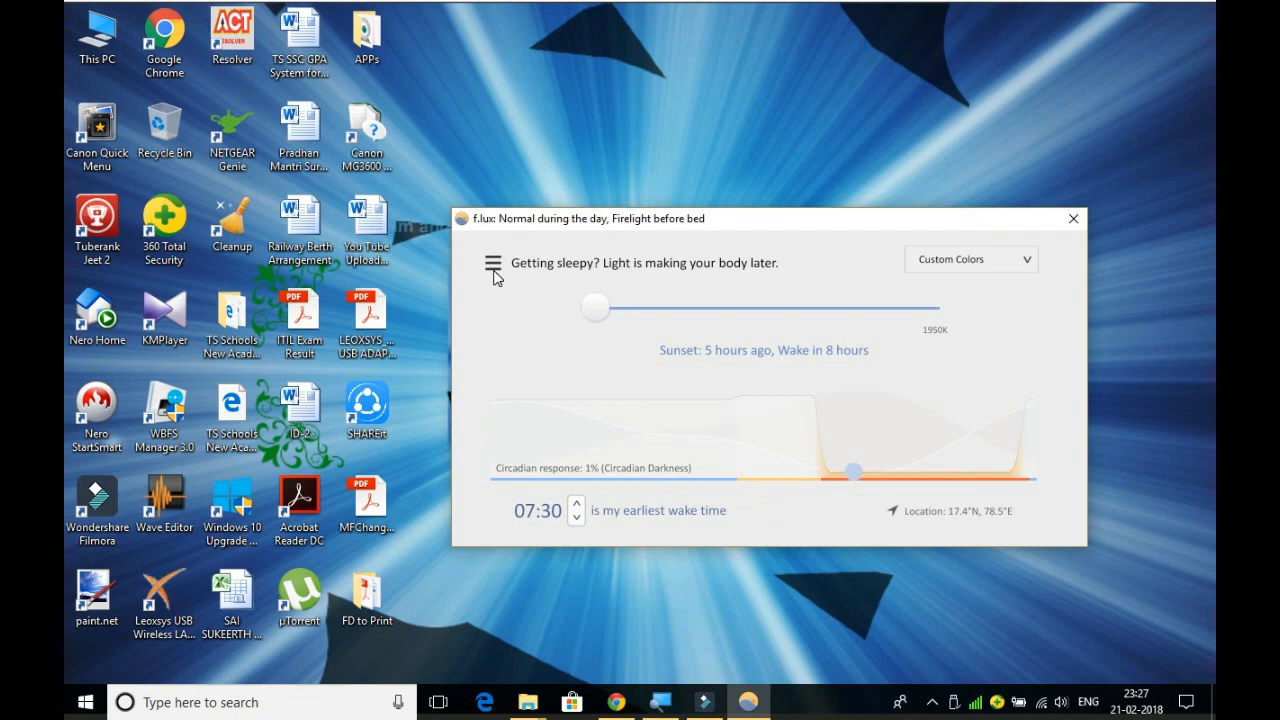
Browse the hamburger menu's color, effects and disable options, then open the time-of-day color sliders
{"action": "left_click", "coordinate": [493, 263]}
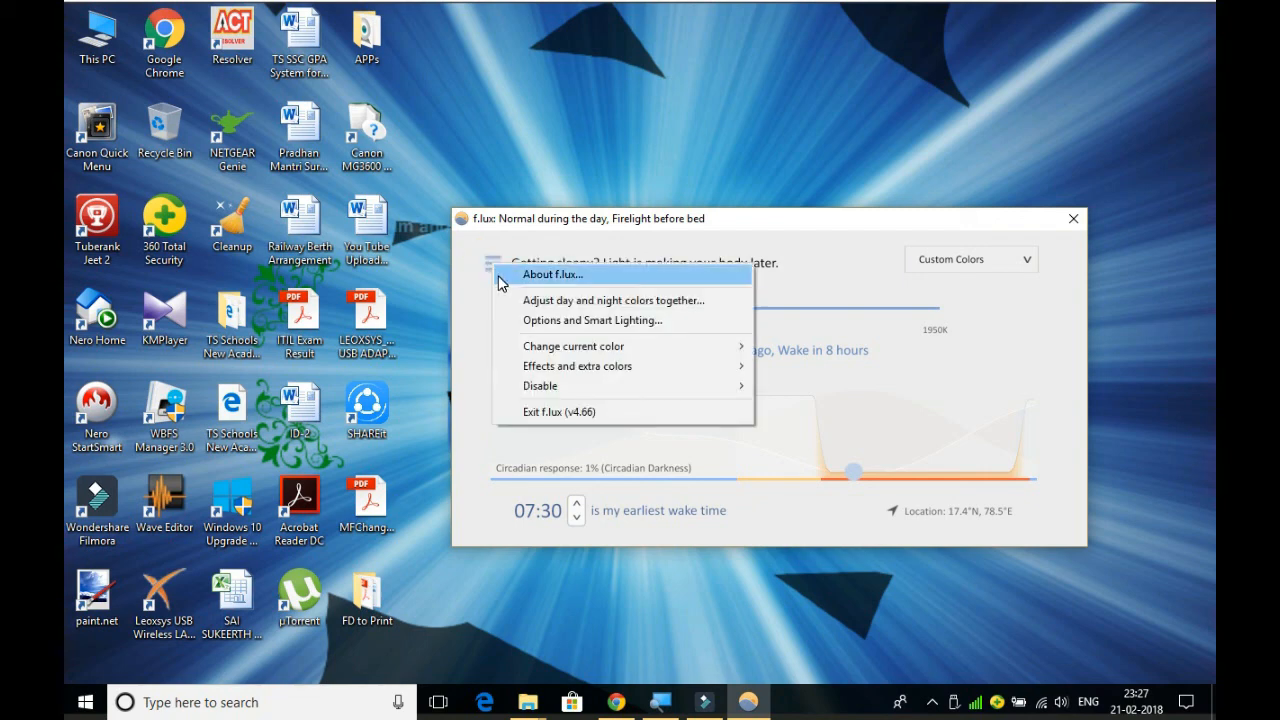
{"action": "mouse_move", "coordinate": [510, 303]}
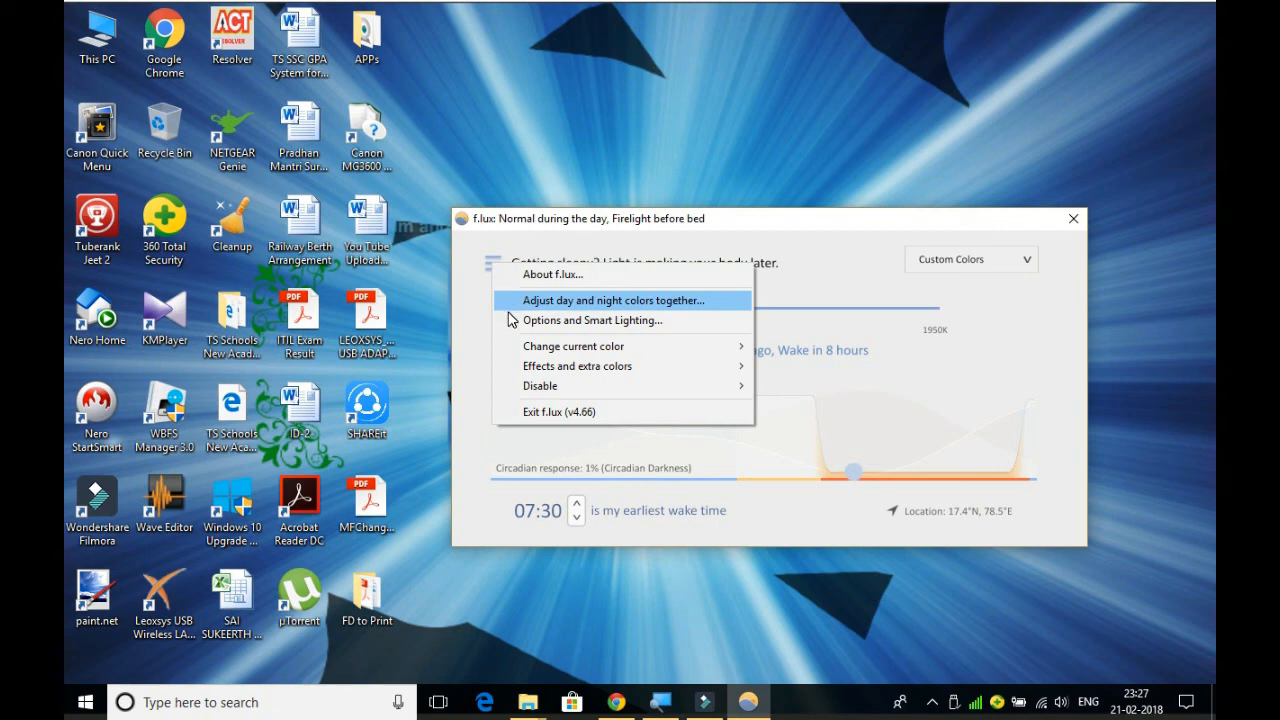
{"action": "mouse_move", "coordinate": [573, 346]}
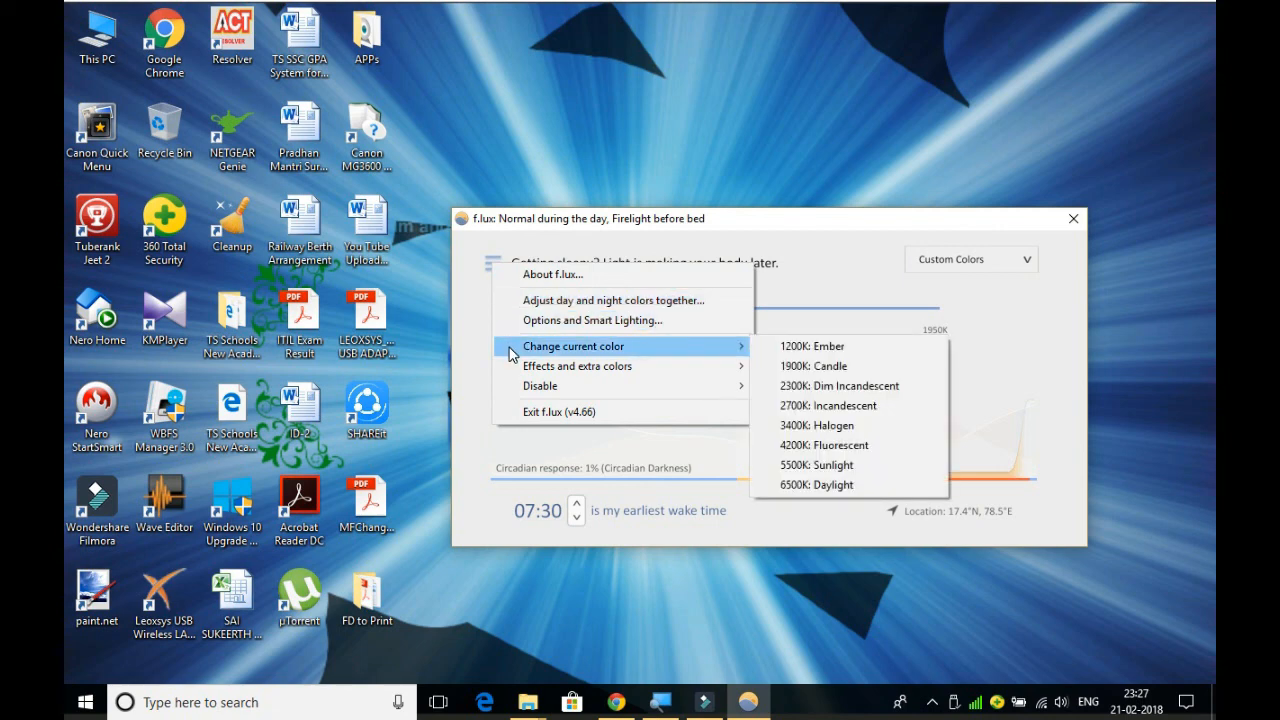
{"action": "mouse_move", "coordinate": [583, 350]}
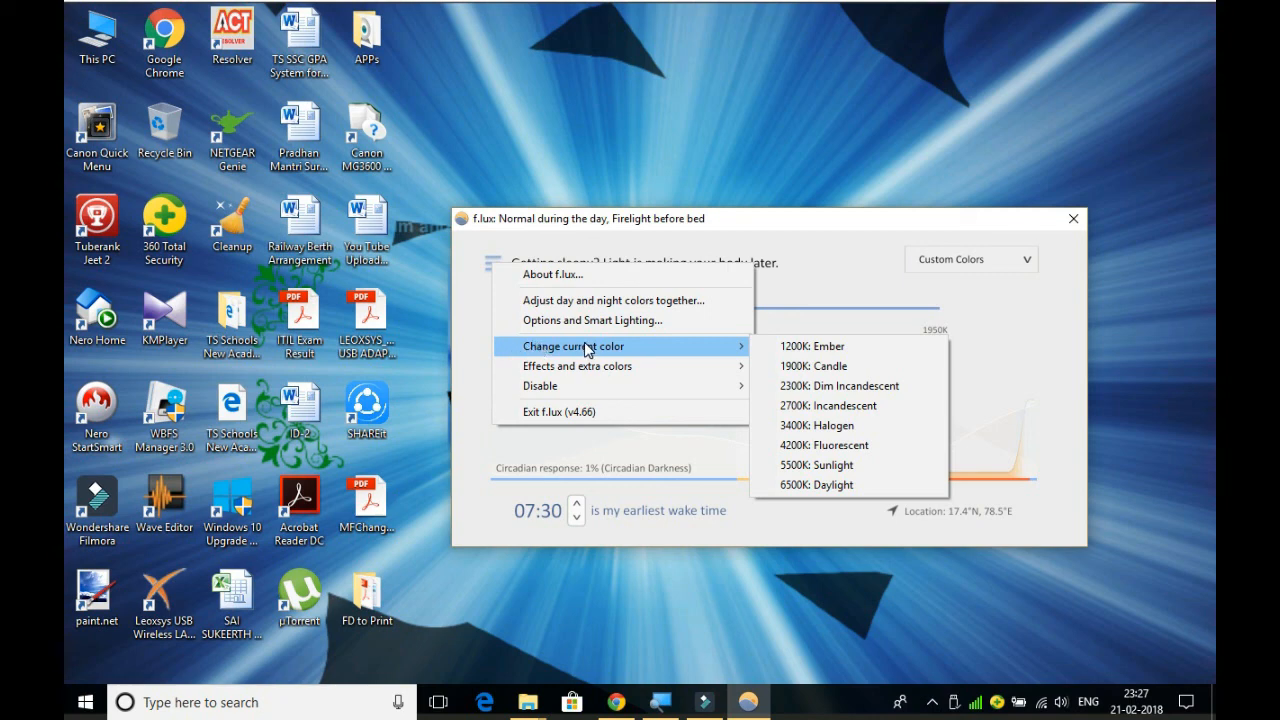
{"action": "mouse_move", "coordinate": [593, 350]}
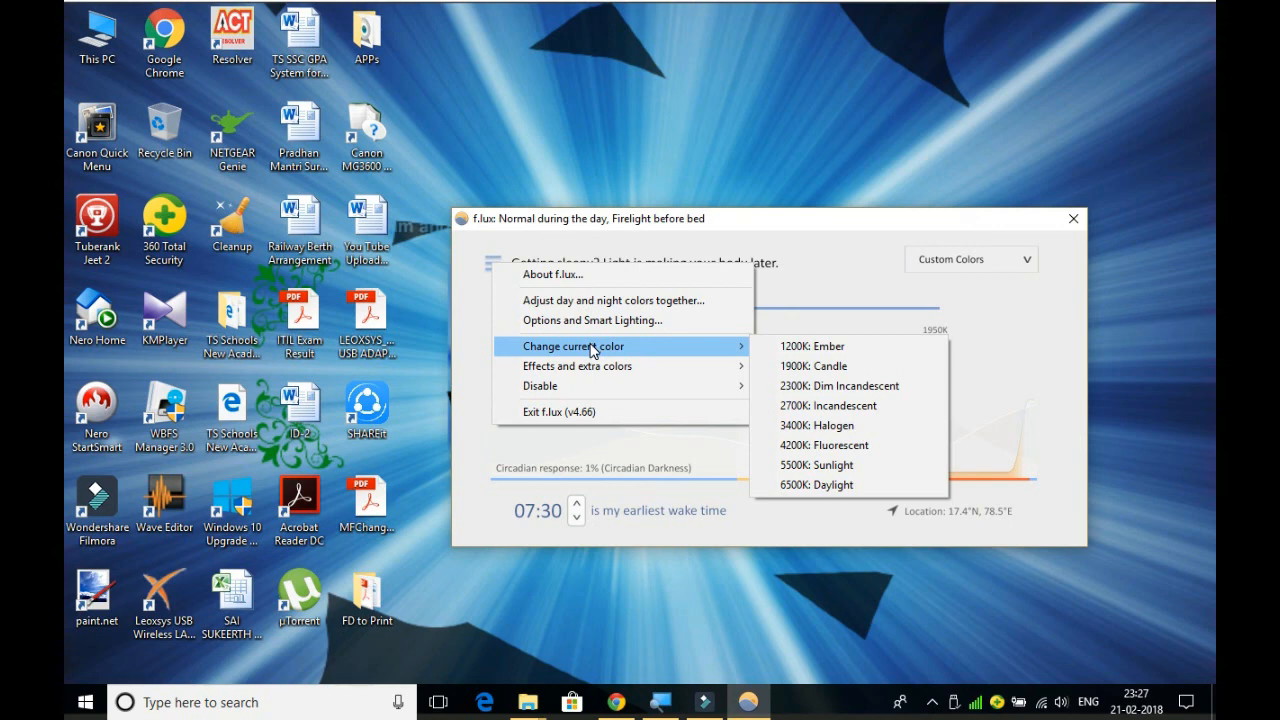
{"action": "mouse_move", "coordinate": [600, 369]}
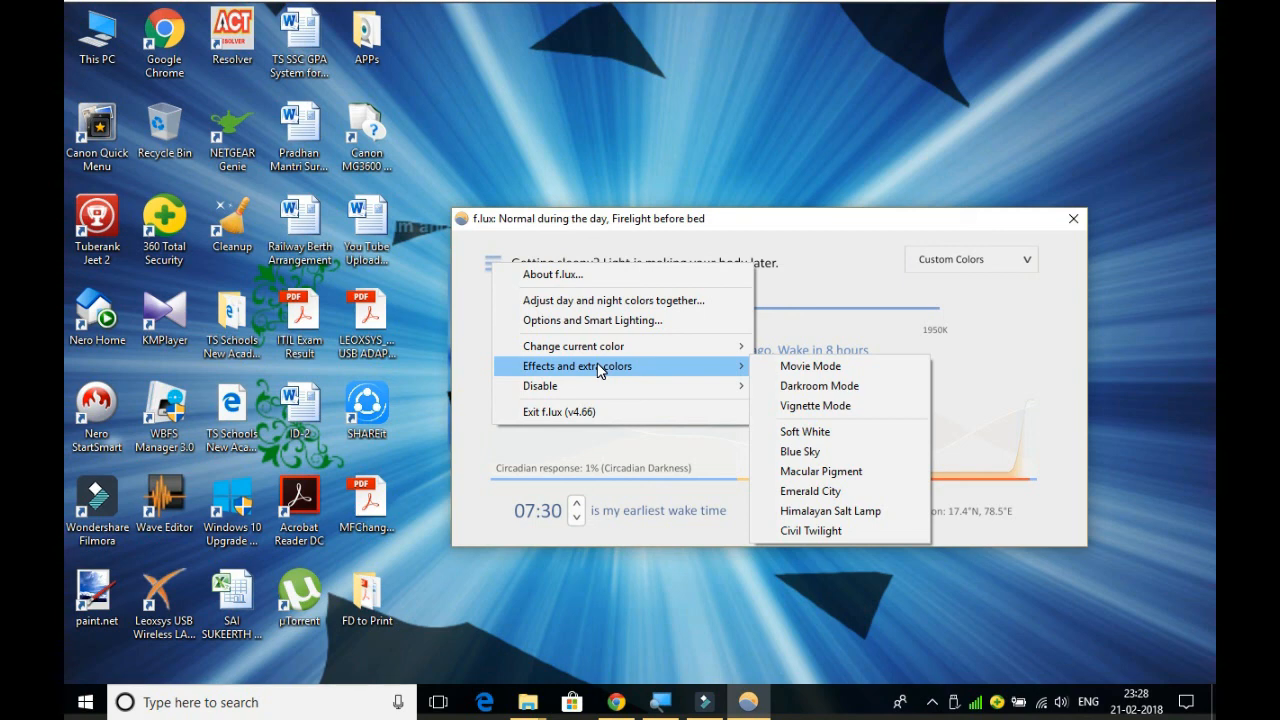
{"action": "mouse_move", "coordinate": [600, 386]}
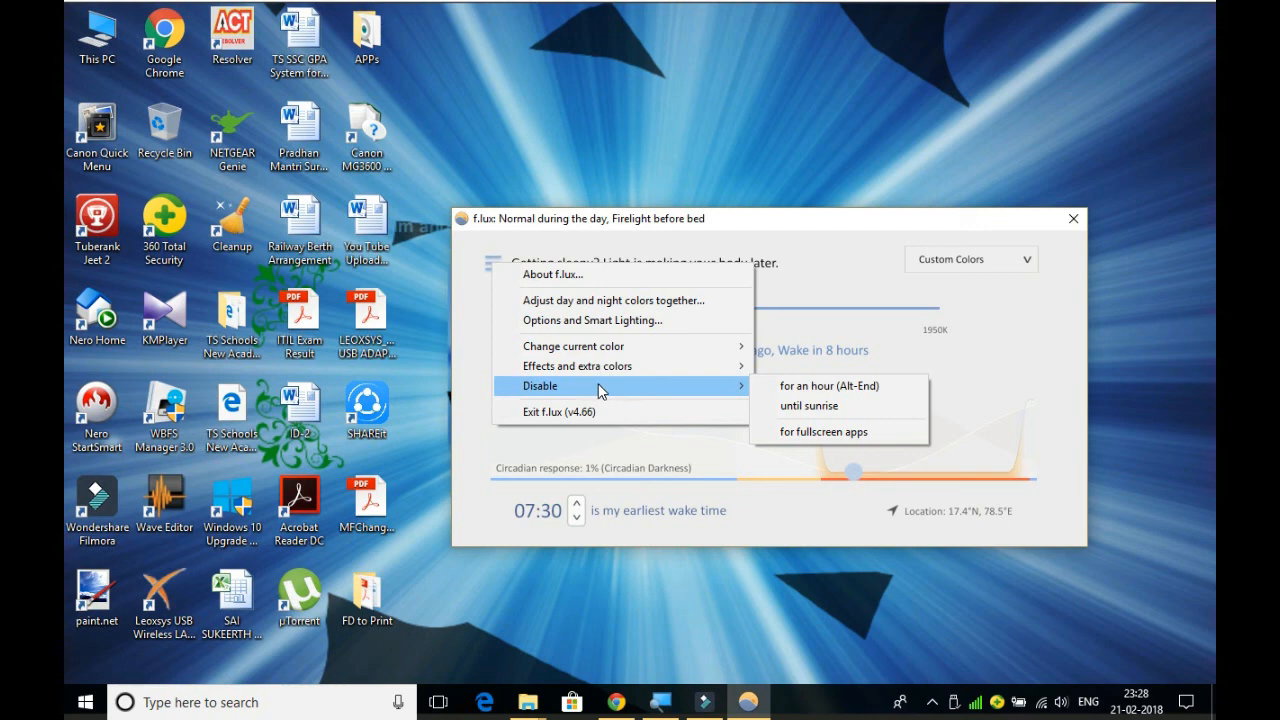
{"action": "mouse_move", "coordinate": [603, 412]}
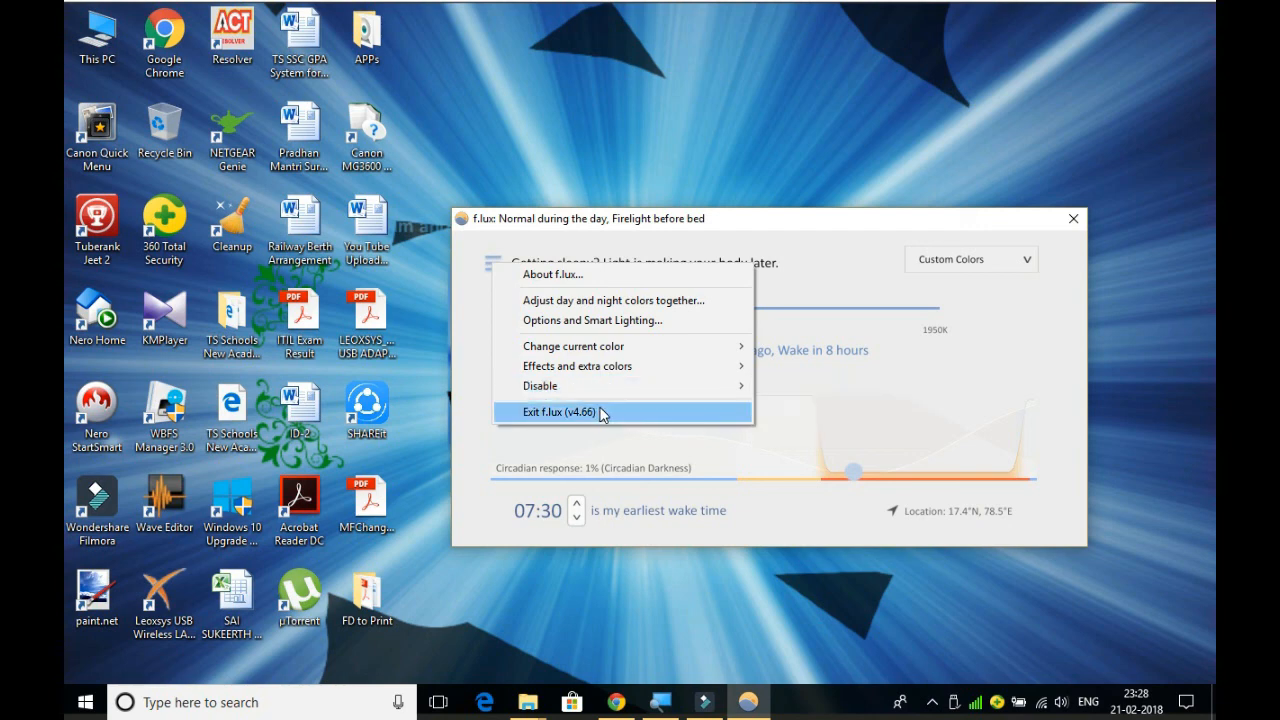
{"action": "mouse_move", "coordinate": [603, 390]}
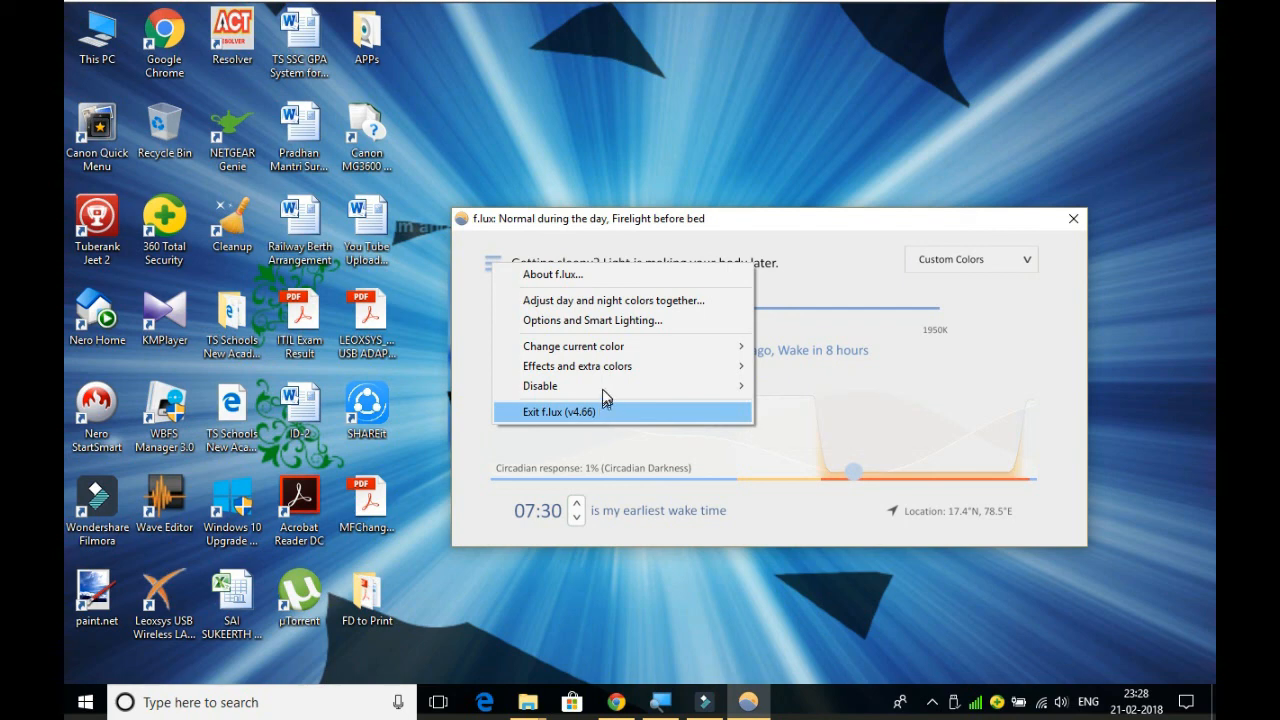
{"action": "mouse_move", "coordinate": [592, 320]}
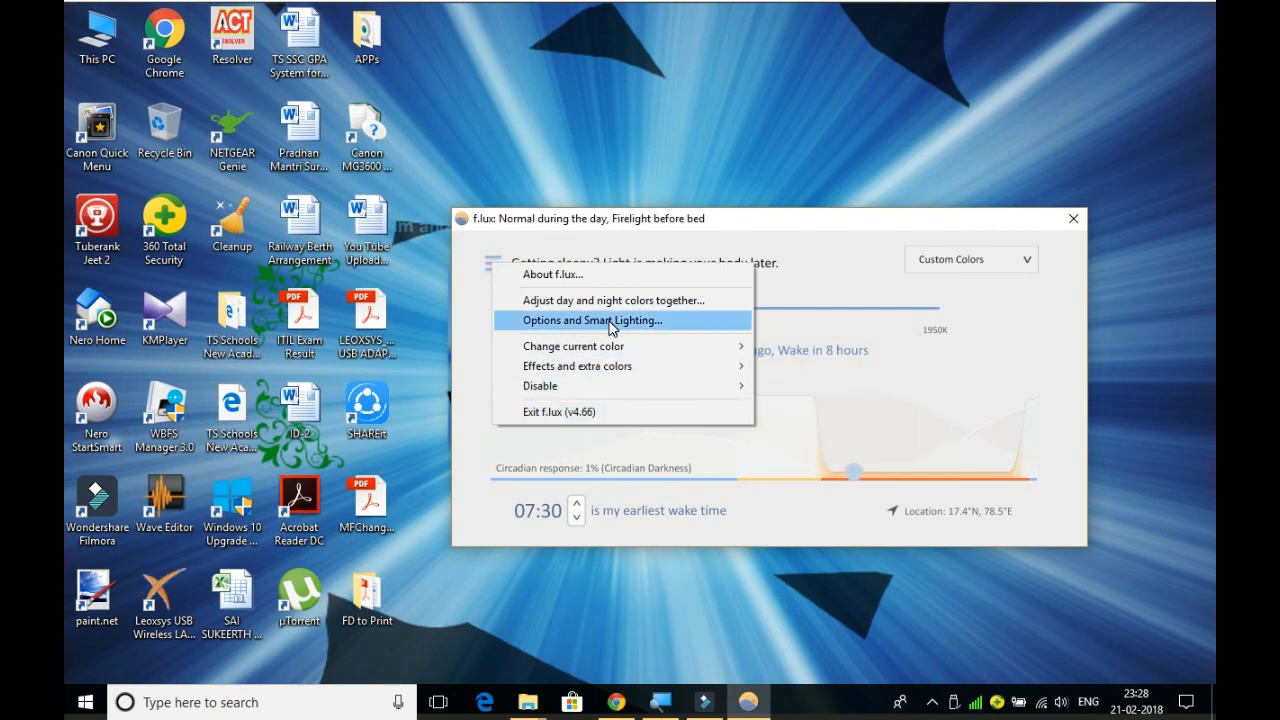
{"action": "mouse_move", "coordinate": [612, 300]}
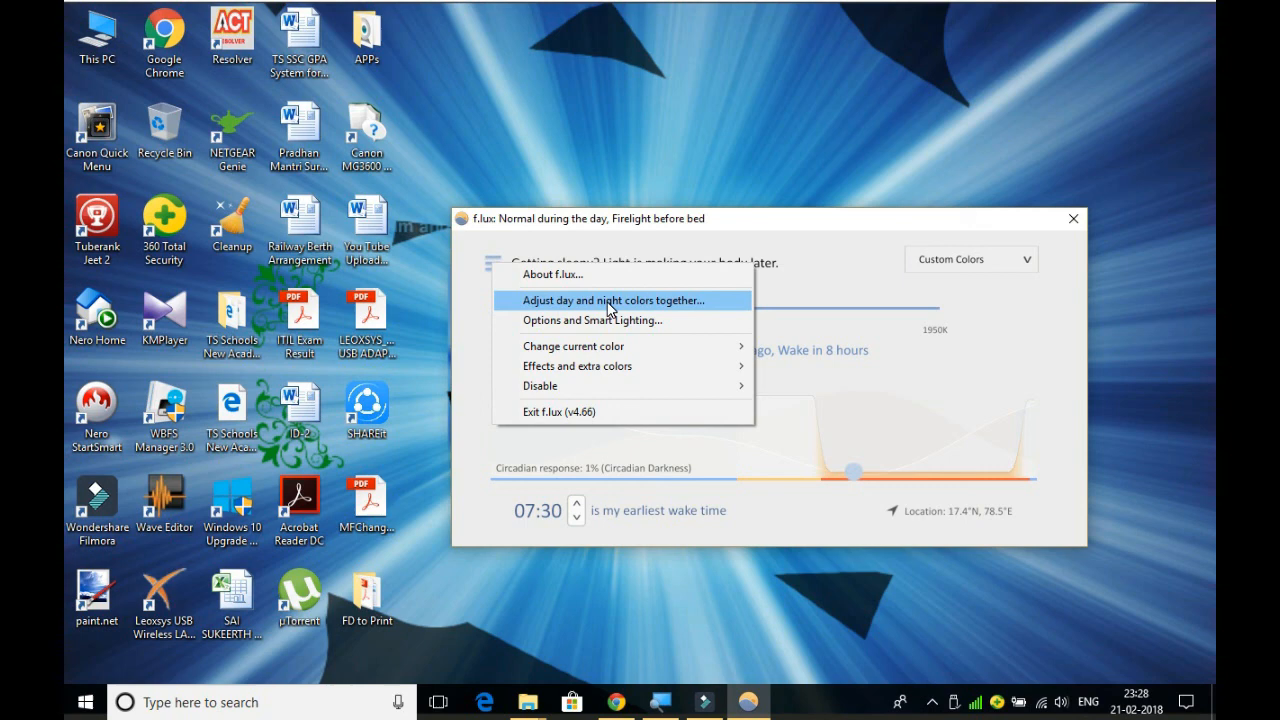
{"action": "left_click", "coordinate": [612, 300]}
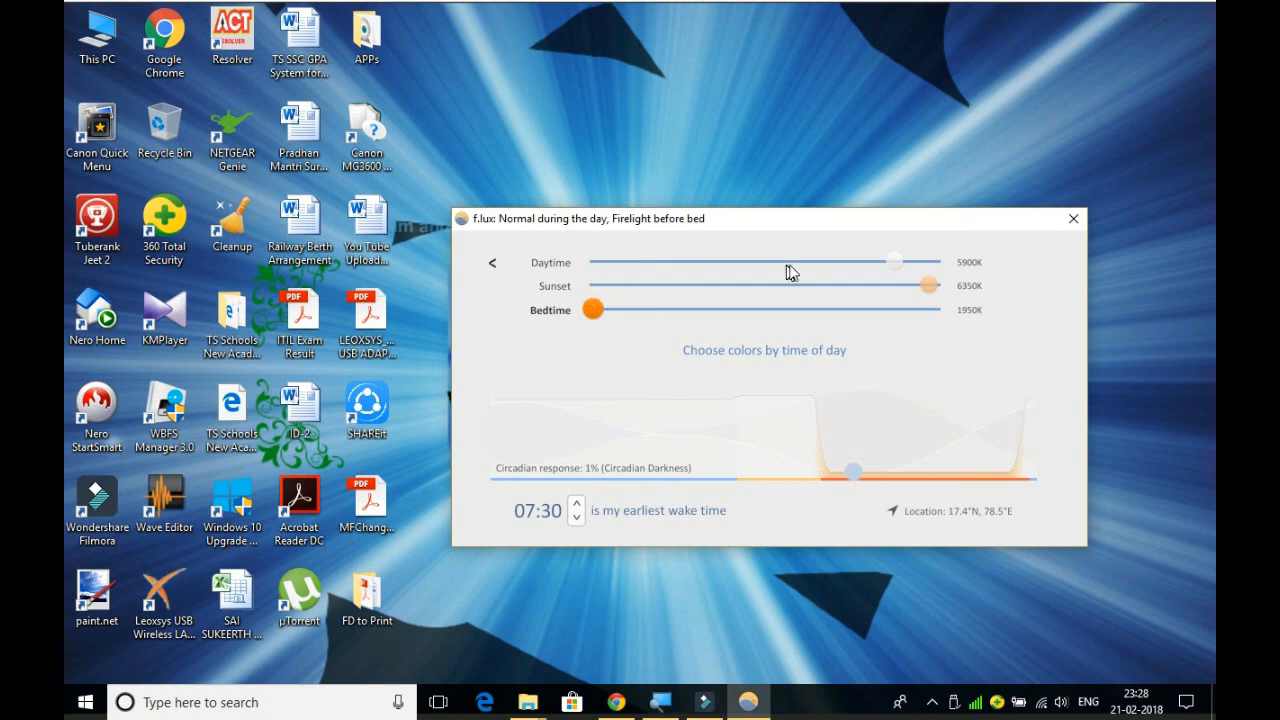
{"action": "mouse_move", "coordinate": [903, 280]}
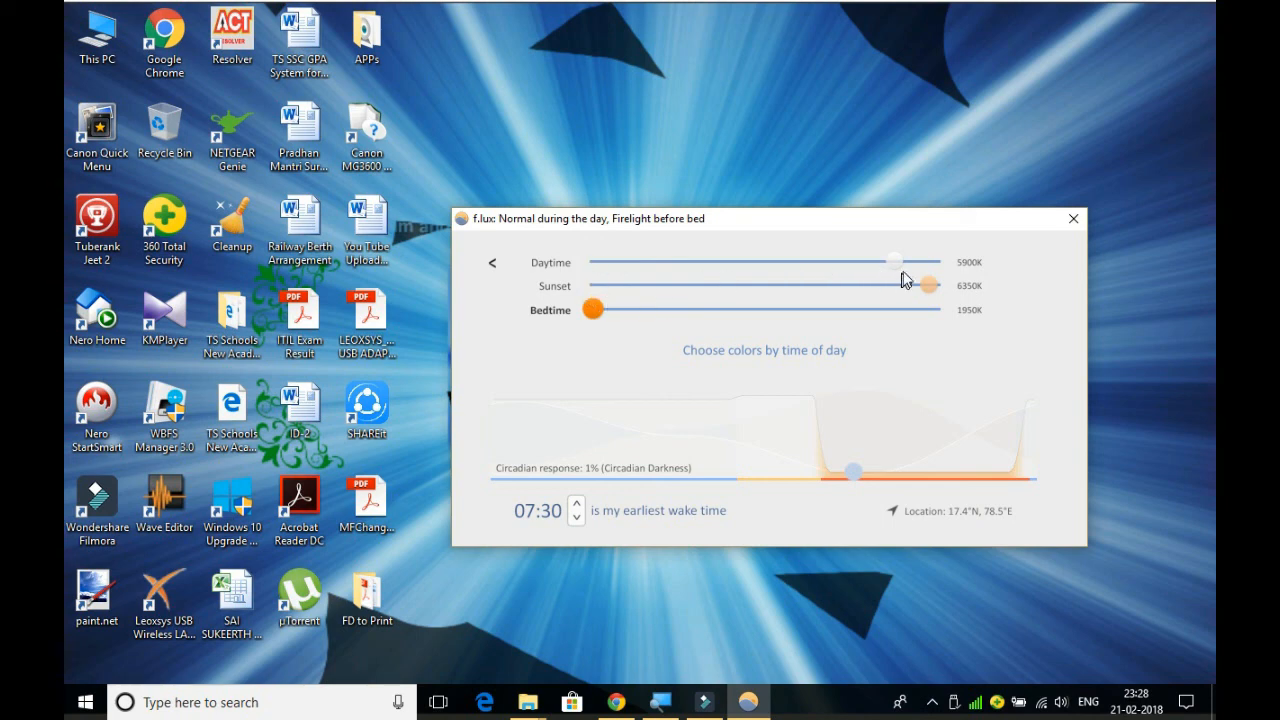
Set daytime to 5950K, sunset to about 4700K, and bedtime to 2750K
{"action": "left_click_drag", "start_coordinate": [895, 262], "coordinate": [860, 262]}
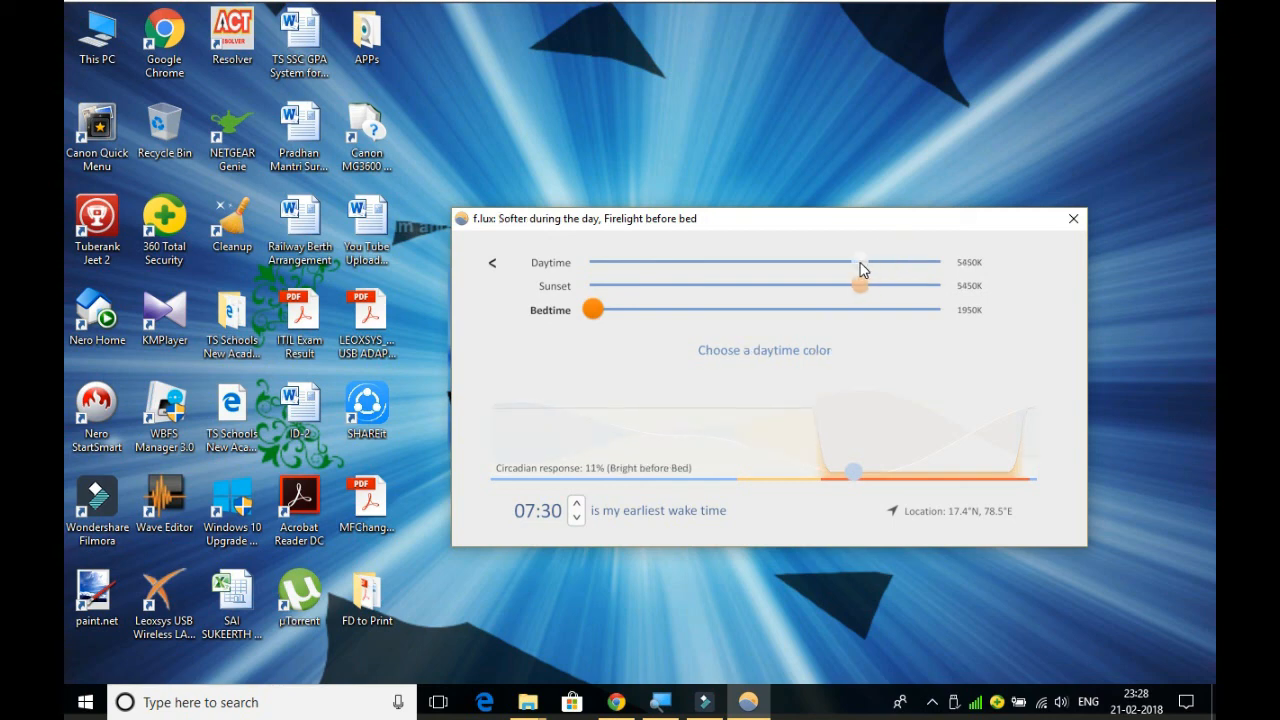
{"action": "left_click_drag", "start_coordinate": [860, 262], "coordinate": [900, 262]}
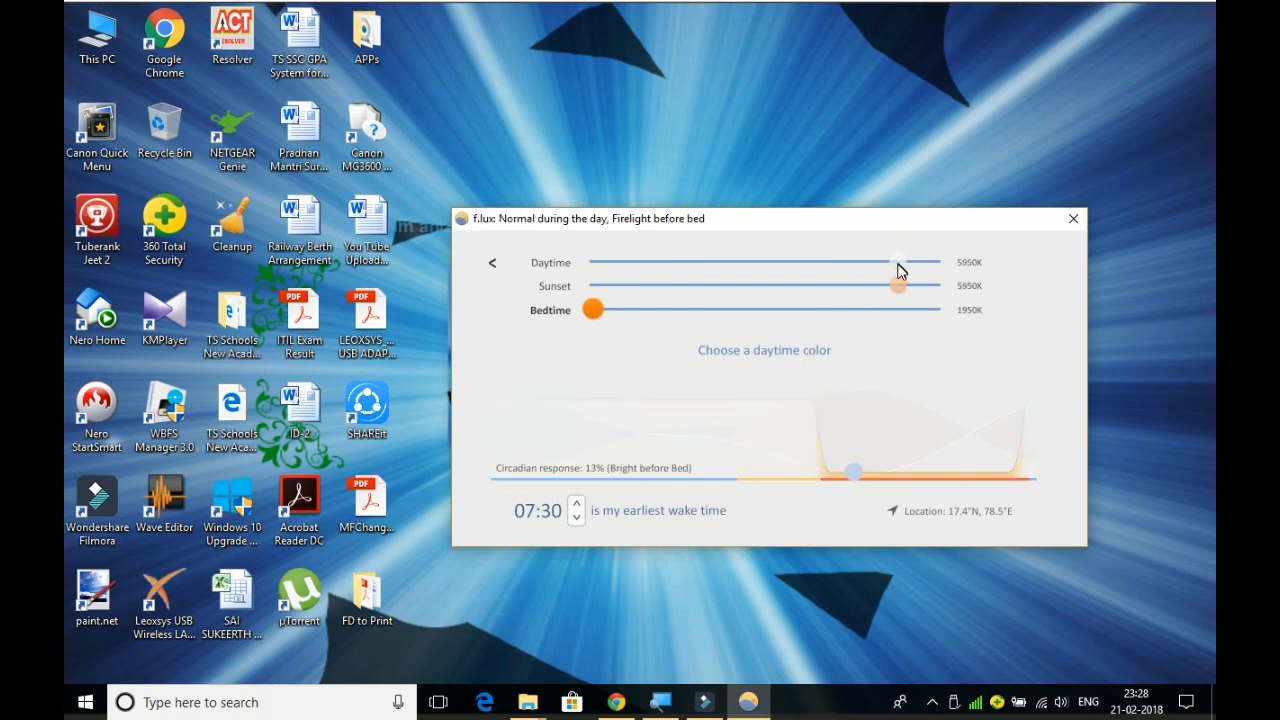
{"action": "left_click_drag", "start_coordinate": [898, 285], "coordinate": [875, 285]}
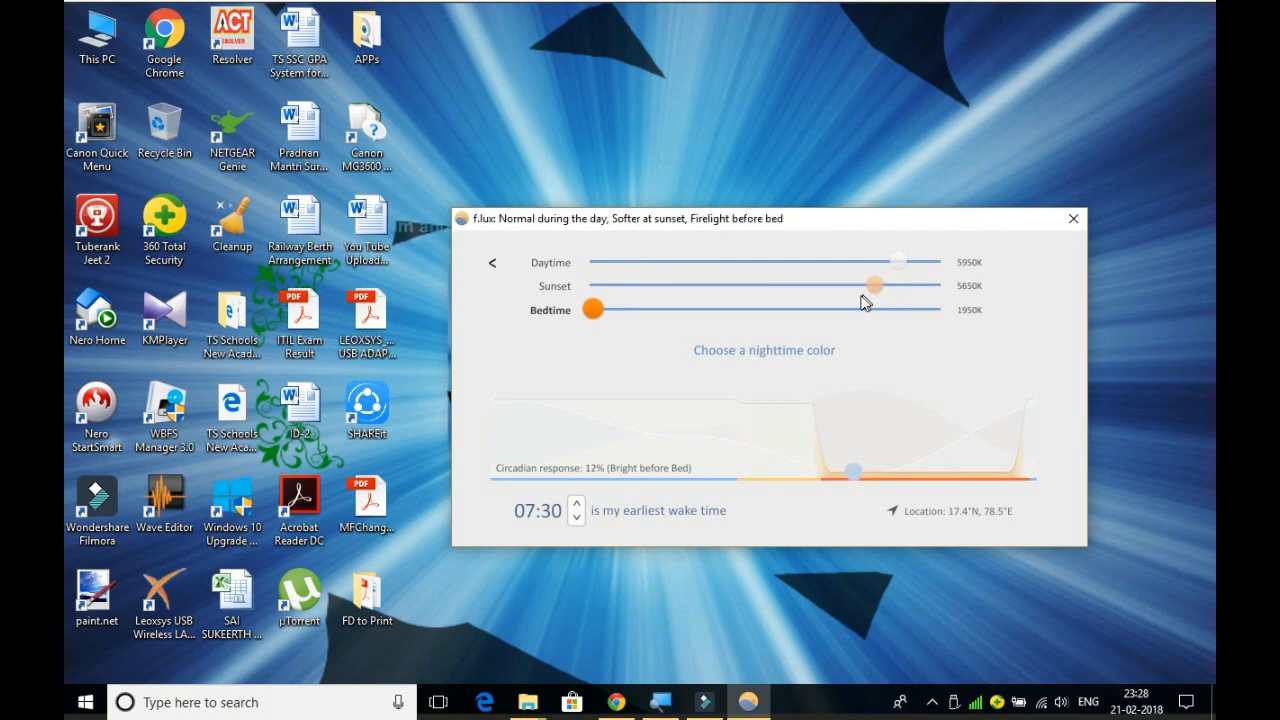
{"action": "left_click_drag", "start_coordinate": [875, 285], "coordinate": [818, 285]}
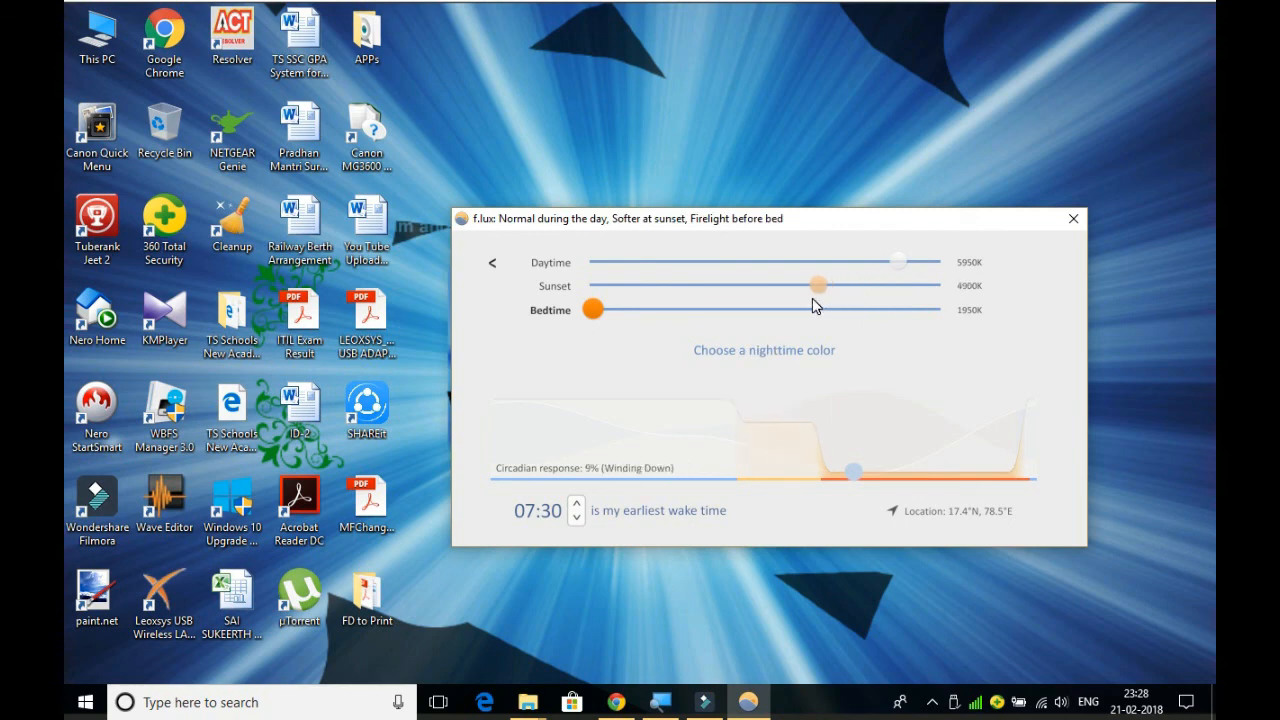
{"action": "left_click_drag", "start_coordinate": [818, 285], "coordinate": [800, 285]}
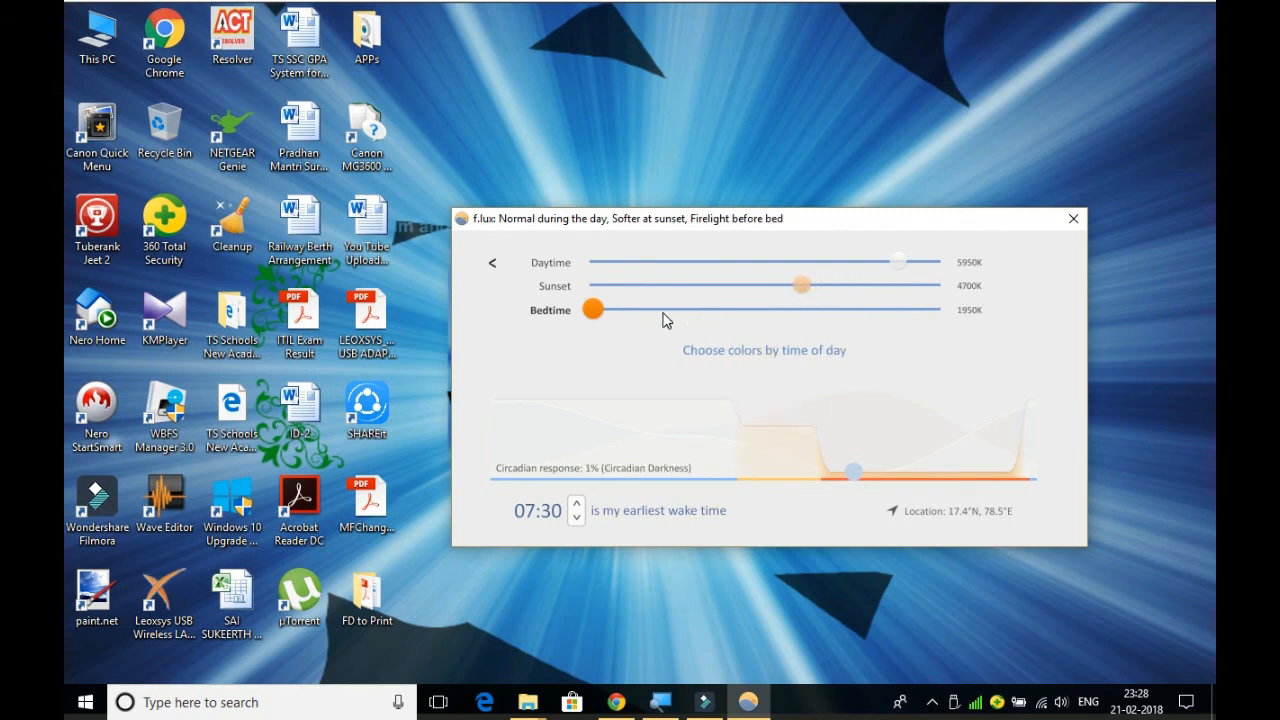
{"action": "left_click_drag", "start_coordinate": [593, 310], "coordinate": [650, 308]}
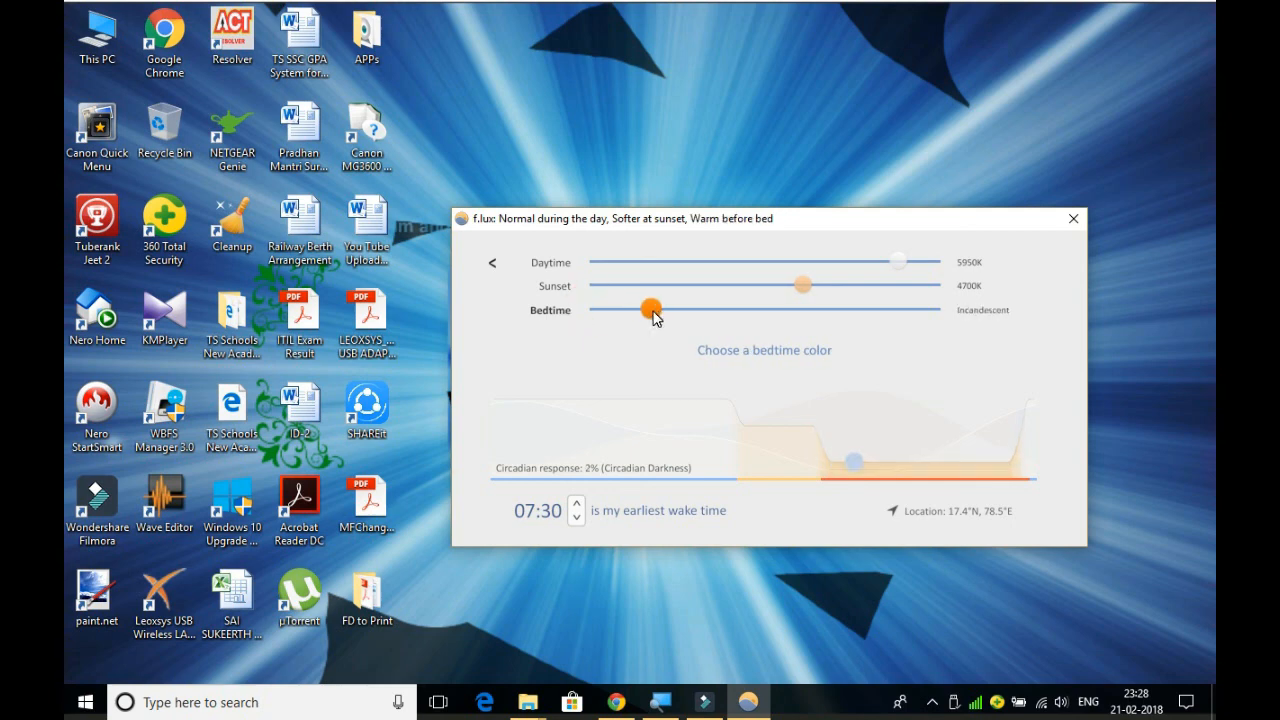
{"action": "left_click_drag", "start_coordinate": [650, 309], "coordinate": [655, 309]}
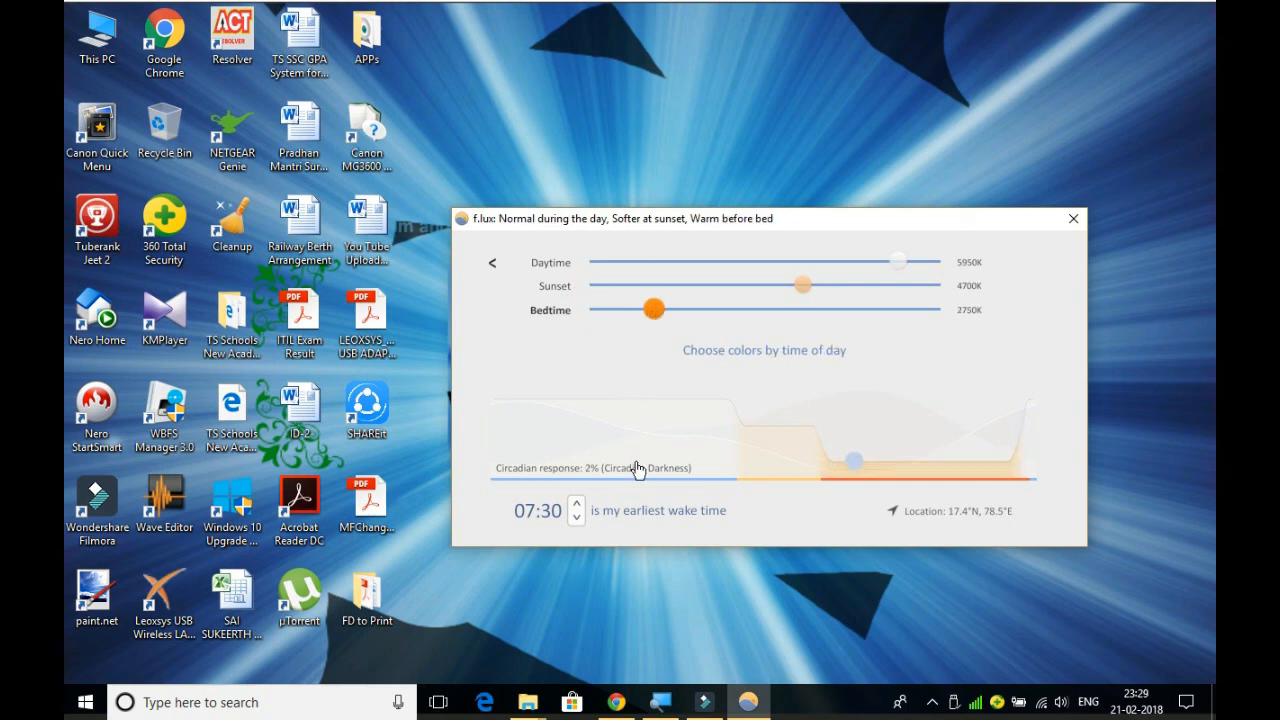
{"action": "mouse_move", "coordinate": [631, 512]}
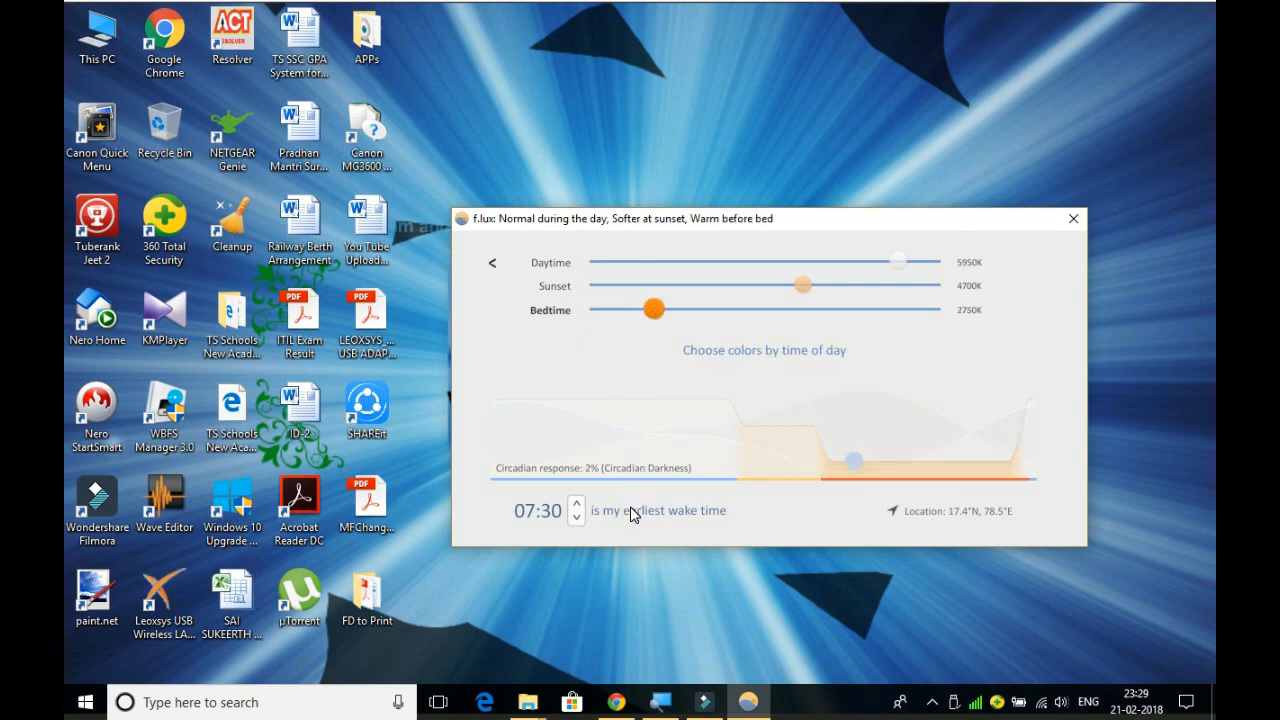
{"action": "mouse_move", "coordinate": [598, 335]}
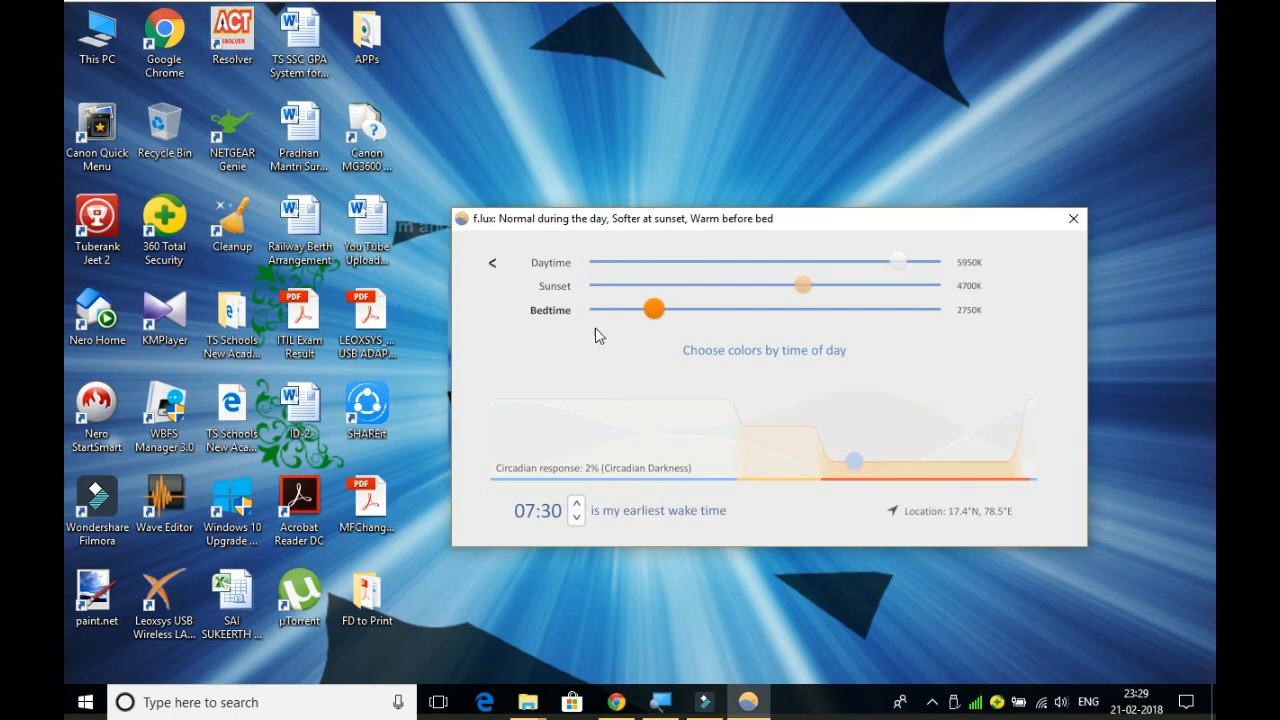
{"action": "mouse_move", "coordinate": [491, 273]}
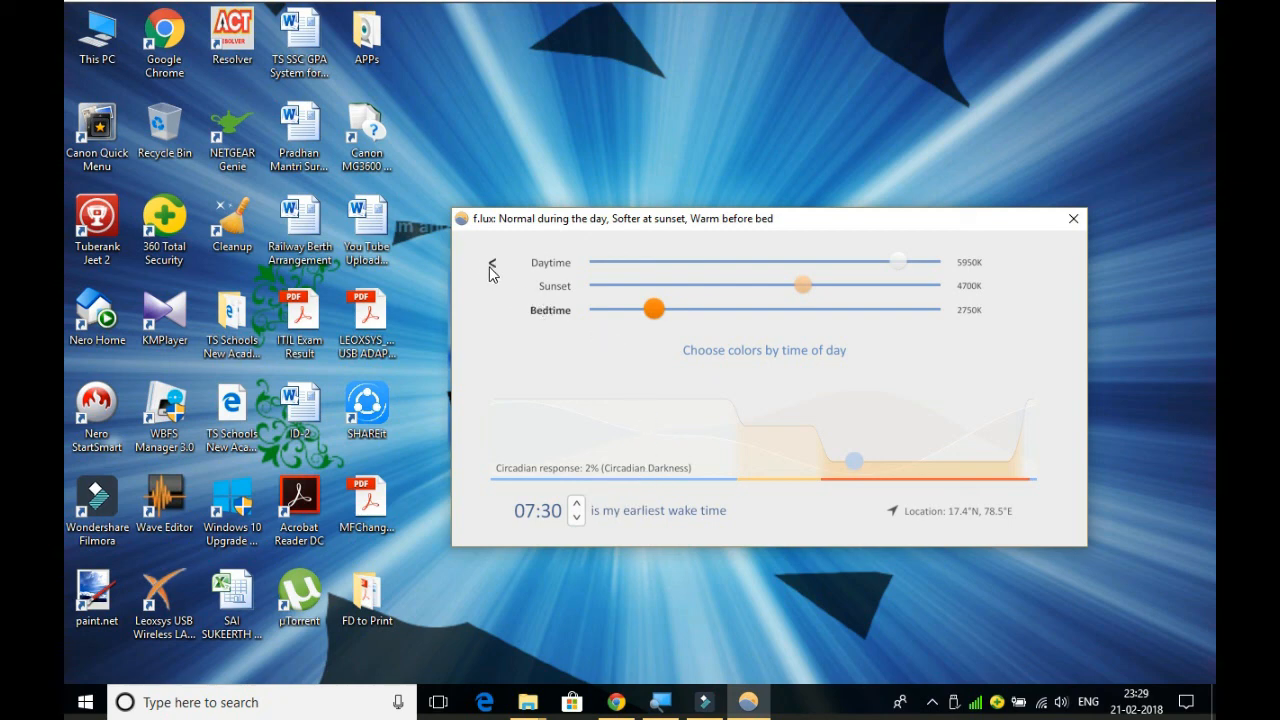
From the main menu open Options and Smart Lighting, leaving transitions at Slow: Natural Timing
{"action": "left_click", "coordinate": [490, 265]}
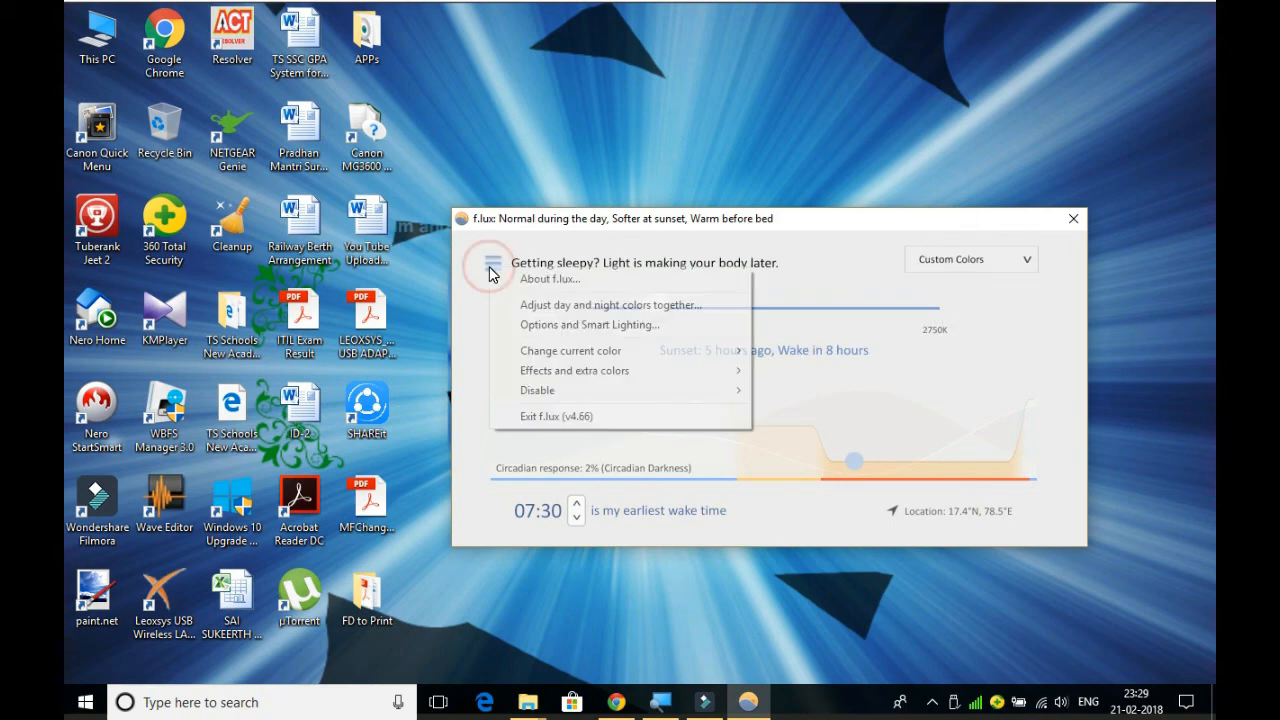
{"action": "mouse_move", "coordinate": [507, 305]}
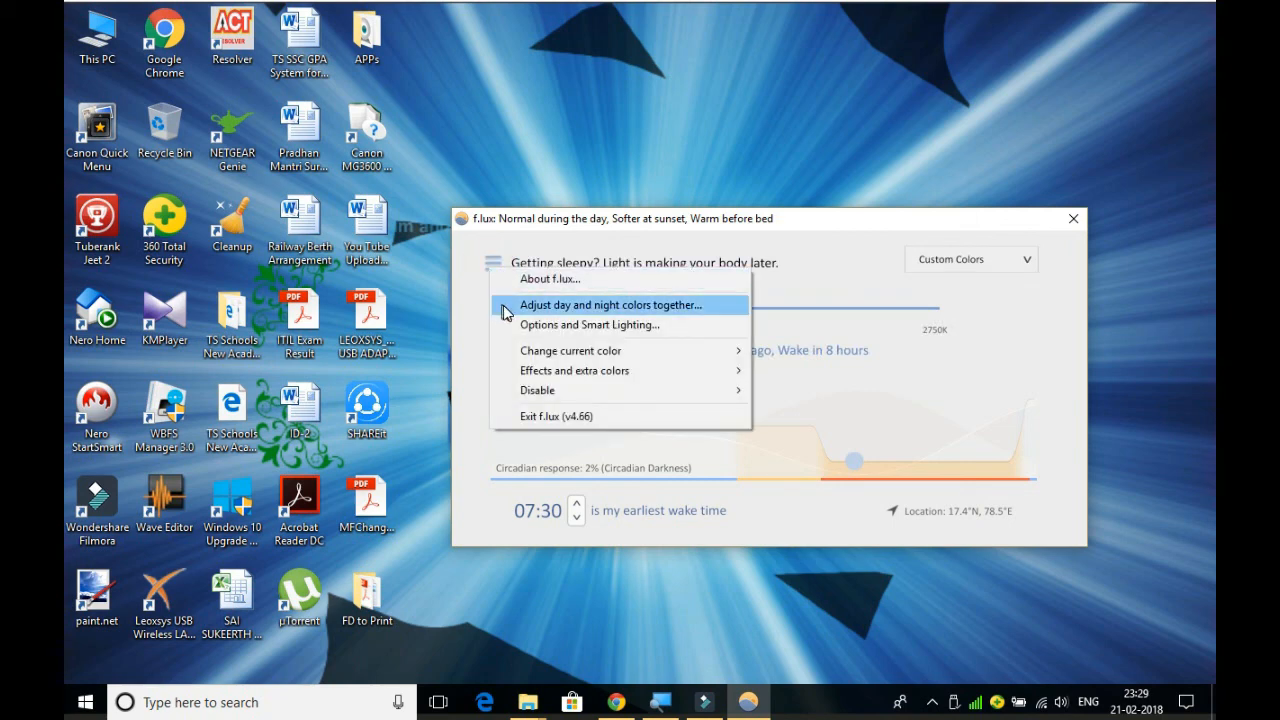
{"action": "mouse_move", "coordinate": [589, 324]}
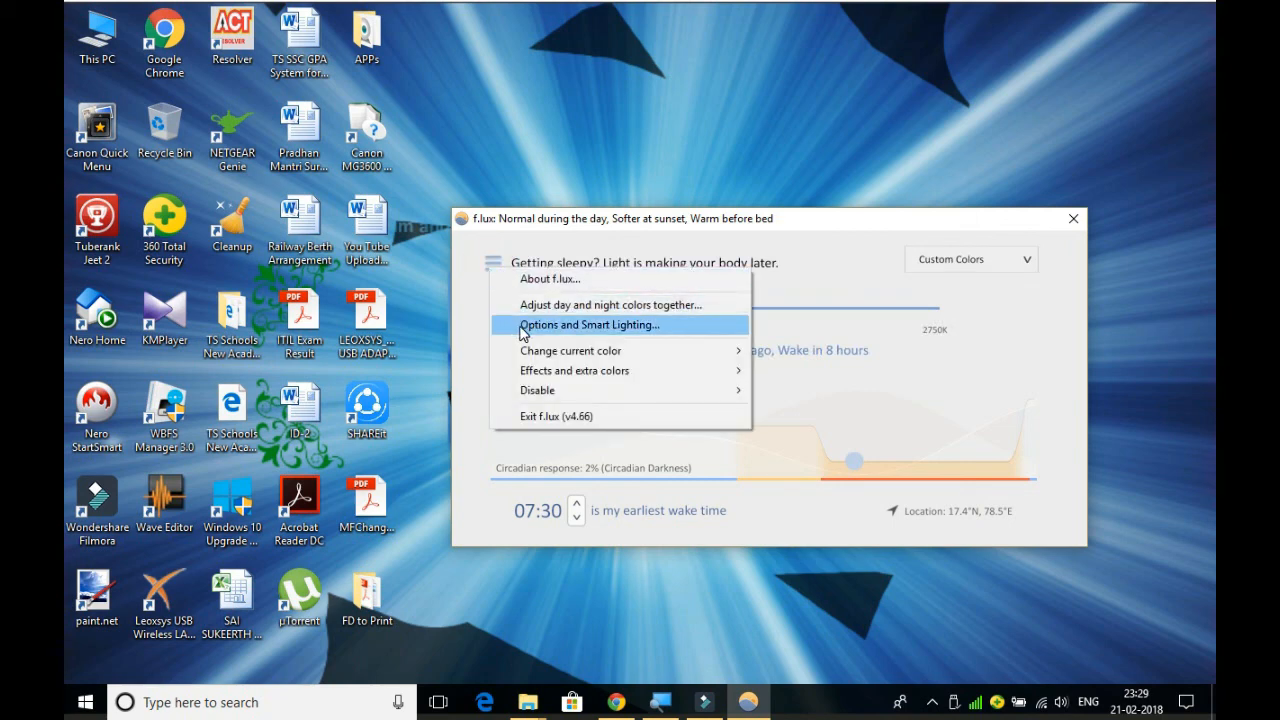
{"action": "left_click", "coordinate": [589, 324]}
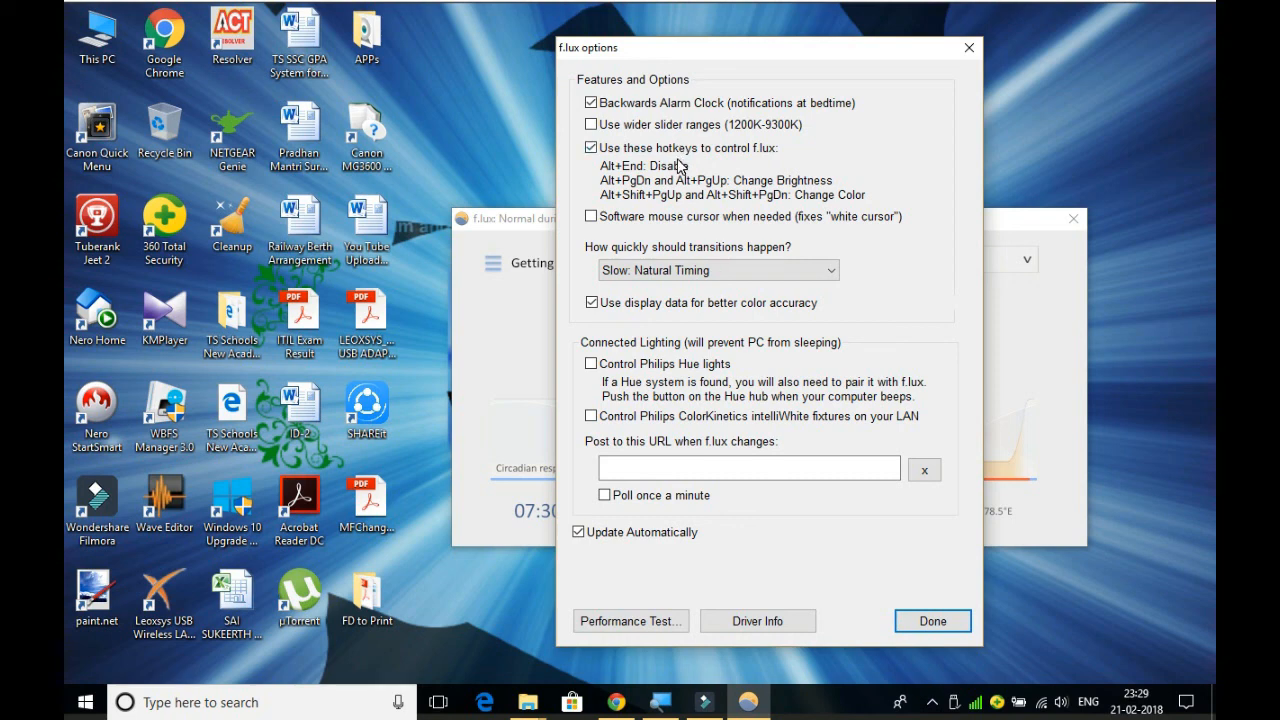
{"action": "mouse_move", "coordinate": [685, 180]}
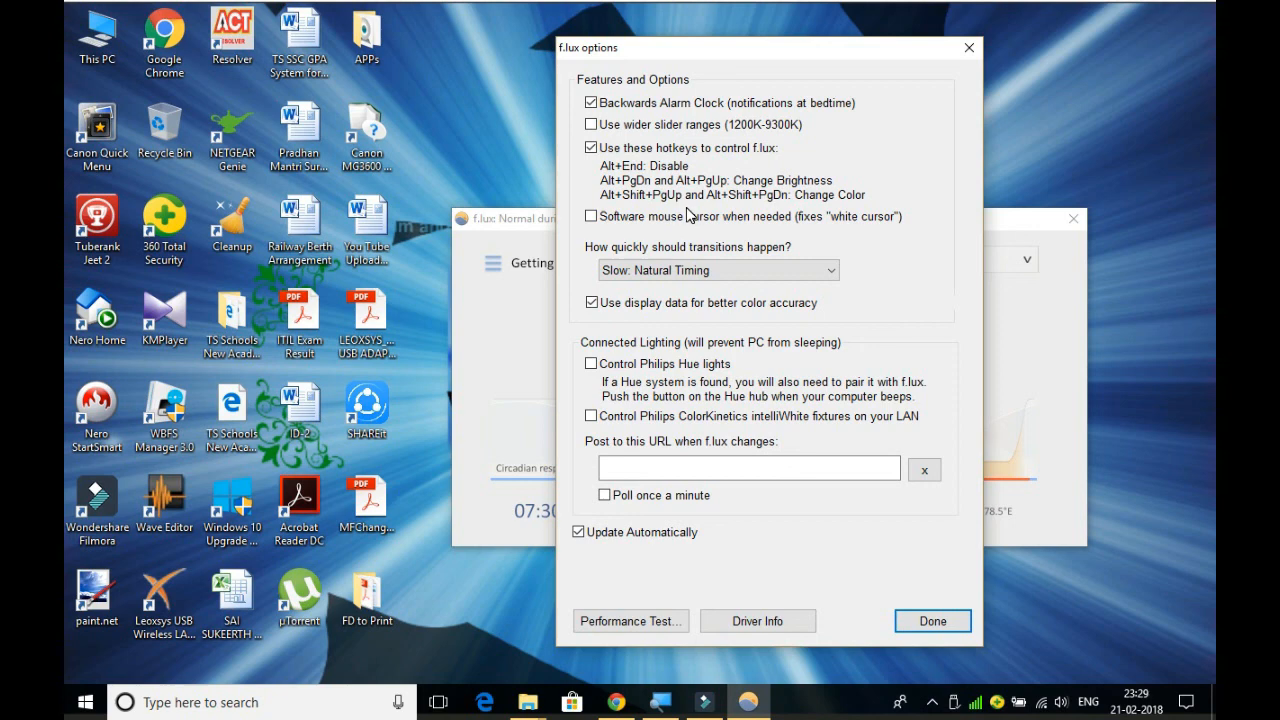
{"action": "mouse_move", "coordinate": [692, 235]}
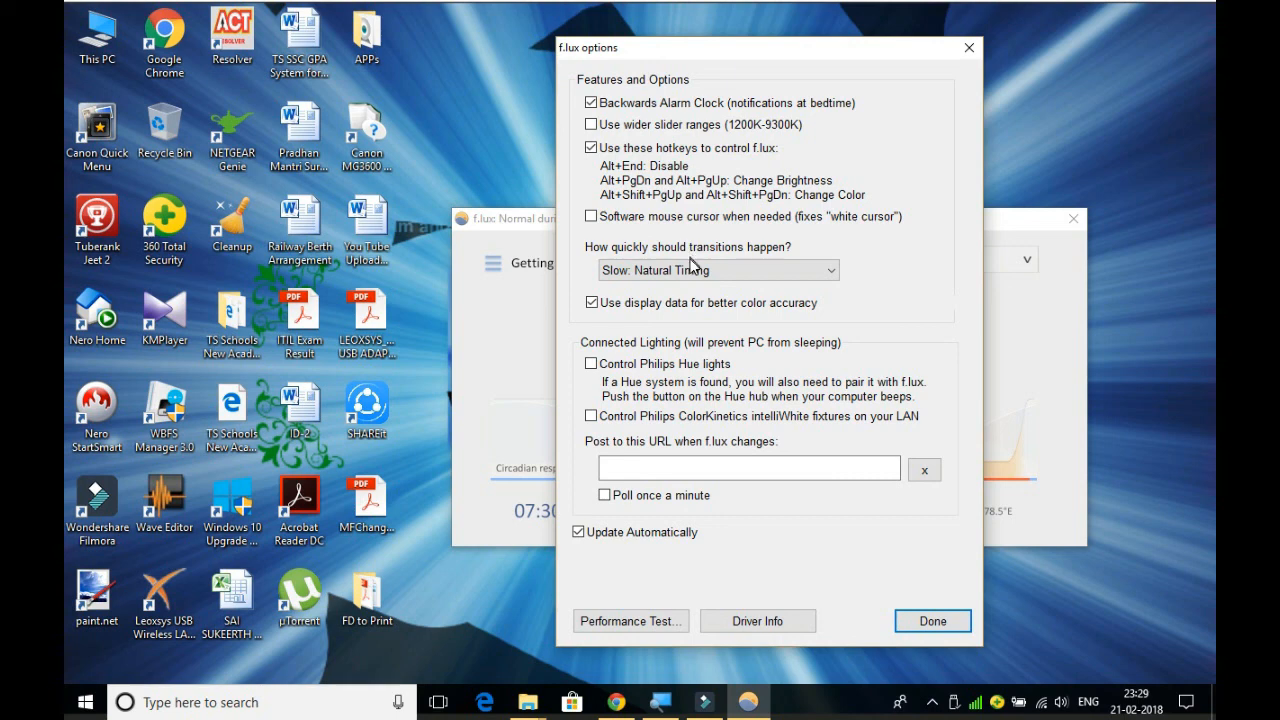
{"action": "left_click", "coordinate": [717, 270]}
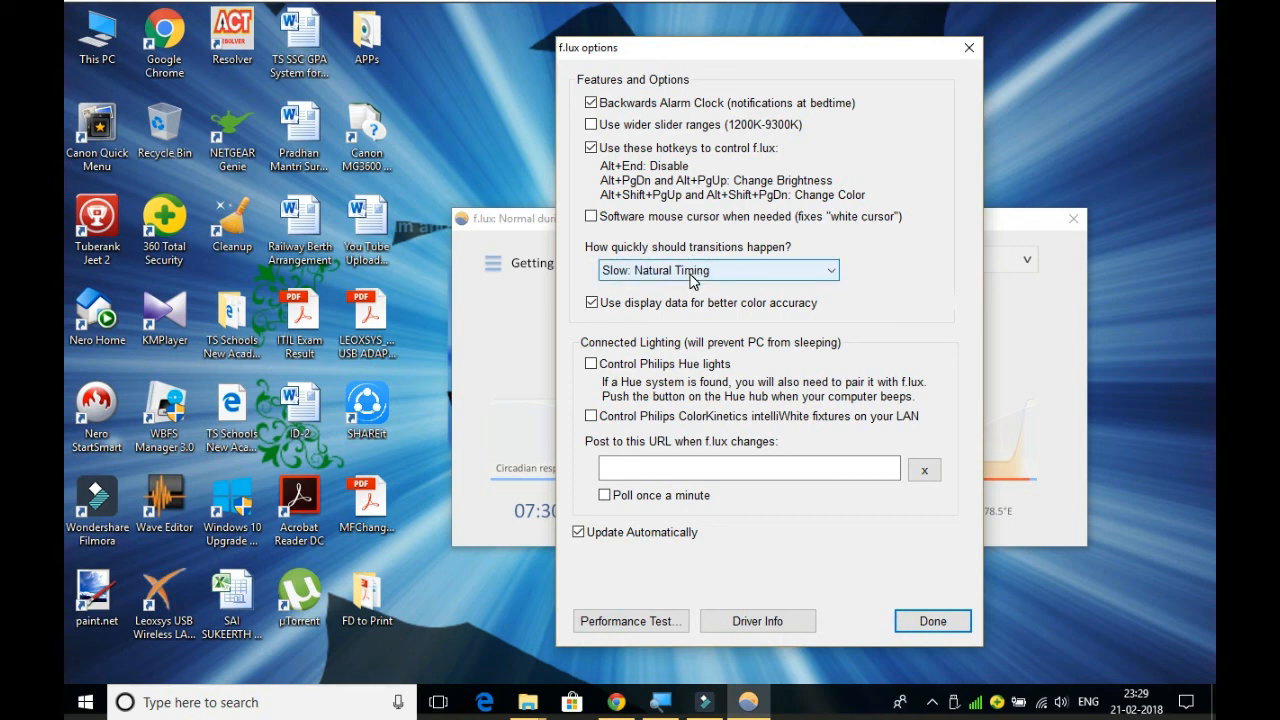
{"action": "left_click", "coordinate": [718, 270]}
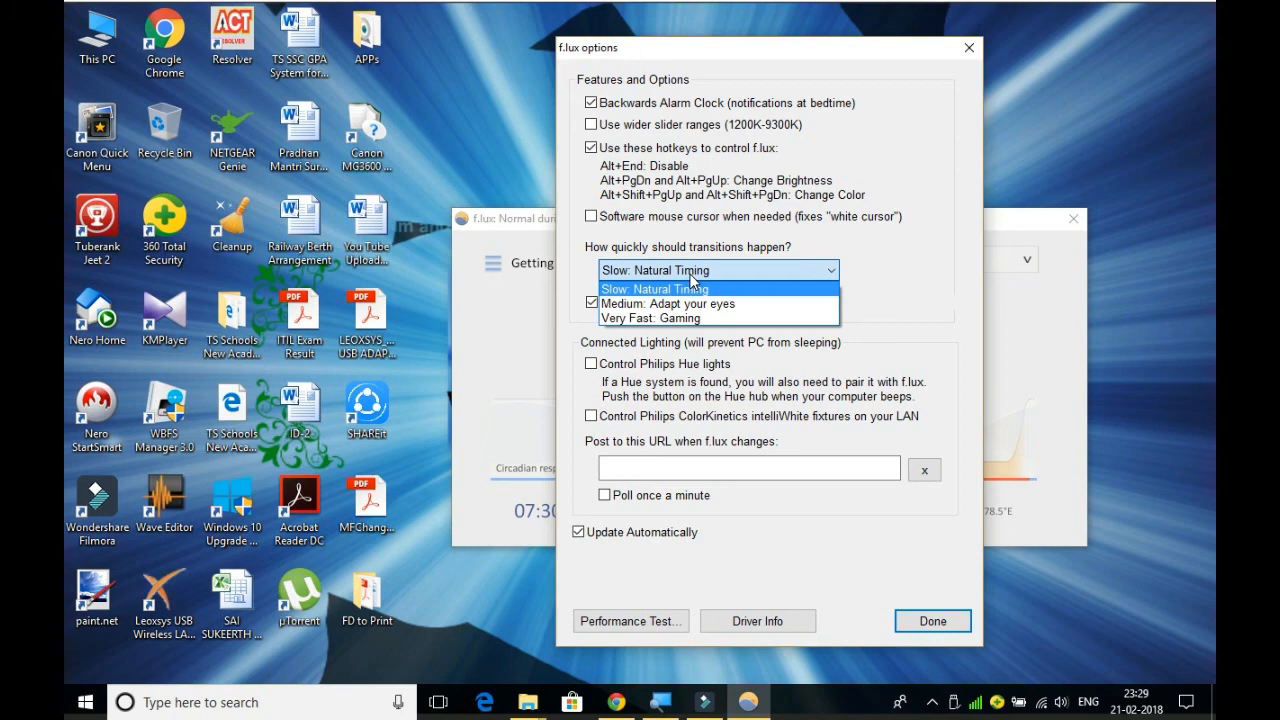
{"action": "left_click", "coordinate": [654, 288]}
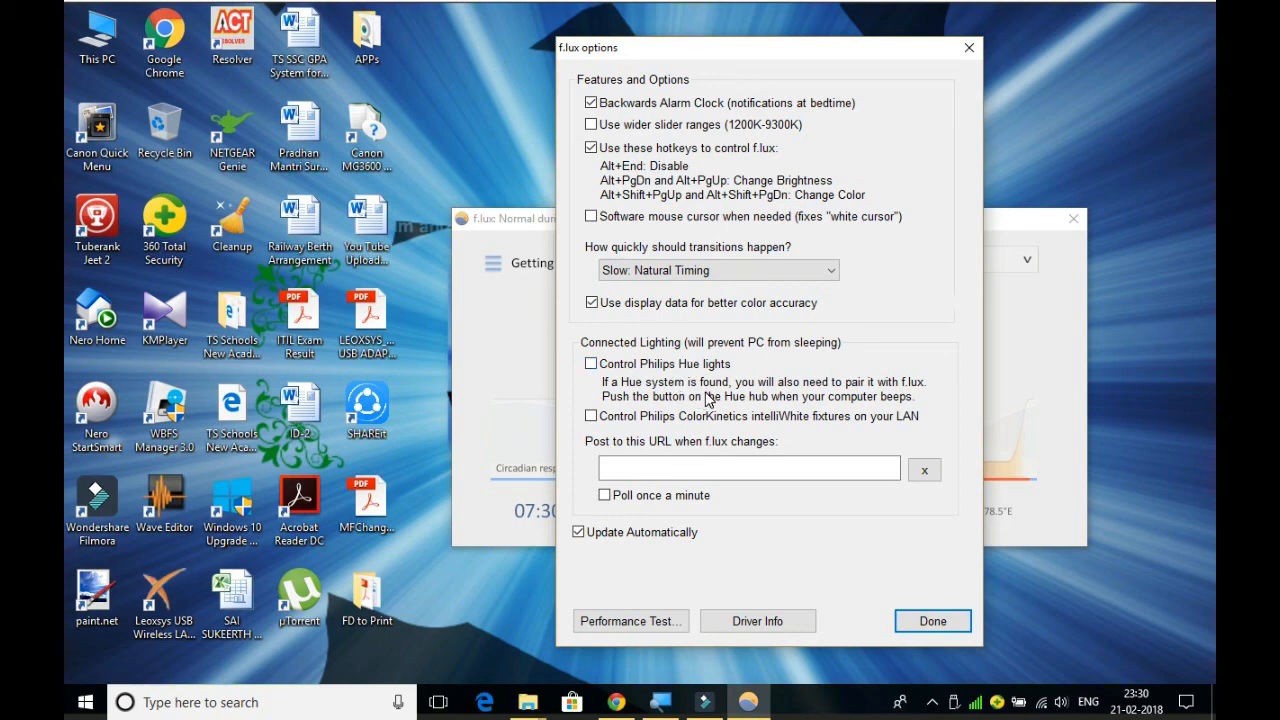
{"action": "mouse_move", "coordinate": [750, 398]}
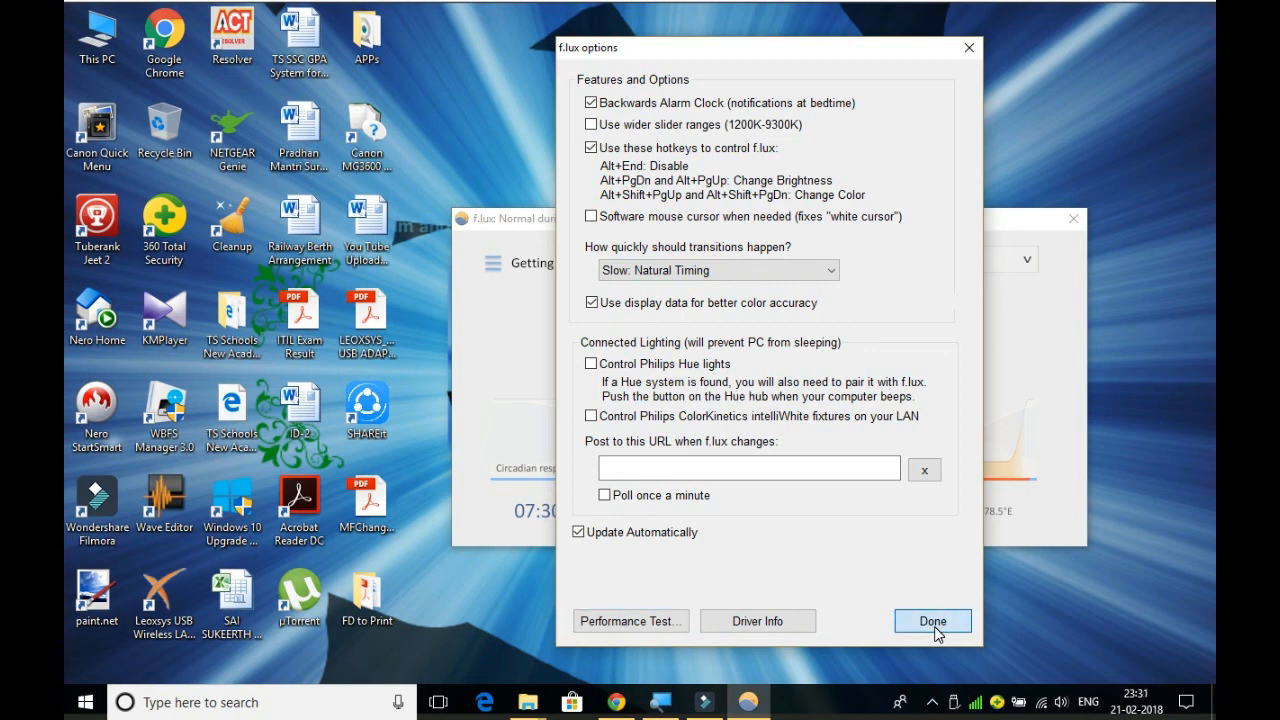
Close the options window and switch the current colour to the 2700K Incandescent preset
{"action": "left_click", "coordinate": [931, 620]}
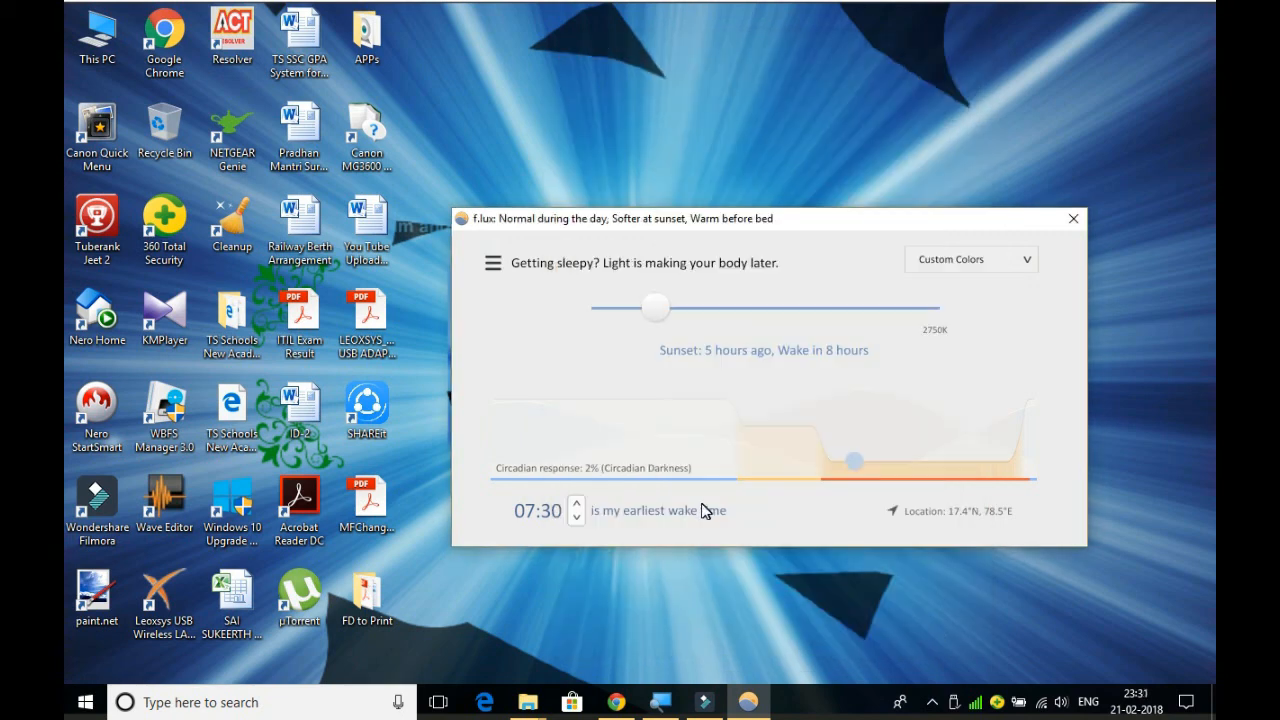
{"action": "mouse_move", "coordinate": [601, 356]}
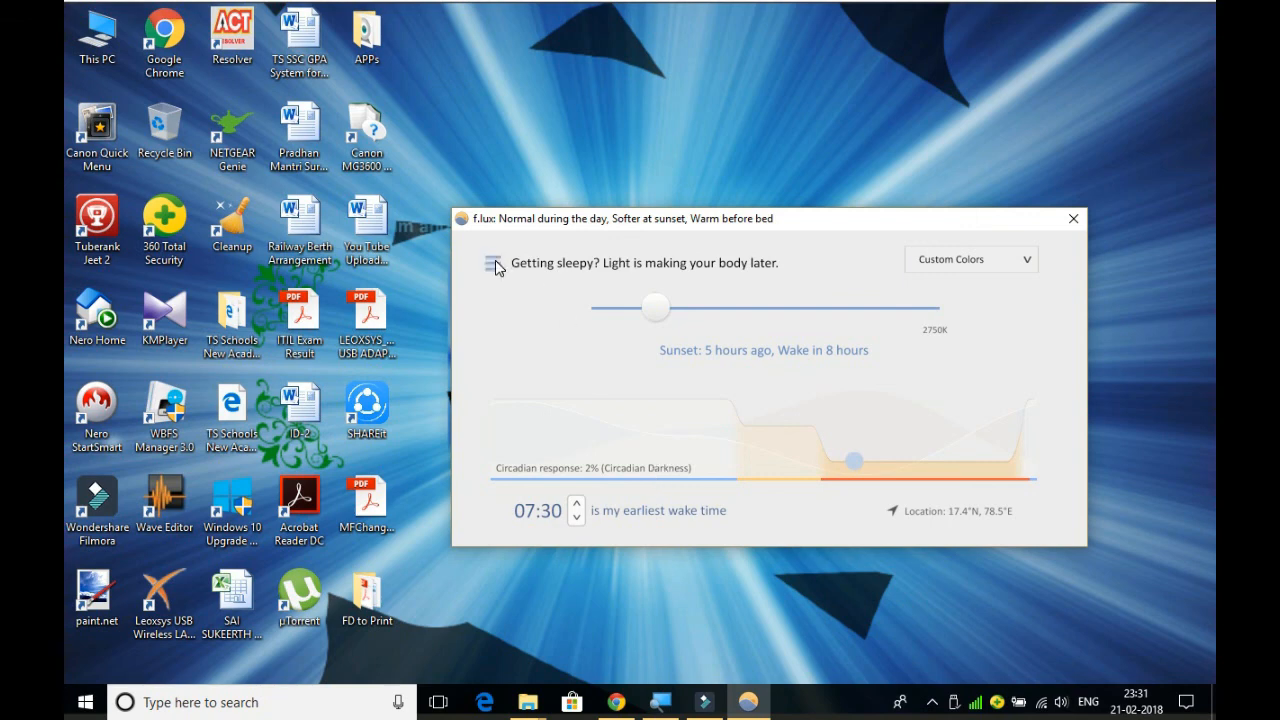
{"action": "left_click", "coordinate": [497, 266]}
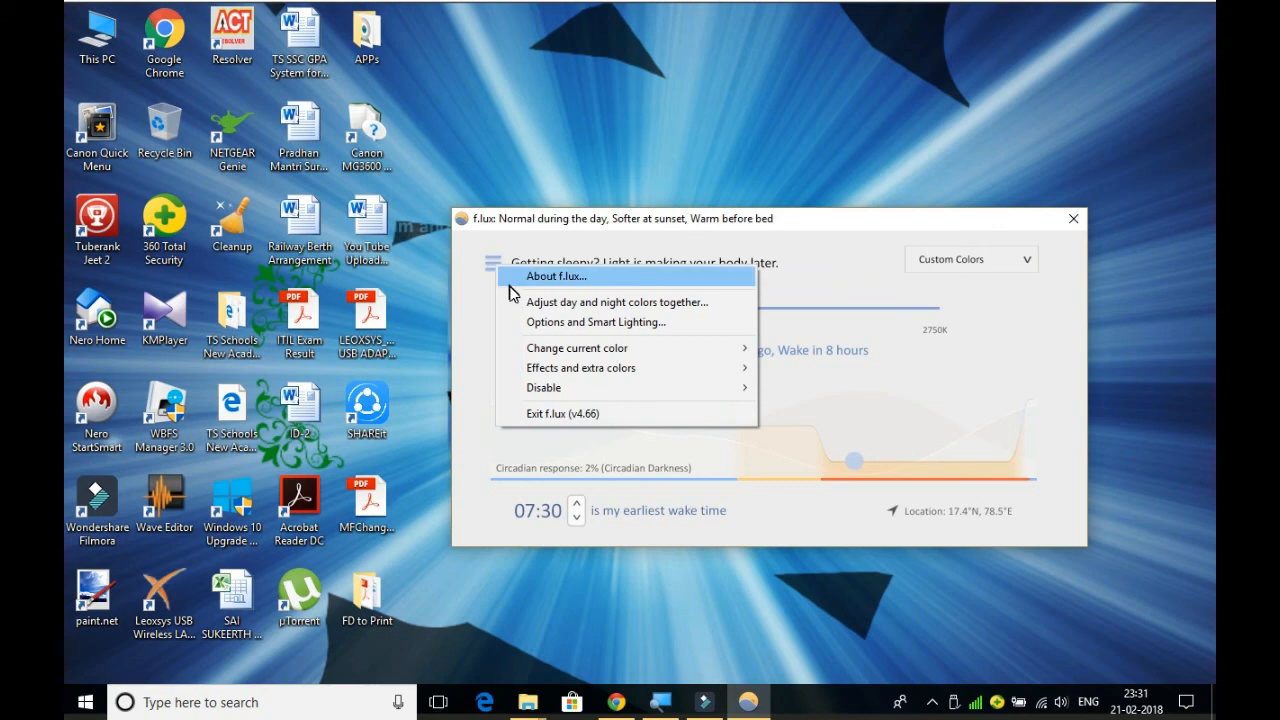
{"action": "mouse_move", "coordinate": [577, 347]}
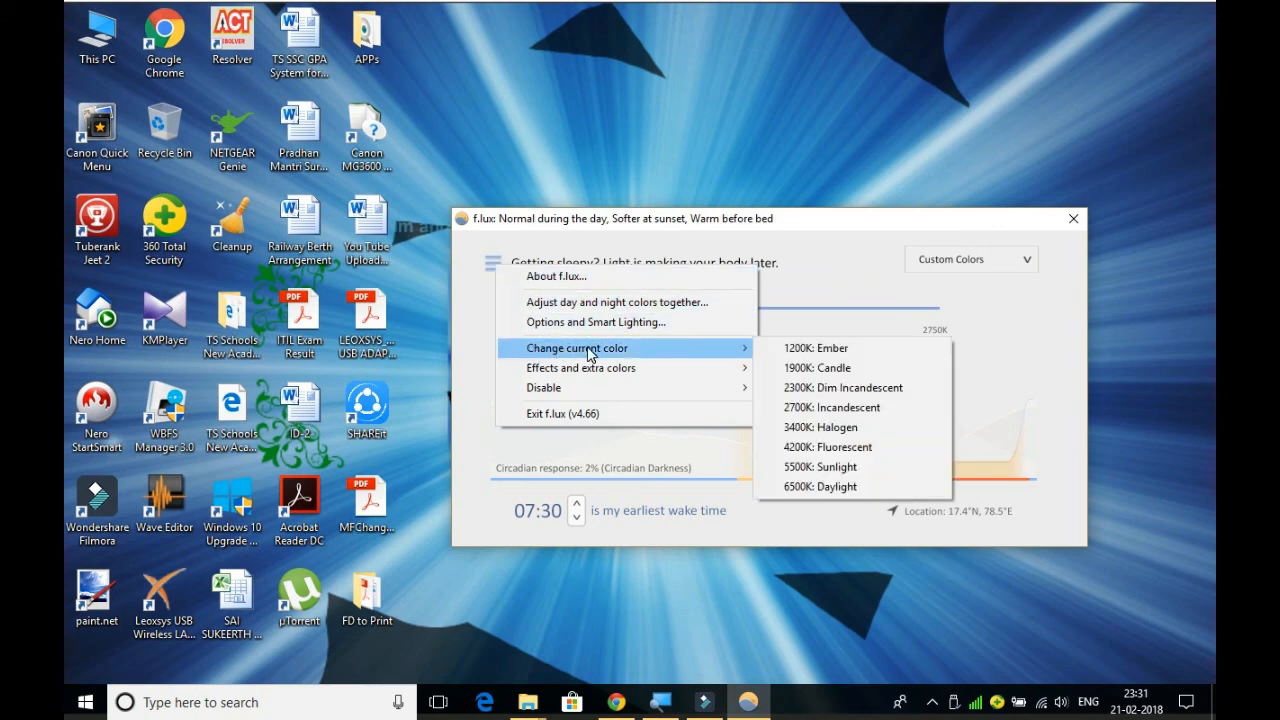
{"action": "mouse_move", "coordinate": [668, 358]}
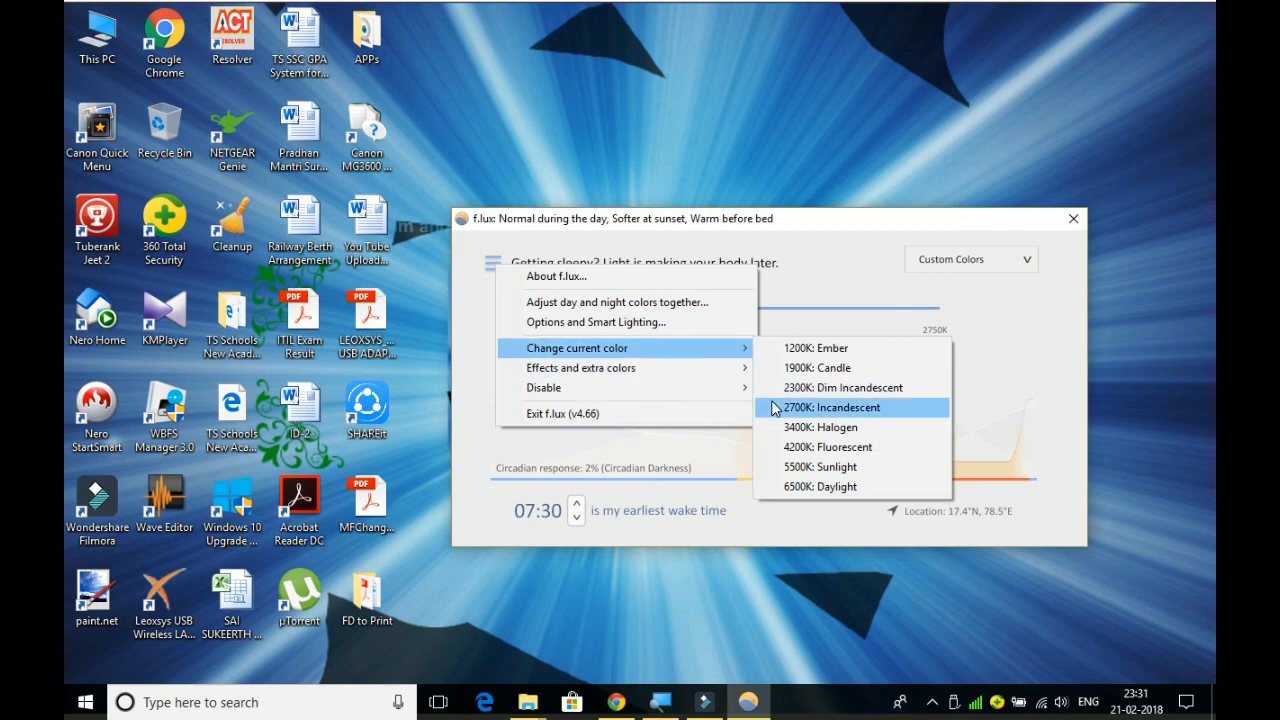
{"action": "left_click", "coordinate": [831, 407]}
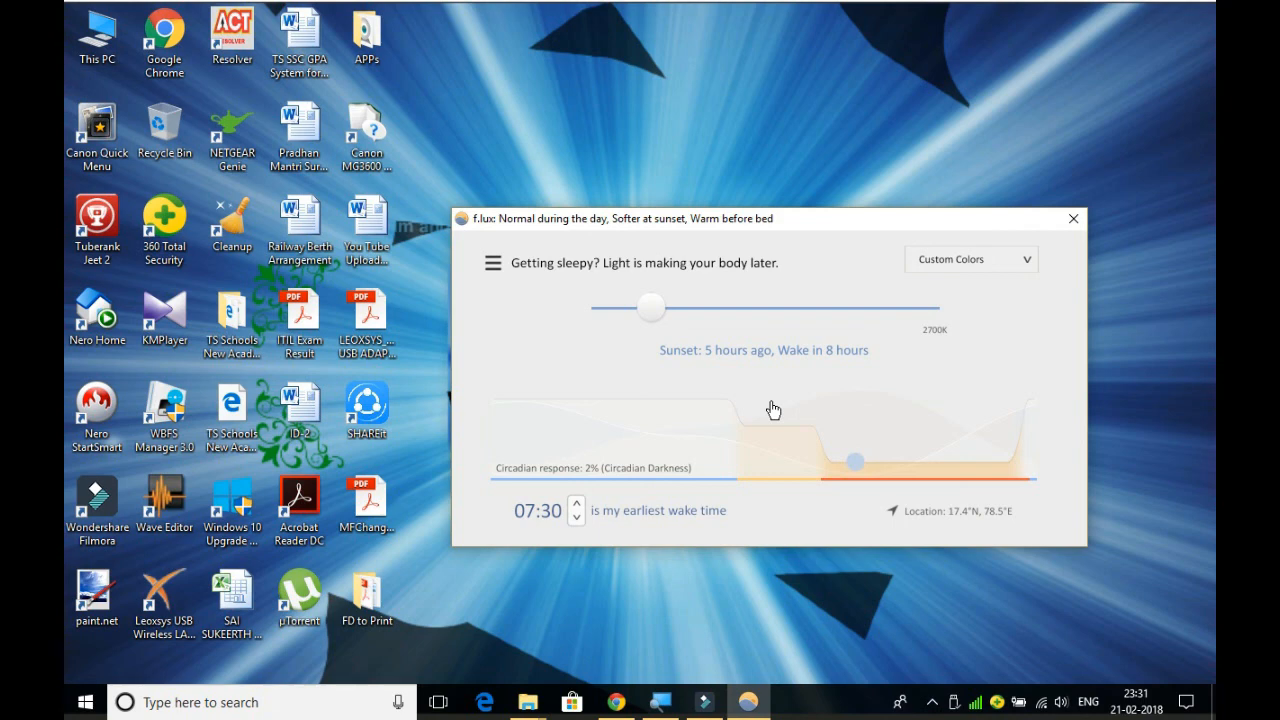
{"action": "mouse_move", "coordinate": [987, 312]}
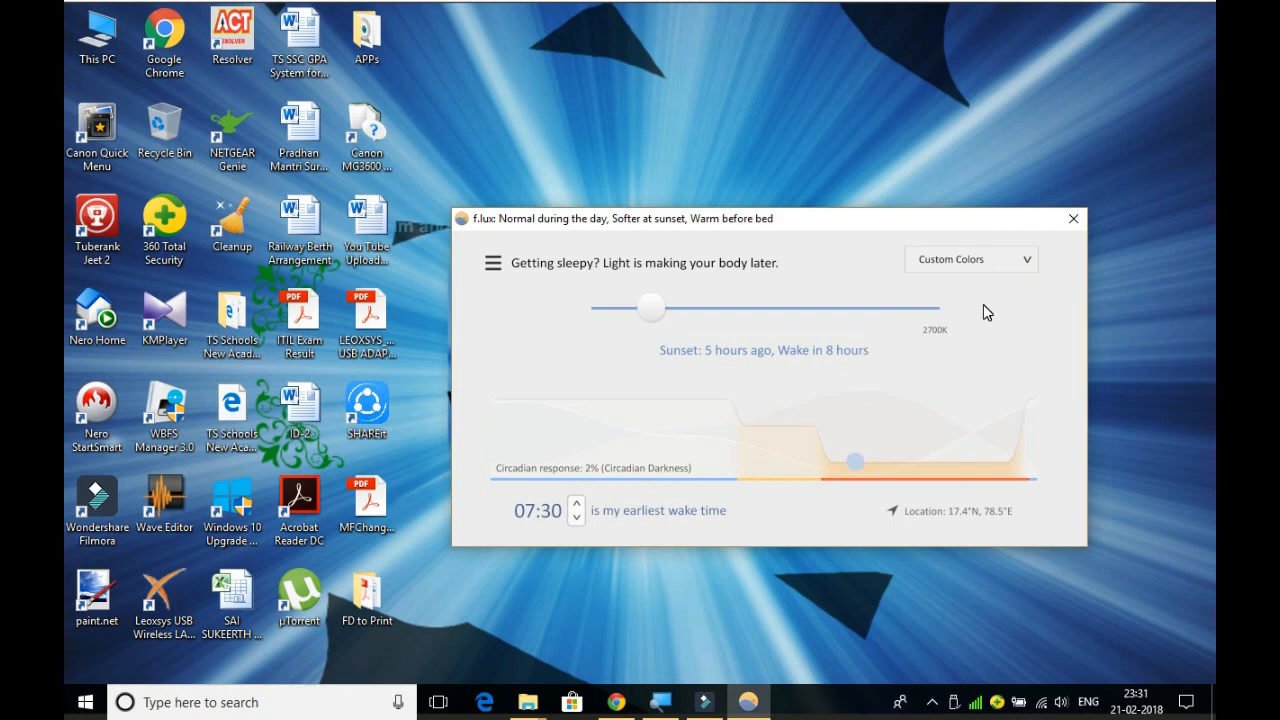
{"action": "mouse_move", "coordinate": [1010, 324]}
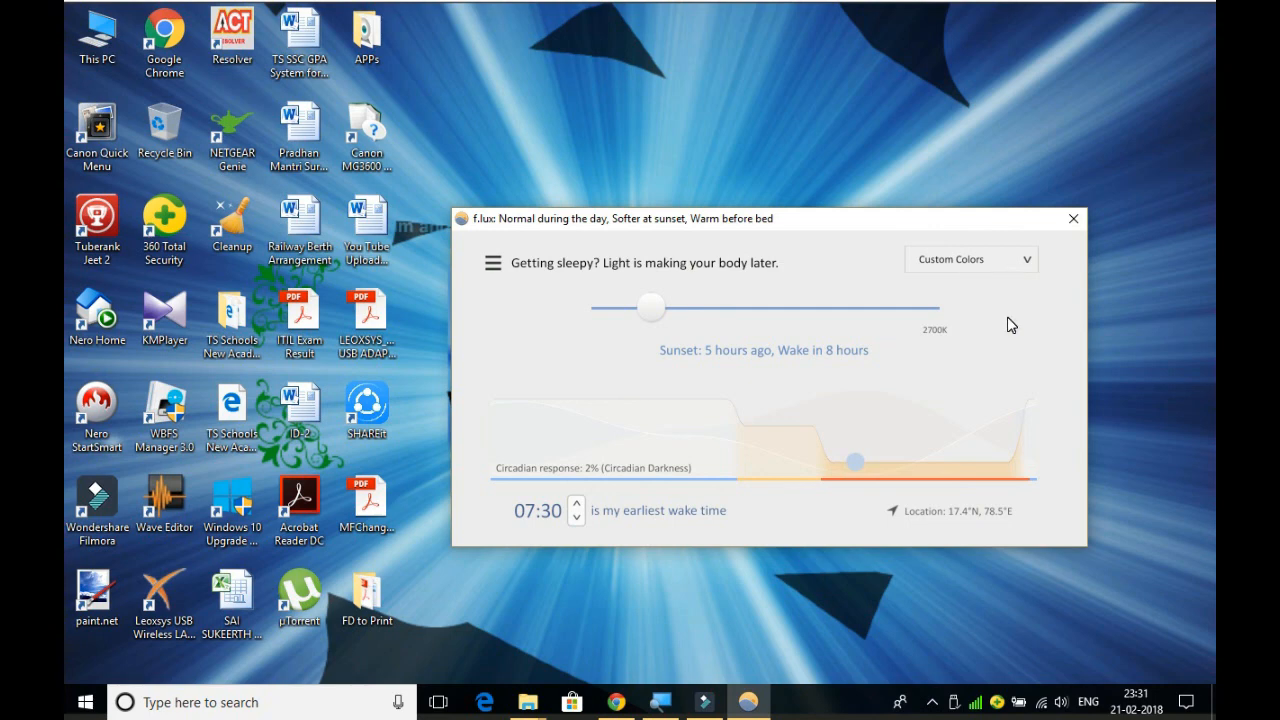
{"action": "mouse_move", "coordinate": [1048, 261]}
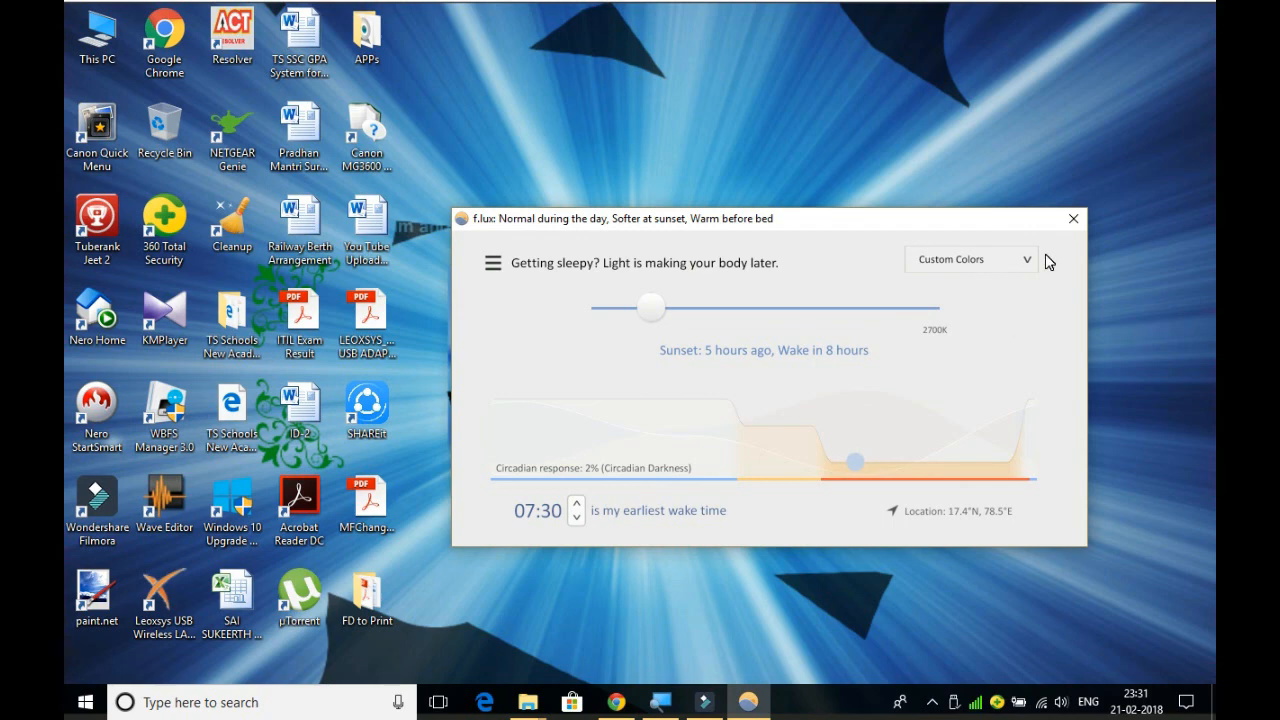